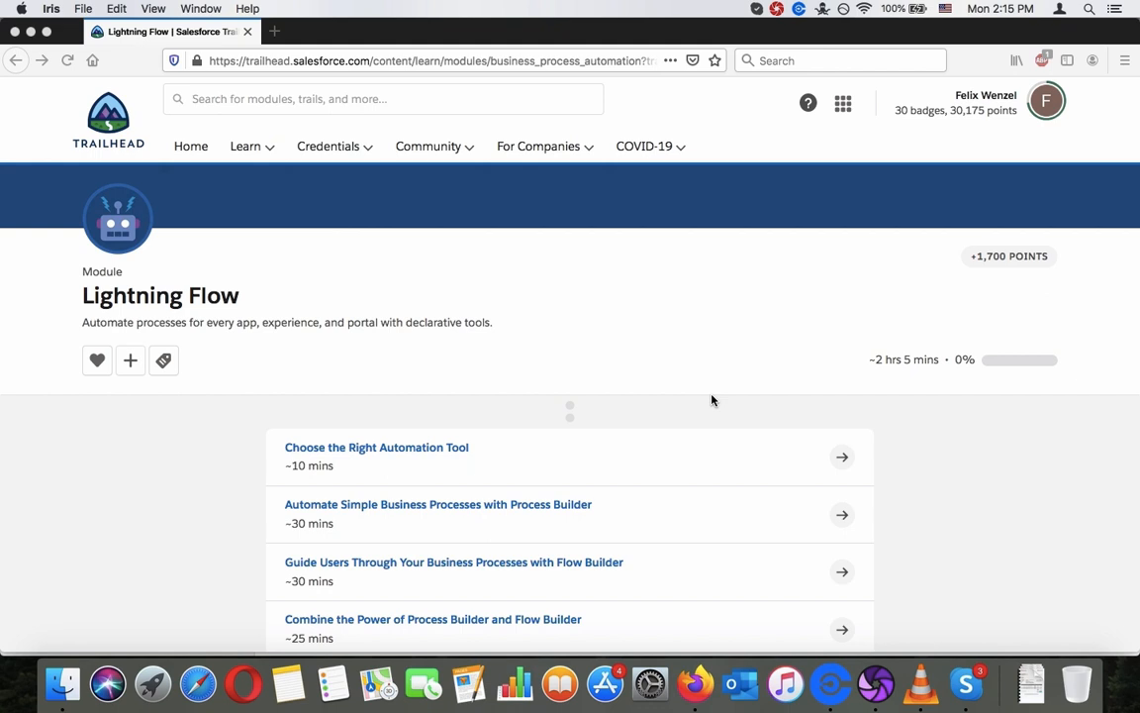
{"action": "mouse_move", "coordinate": [257, 57]}
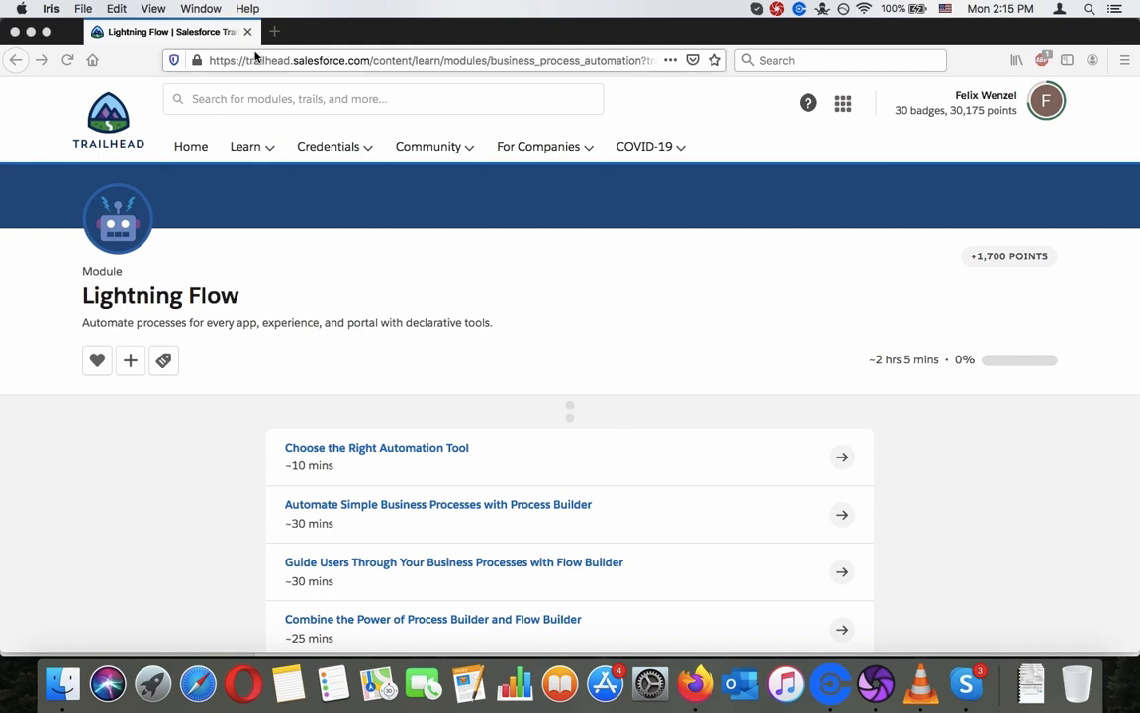
{"action": "mouse_move", "coordinate": [311, 109]}
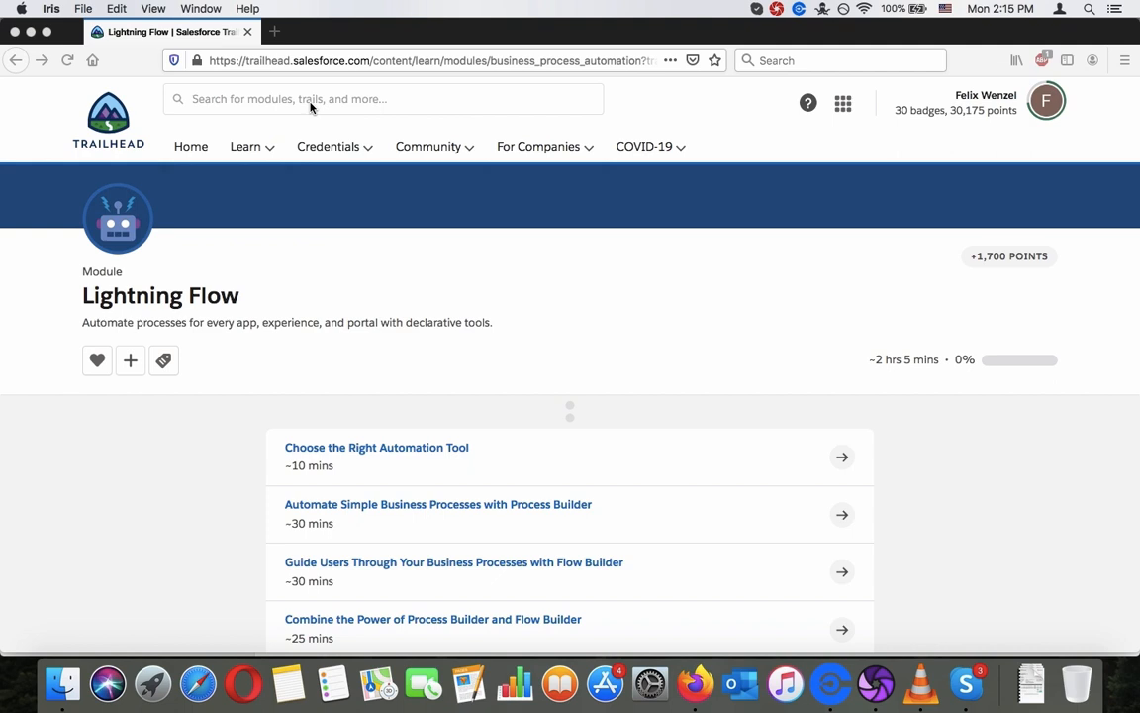
{"action": "mouse_move", "coordinate": [309, 135]}
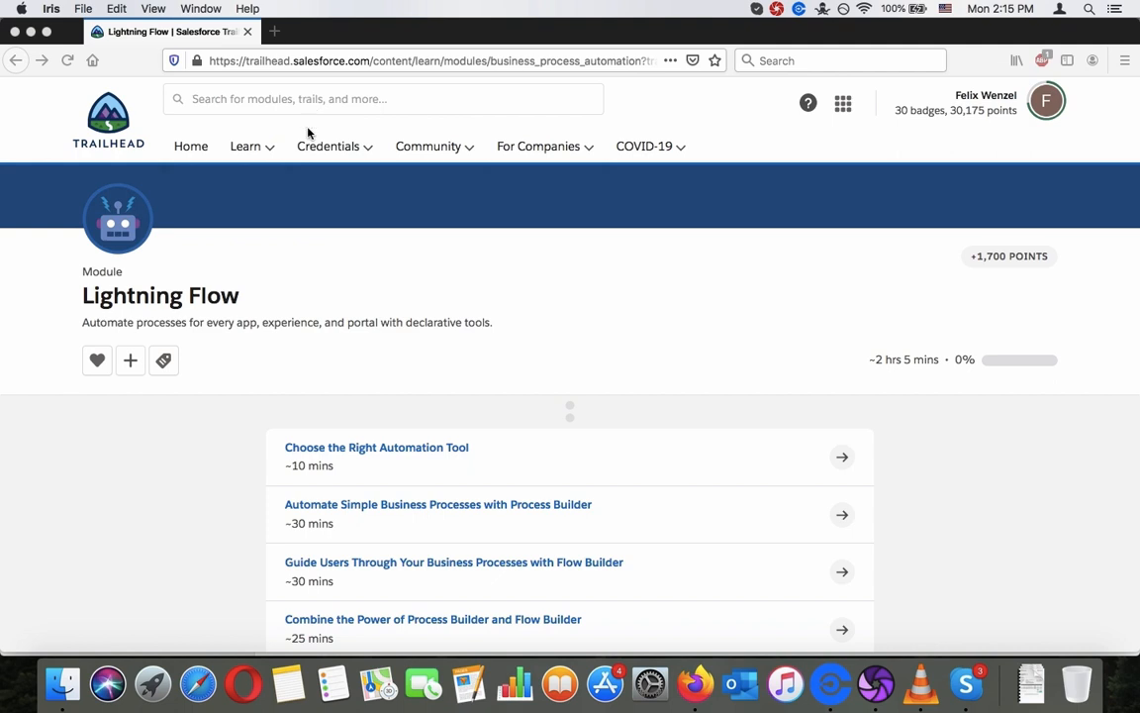
Step: Scroll the Lightning Flow unit list and open 'Choose the Right Automation Tool'
{"action": "scroll", "scroll_direction": "down", "scroll_amount": 3}
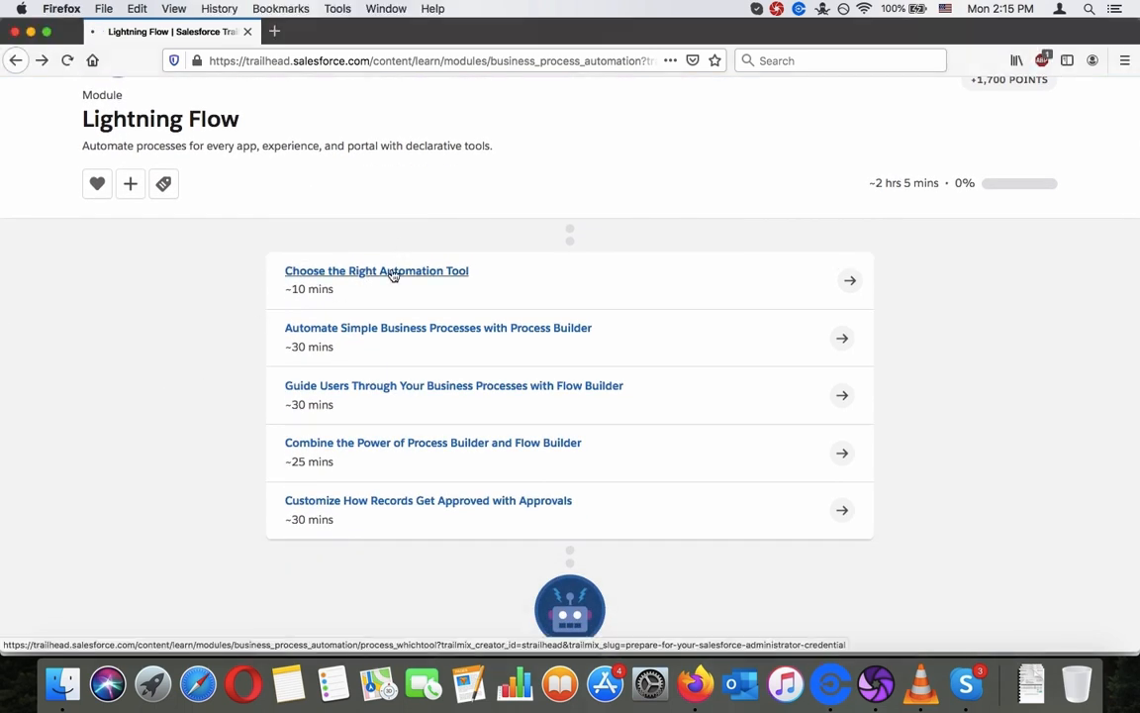
{"action": "left_click", "coordinate": [376, 269]}
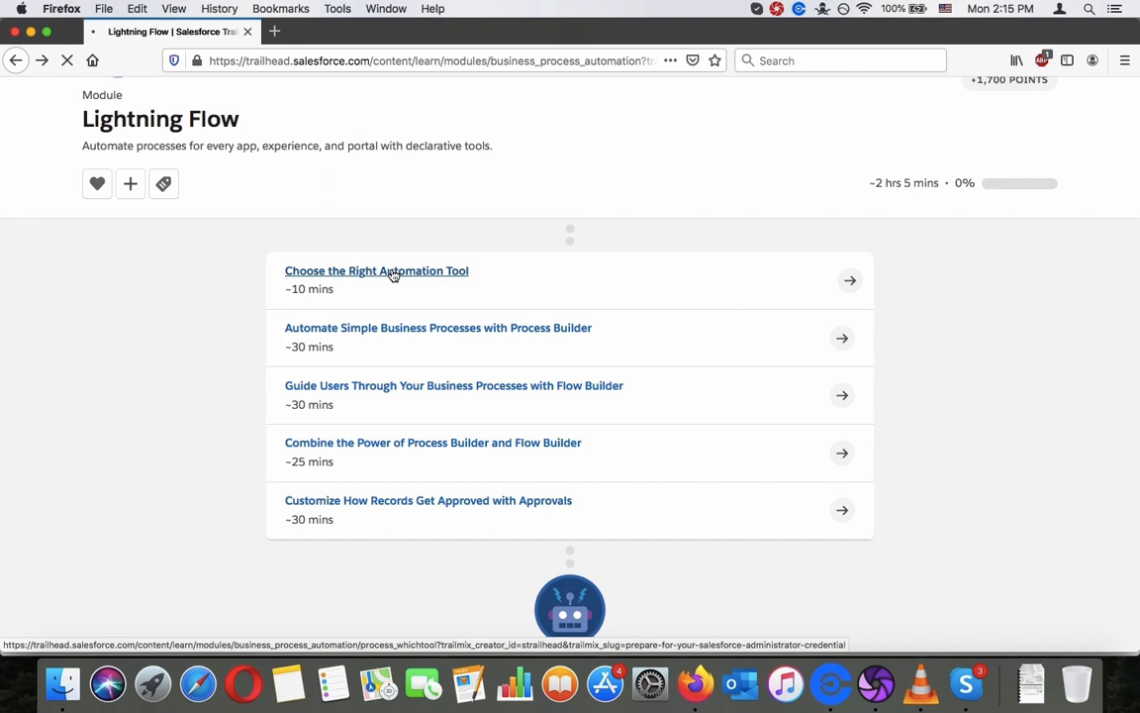
Step: Load the unit and read through Learning Objectives and People Expect Automation
{"action": "left_click", "coordinate": [377, 269]}
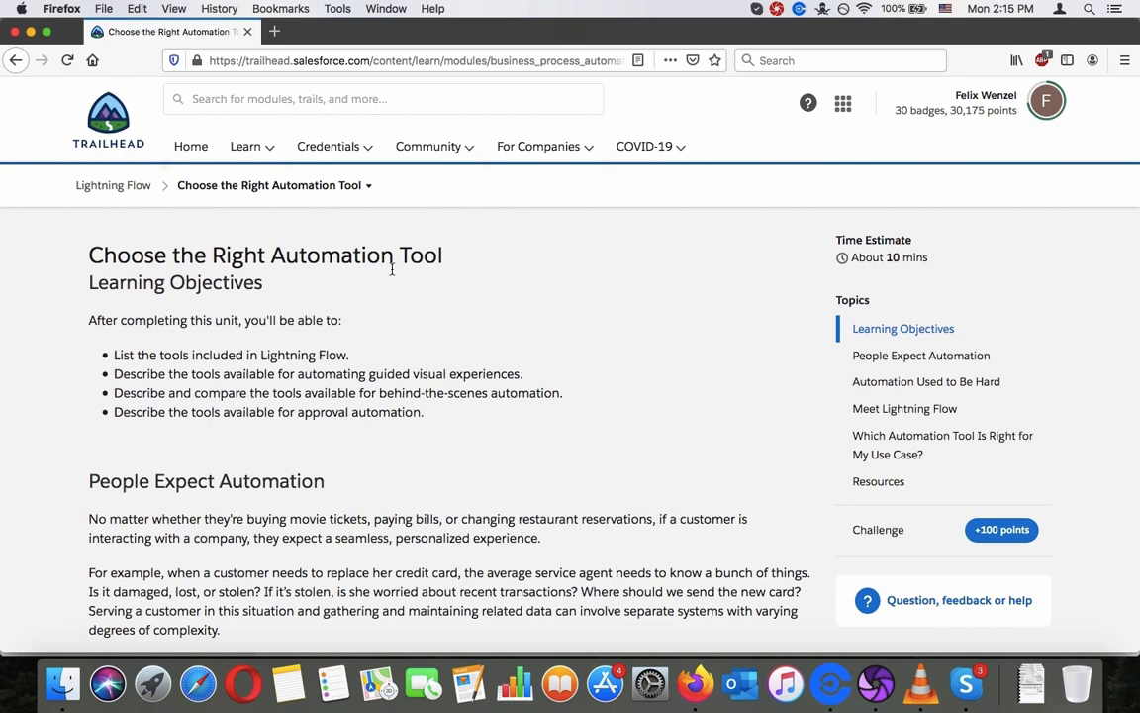
{"action": "scroll", "scroll_direction": "down", "scroll_amount": 3}
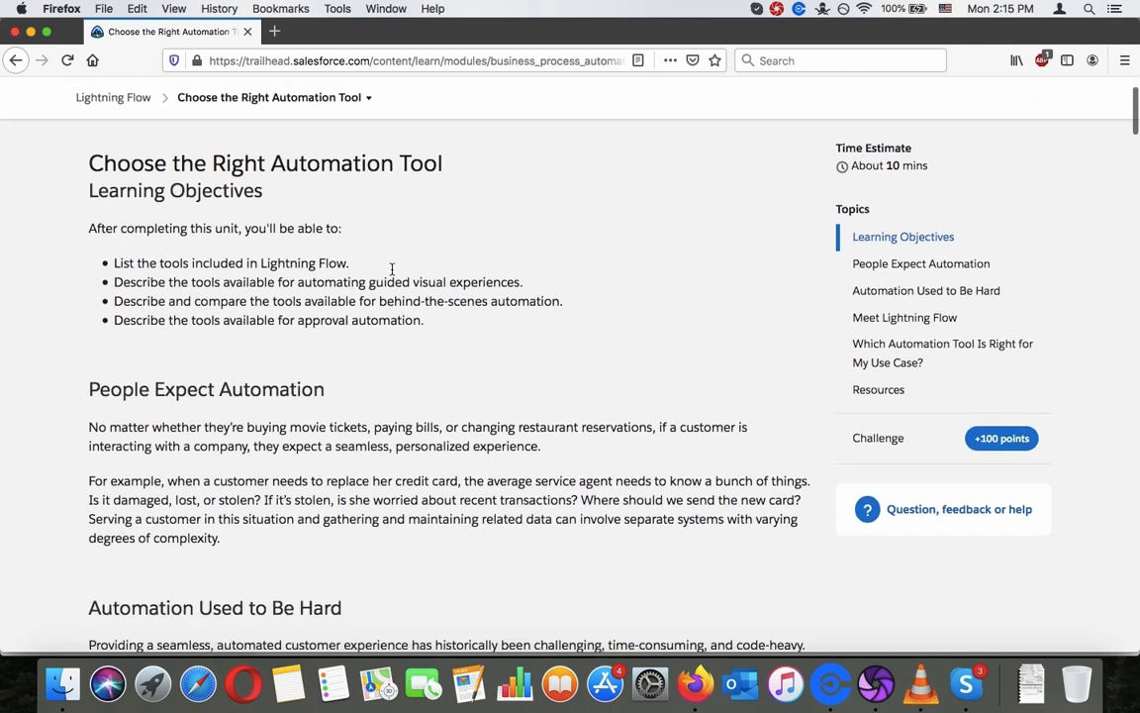
{"action": "scroll", "scroll_direction": "down", "scroll_amount": 3}
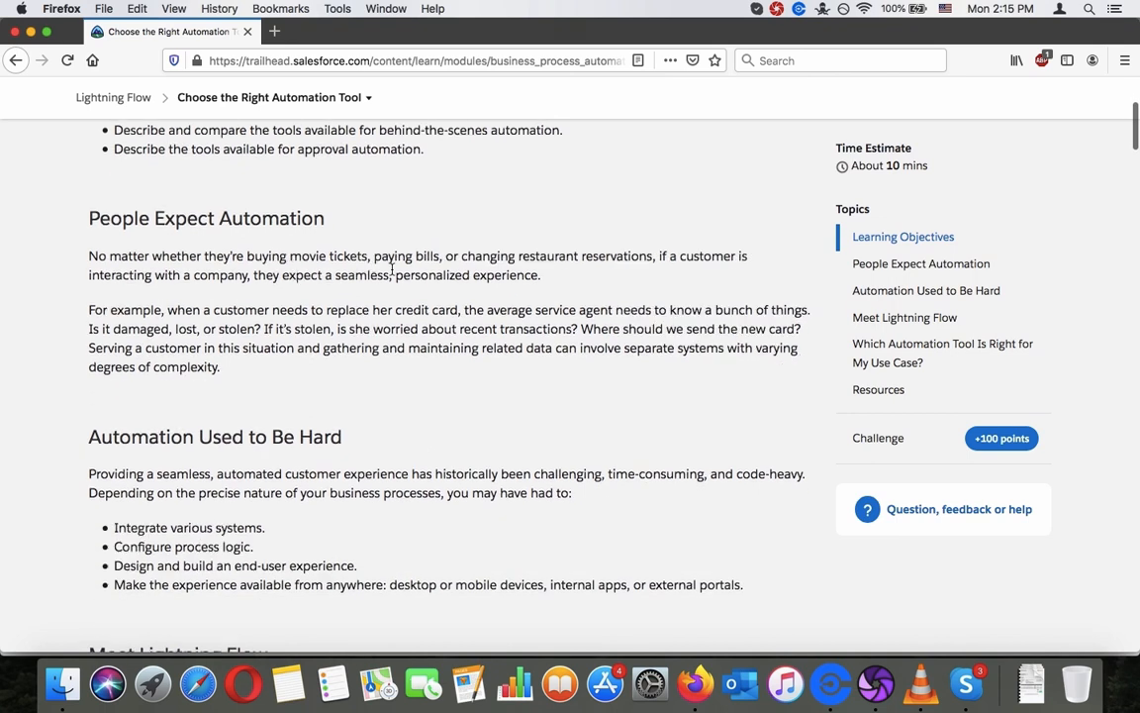
{"action": "scroll", "scroll_direction": "down", "scroll_amount": 3}
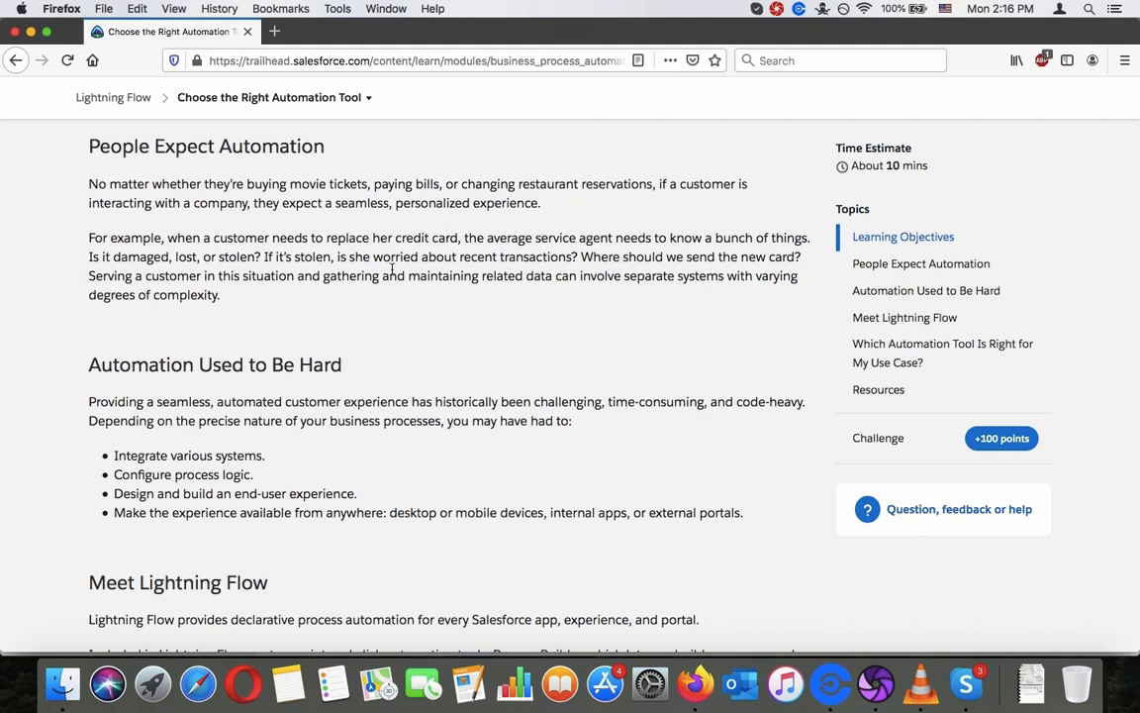
{"action": "mouse_move", "coordinate": [475, 273]}
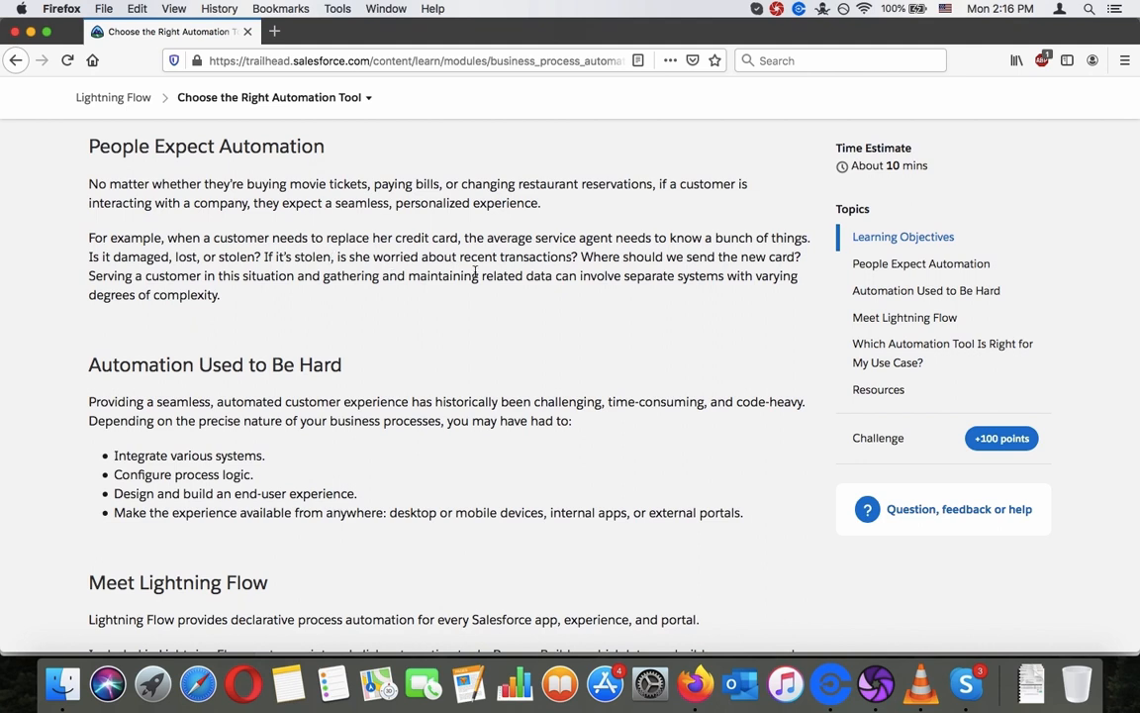
{"action": "mouse_move", "coordinate": [582, 252]}
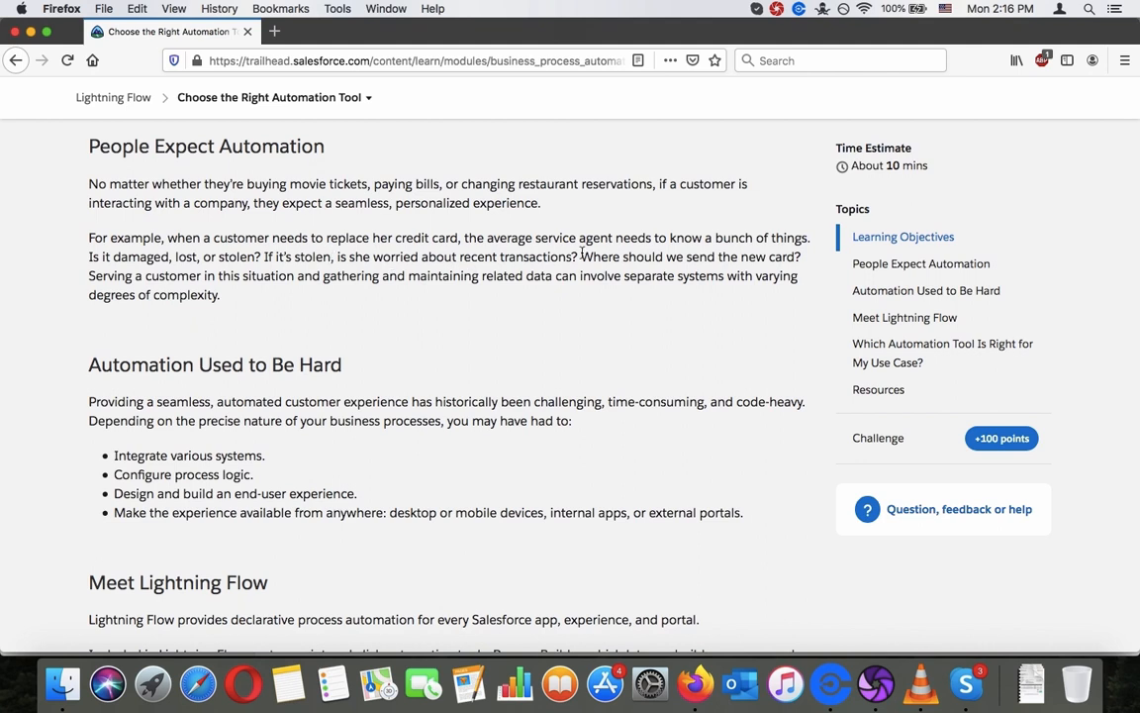
{"action": "mouse_move", "coordinate": [91, 277]}
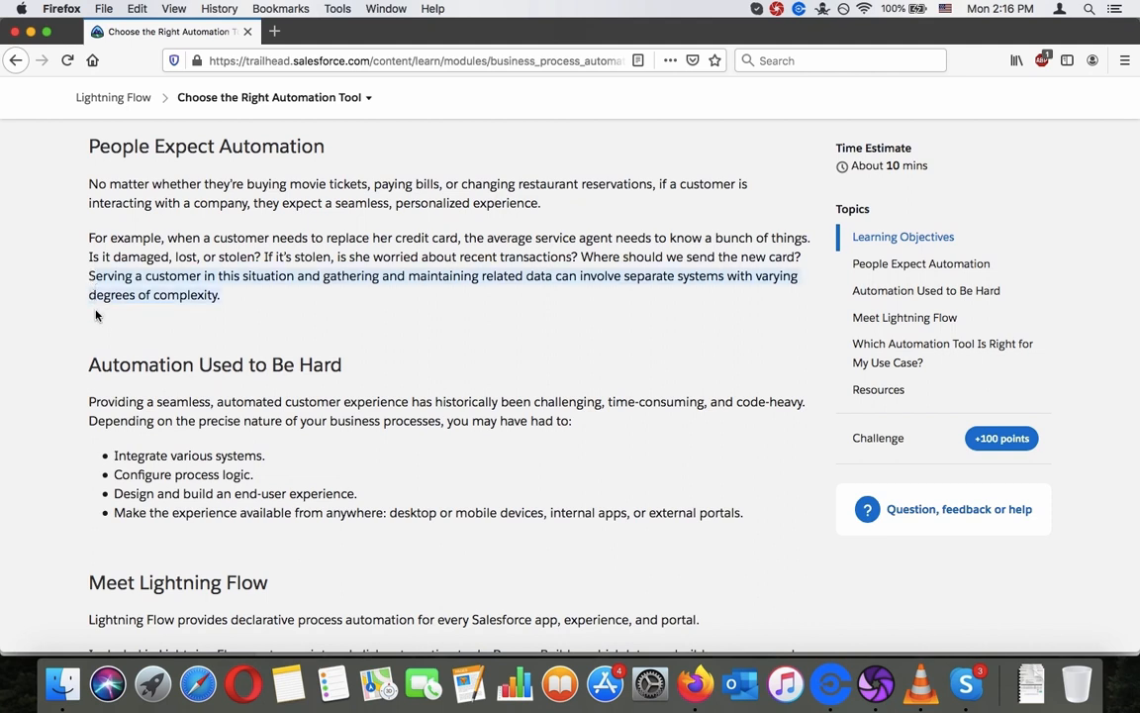
{"action": "scroll", "scroll_direction": "down", "scroll_amount": 3}
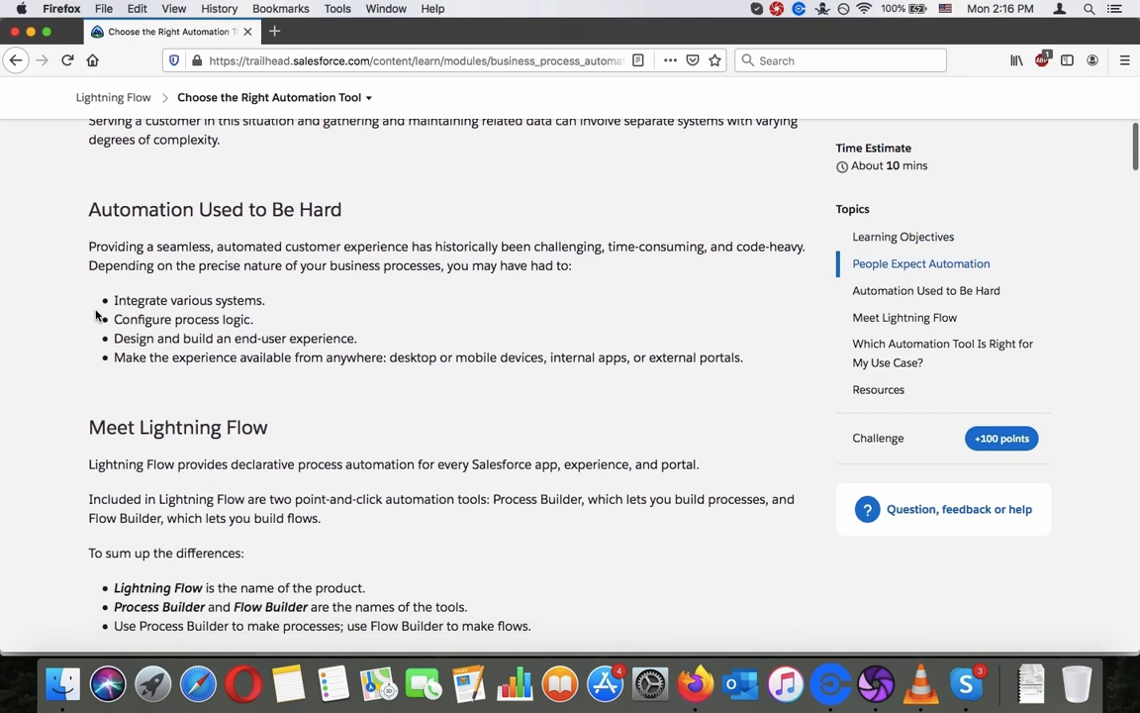
{"action": "scroll", "scroll_direction": "down", "scroll_amount": 3}
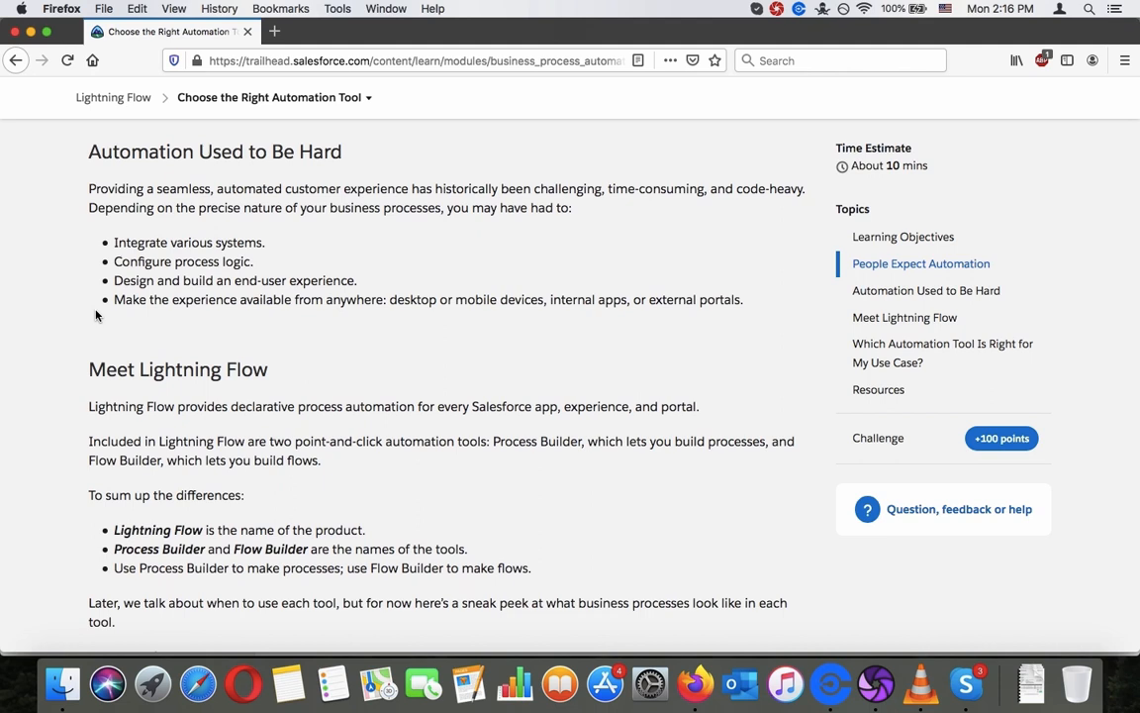
{"action": "mouse_move", "coordinate": [151, 182]}
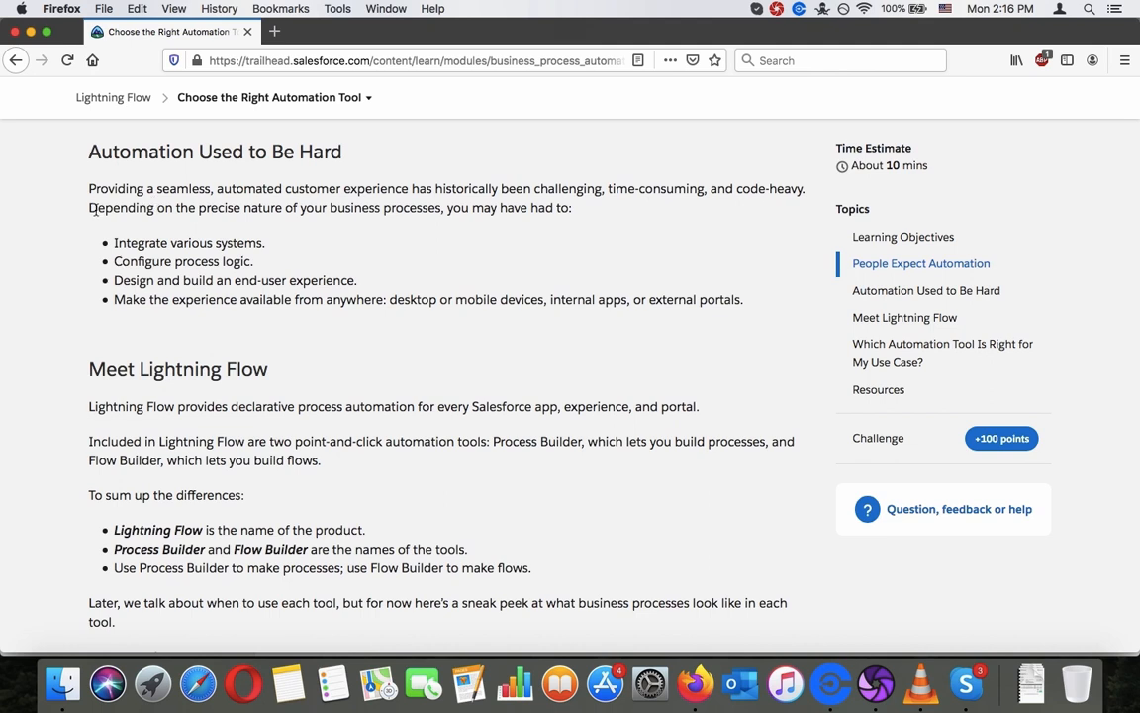
{"action": "mouse_move", "coordinate": [119, 245]}
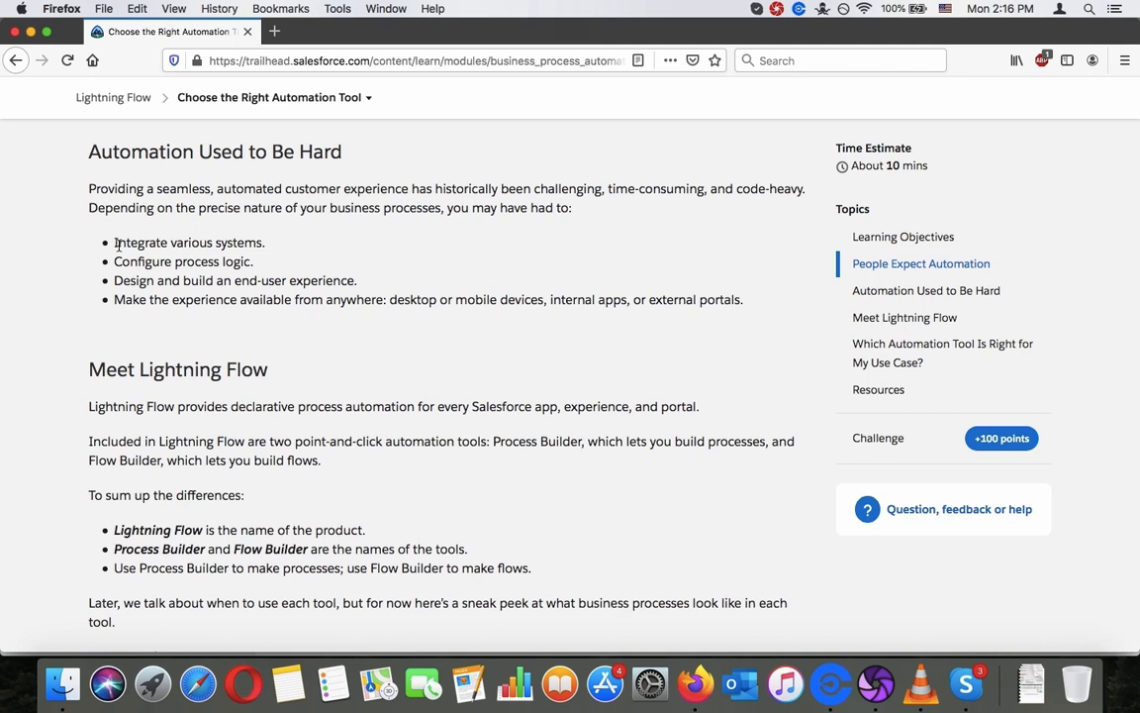
{"action": "scroll", "scroll_direction": "down", "scroll_amount": 3}
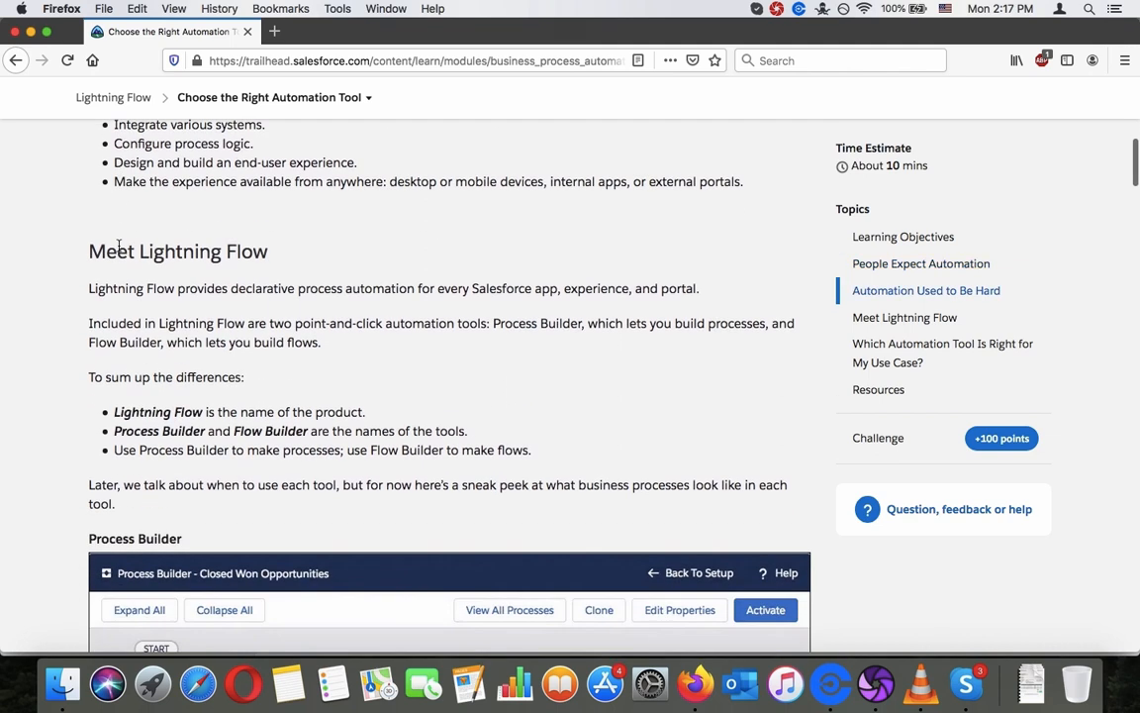
{"action": "scroll", "scroll_direction": "down", "scroll_amount": 3}
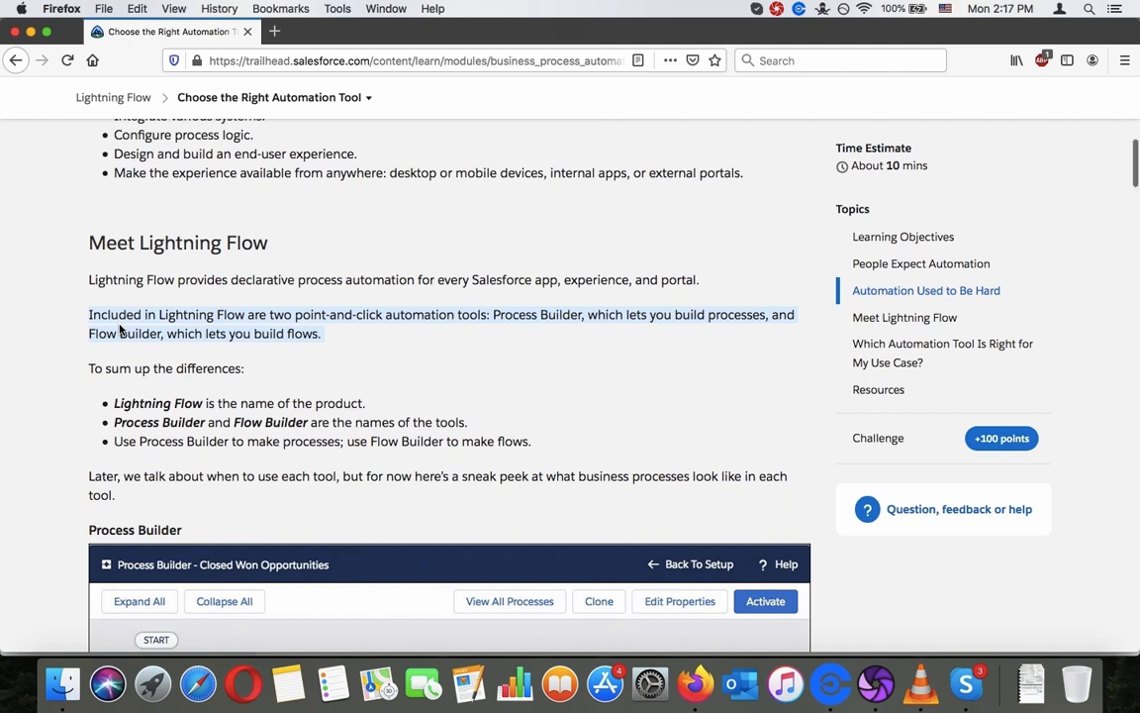
{"action": "scroll", "scroll_direction": "down", "scroll_amount": 3}
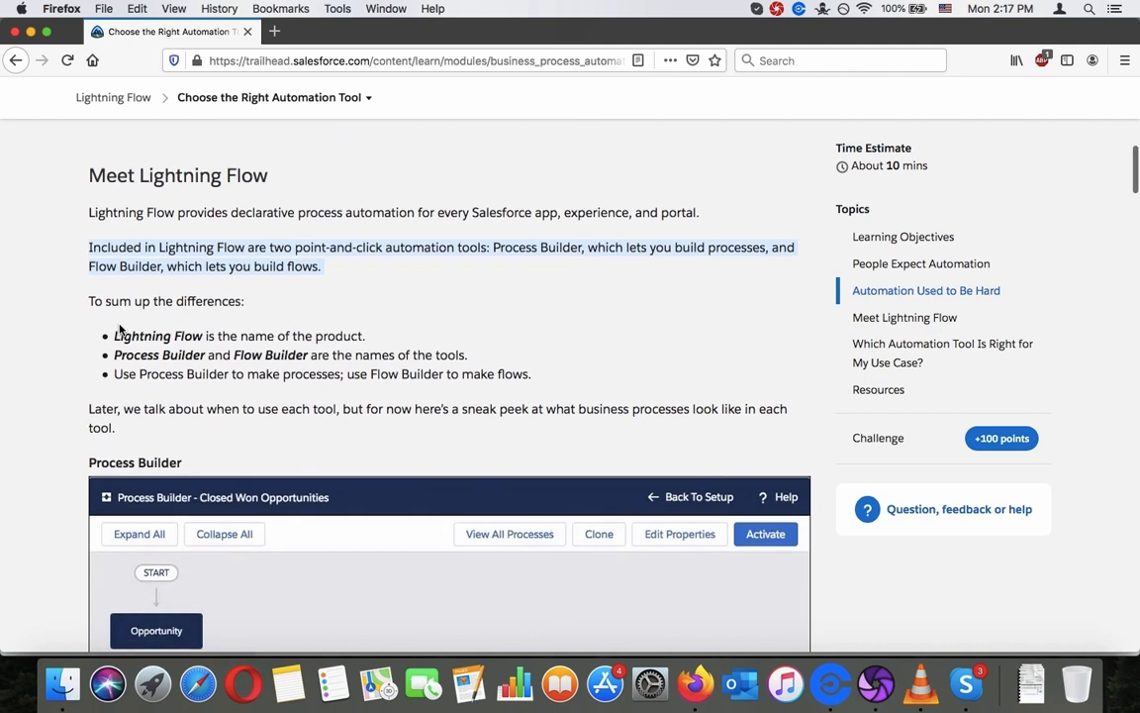
{"action": "scroll", "scroll_direction": "down", "scroll_amount": 3}
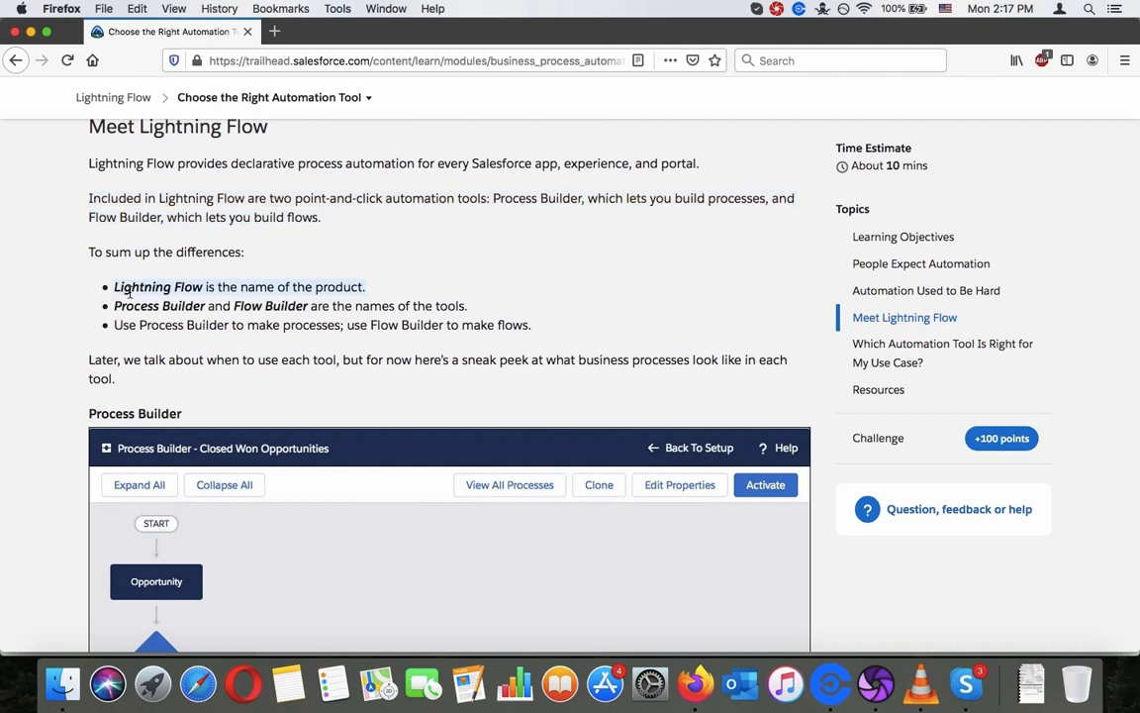
{"action": "scroll", "scroll_direction": "down", "scroll_amount": 3}
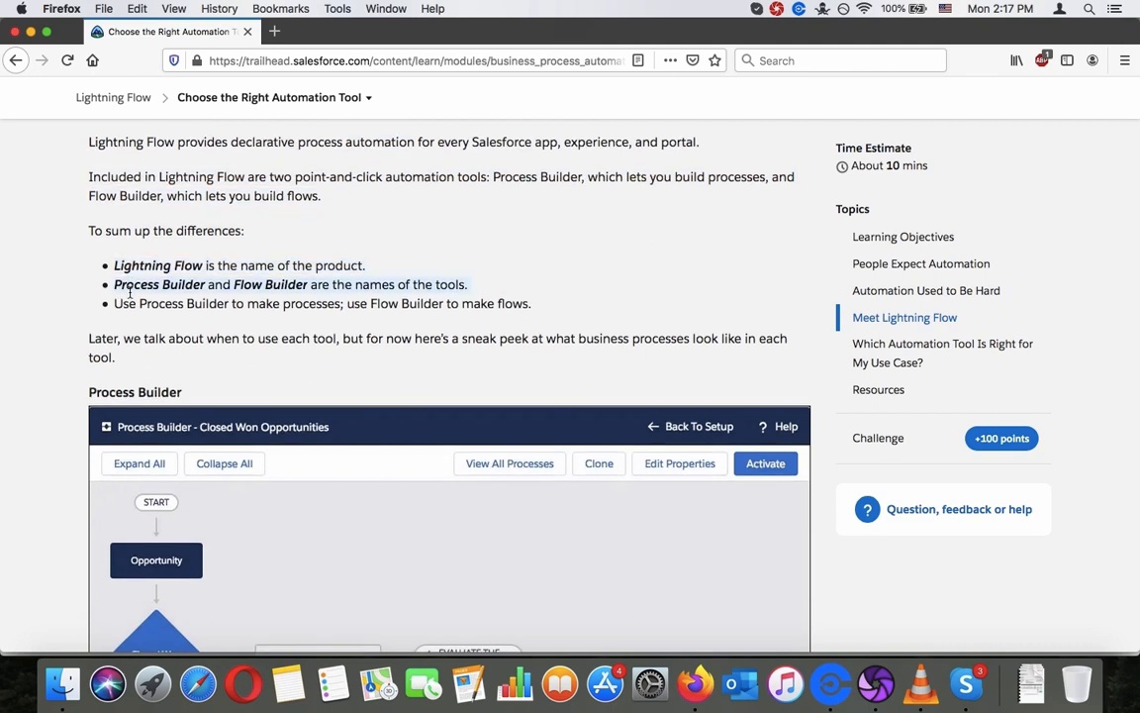
{"action": "scroll", "scroll_direction": "down", "scroll_amount": 3}
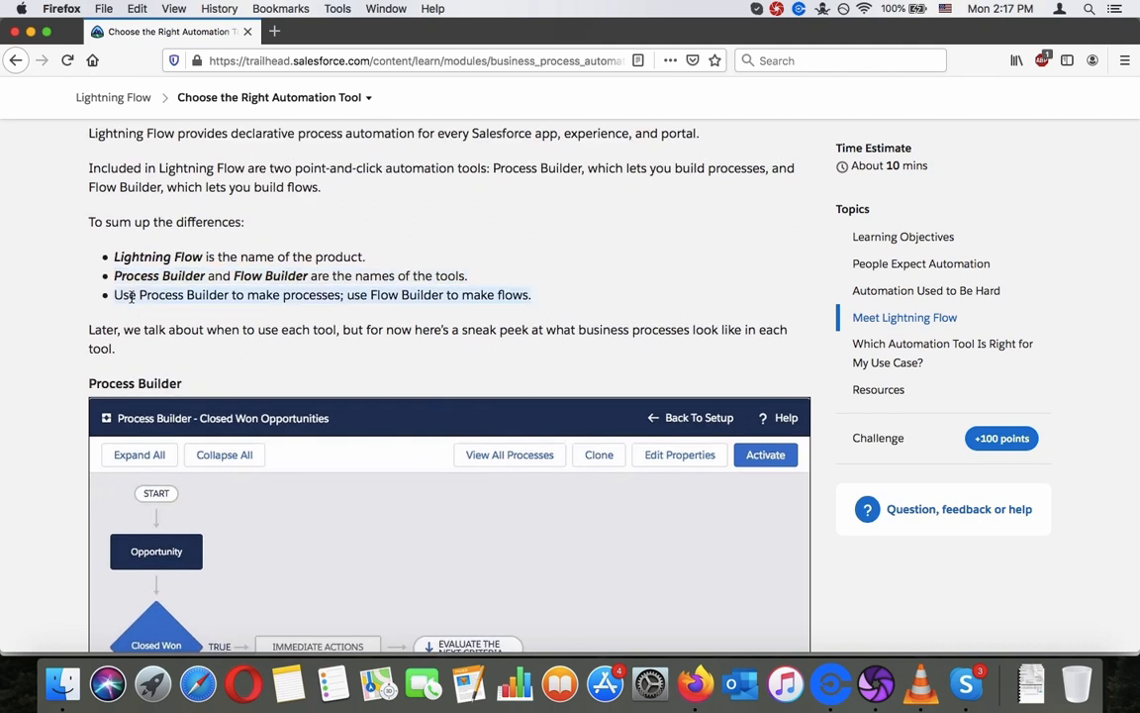
{"action": "scroll", "scroll_direction": "down", "scroll_amount": 3}
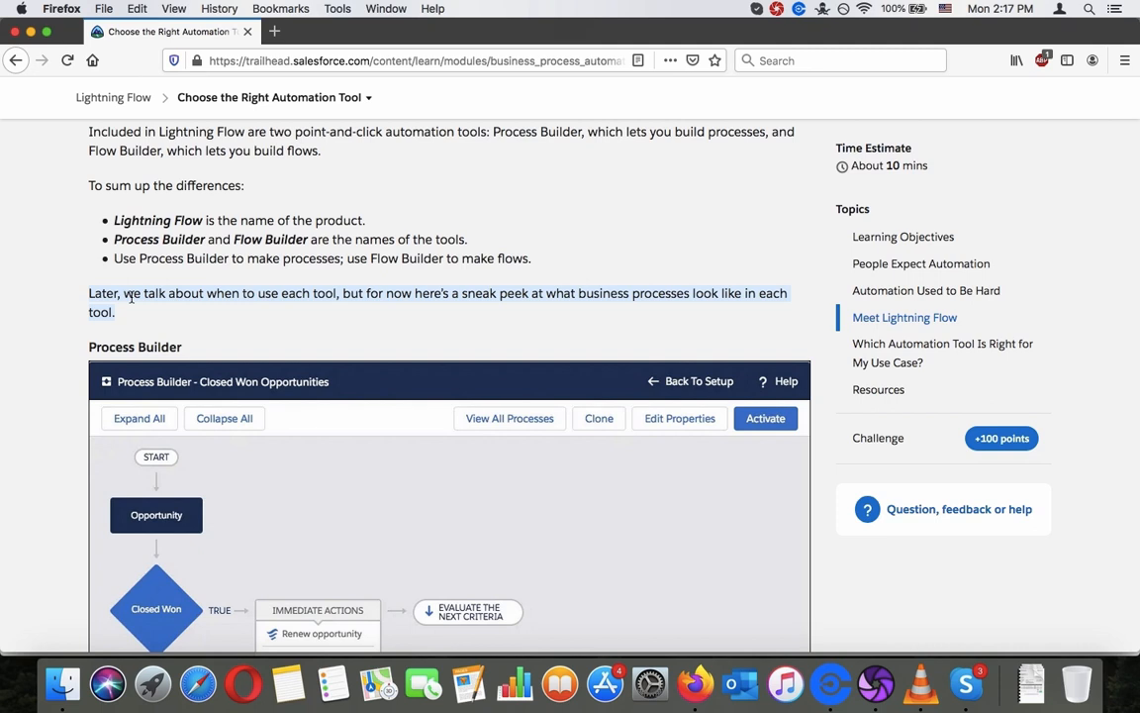
Step: Scroll past the Process Builder preview until the Flow Builder Renew Opportunity screenshot is fully shown
{"action": "scroll", "scroll_direction": "down", "scroll_amount": 3}
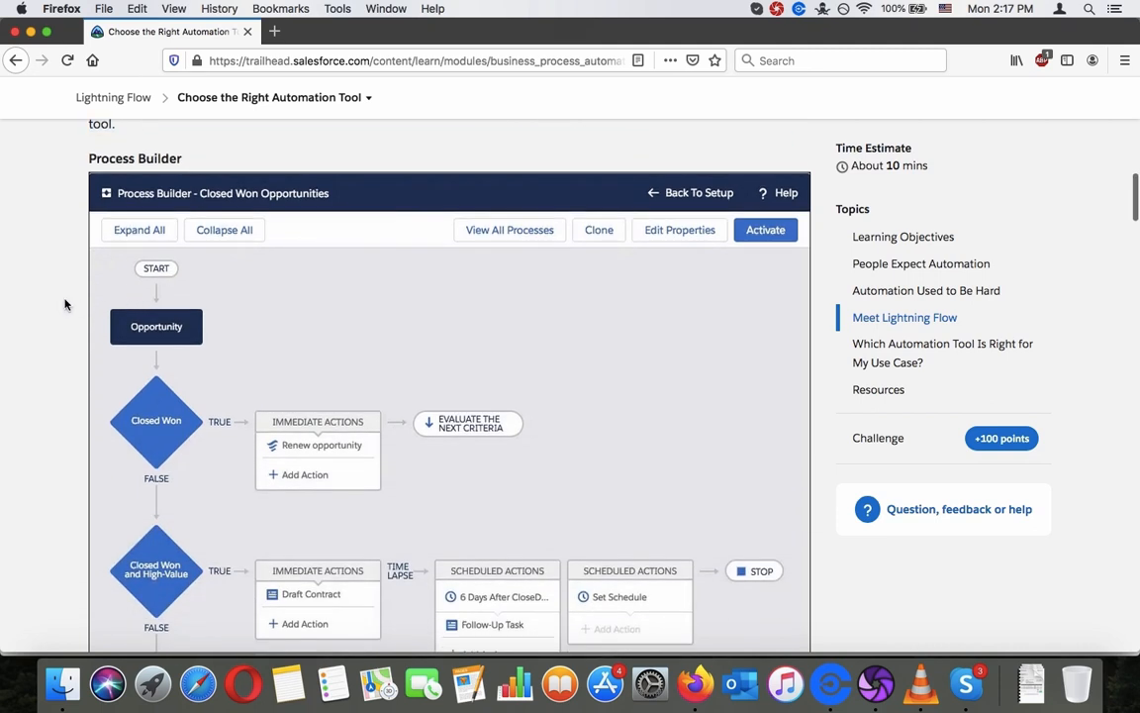
{"action": "mouse_move", "coordinate": [202, 362]}
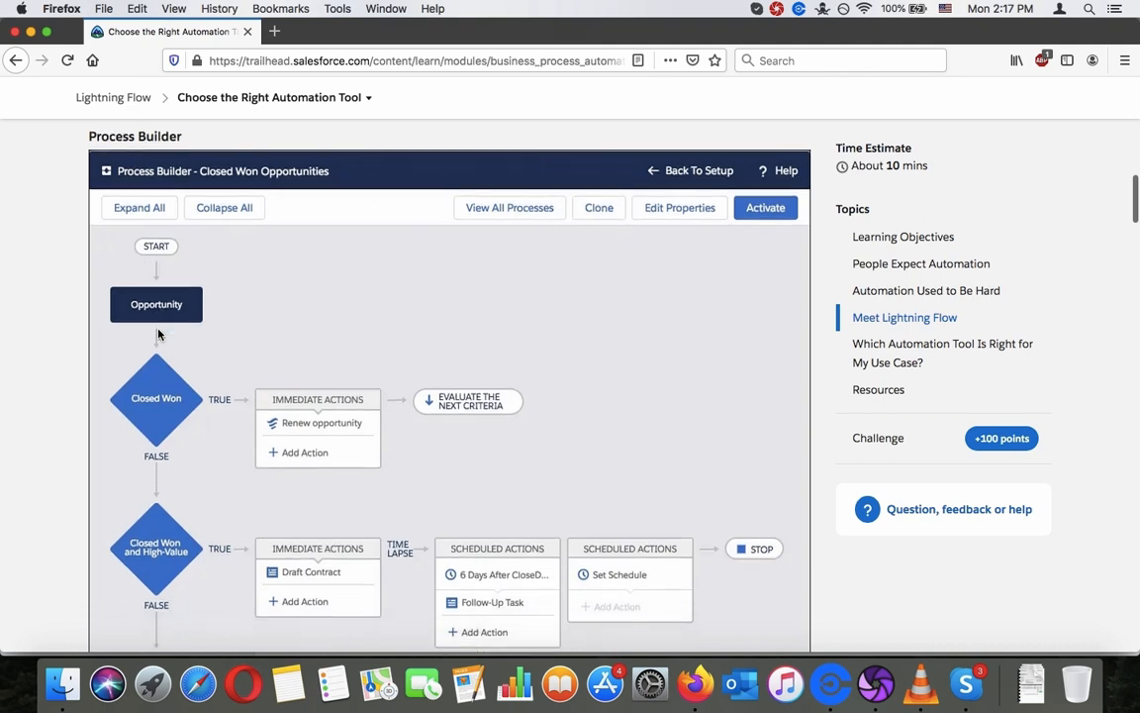
{"action": "scroll", "scroll_direction": "down", "scroll_amount": 3}
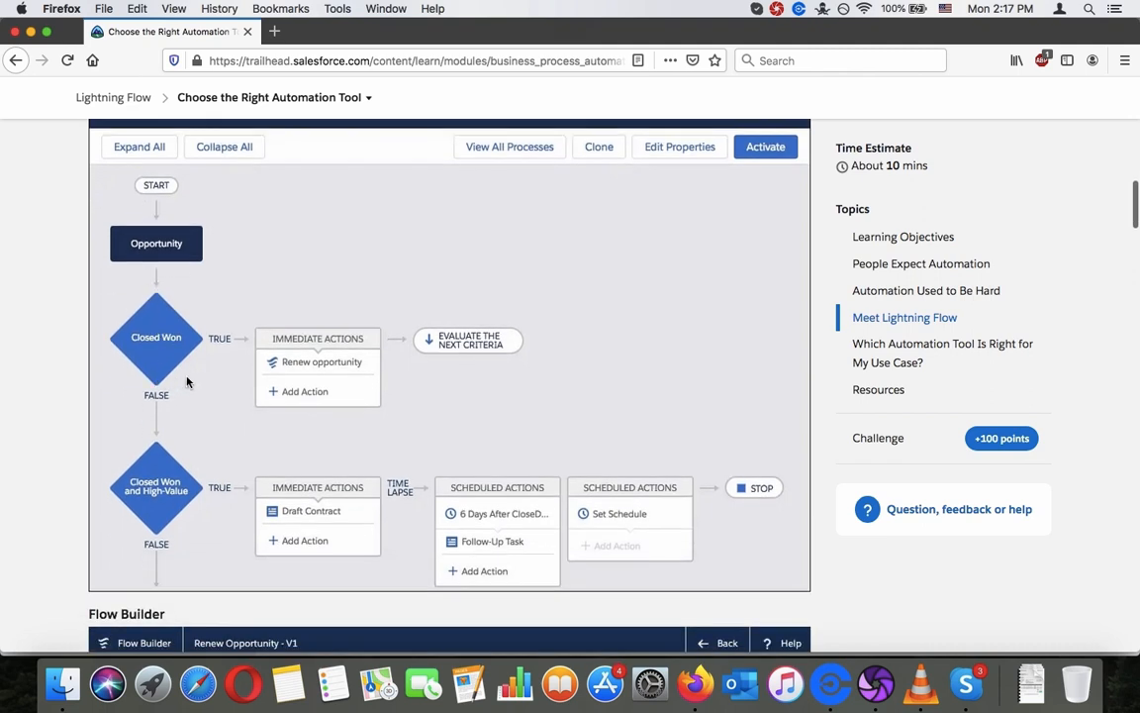
{"action": "scroll", "scroll_direction": "down", "scroll_amount": 3}
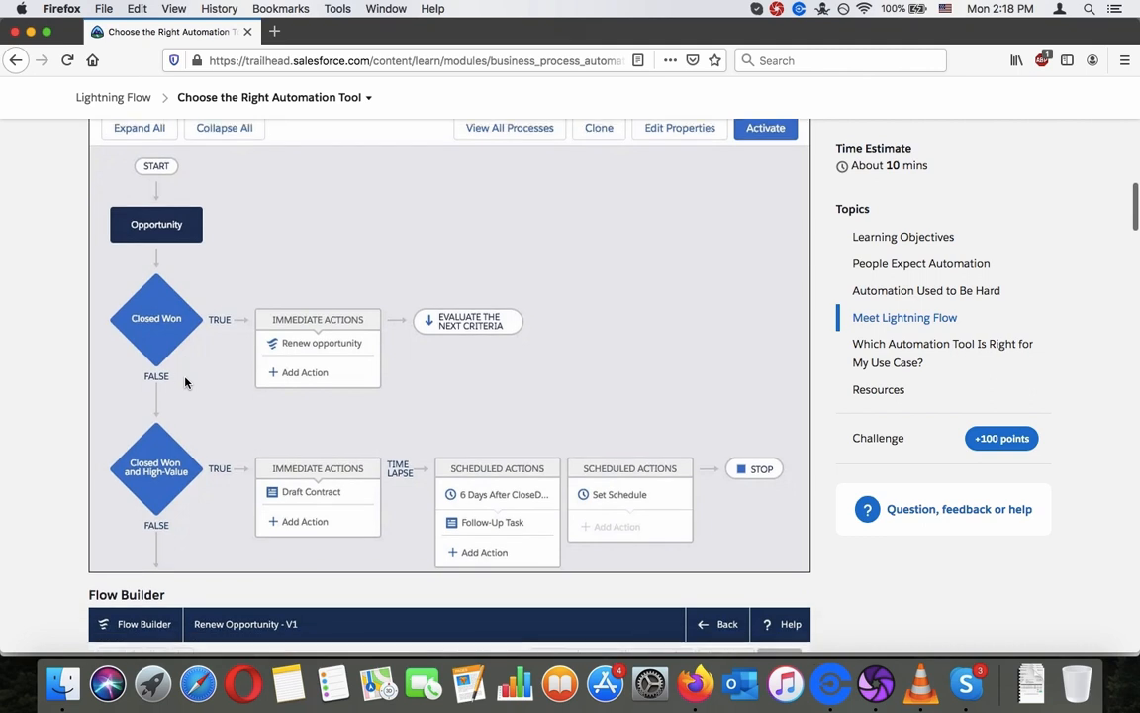
{"action": "scroll", "scroll_direction": "down", "scroll_amount": 3}
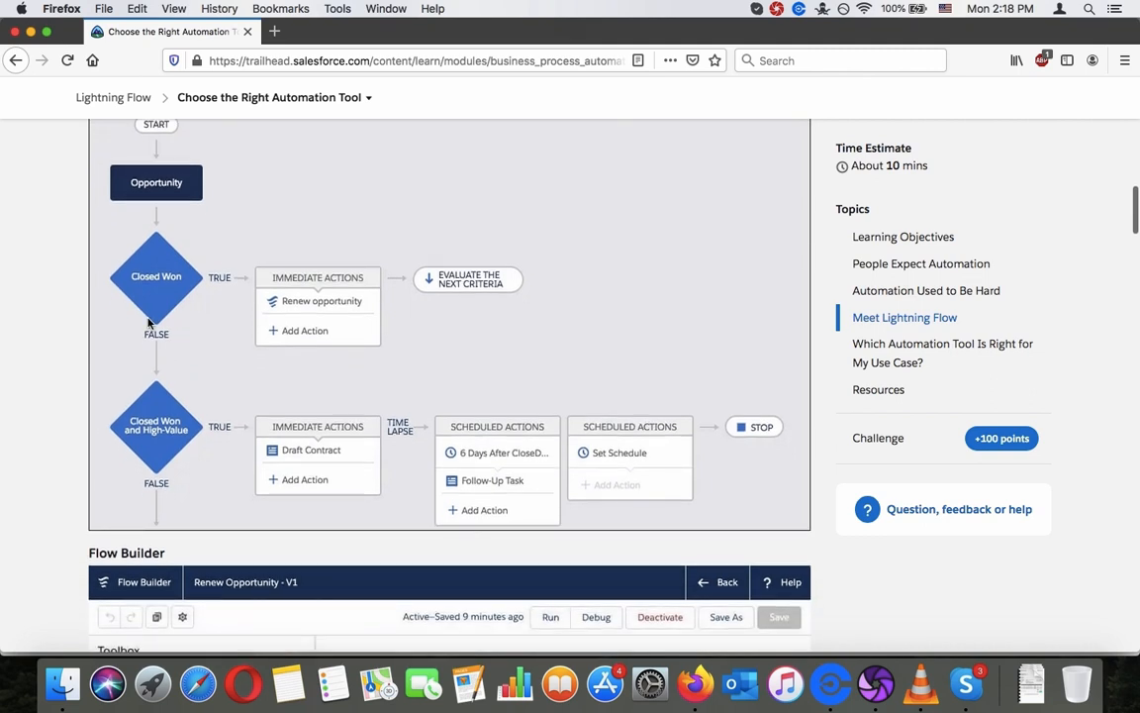
{"action": "mouse_move", "coordinate": [372, 356]}
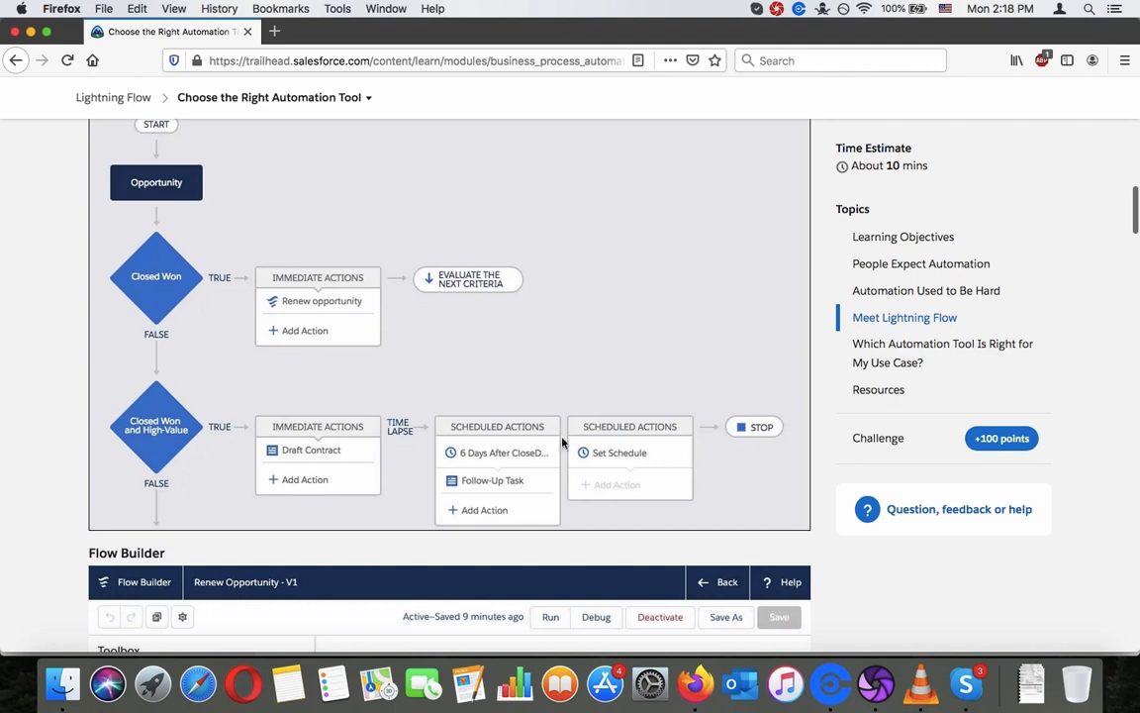
{"action": "scroll", "scroll_direction": "down", "scroll_amount": 3}
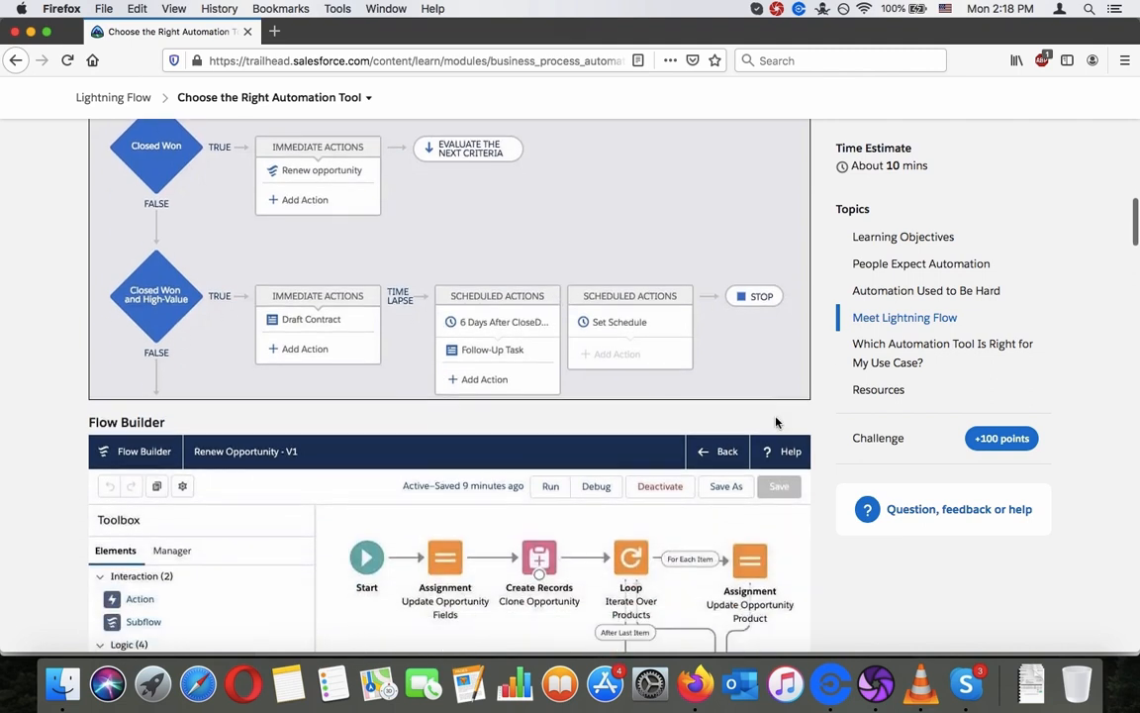
{"action": "scroll", "scroll_direction": "down", "scroll_amount": 3}
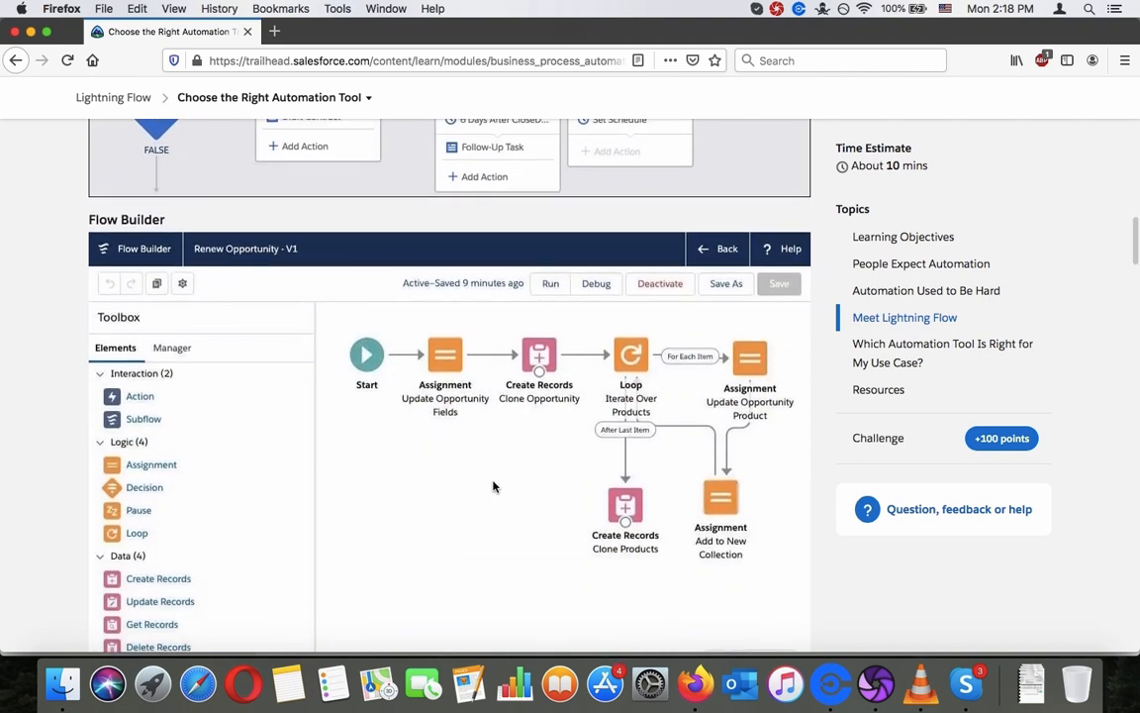
{"action": "scroll", "scroll_direction": "down", "scroll_amount": 3}
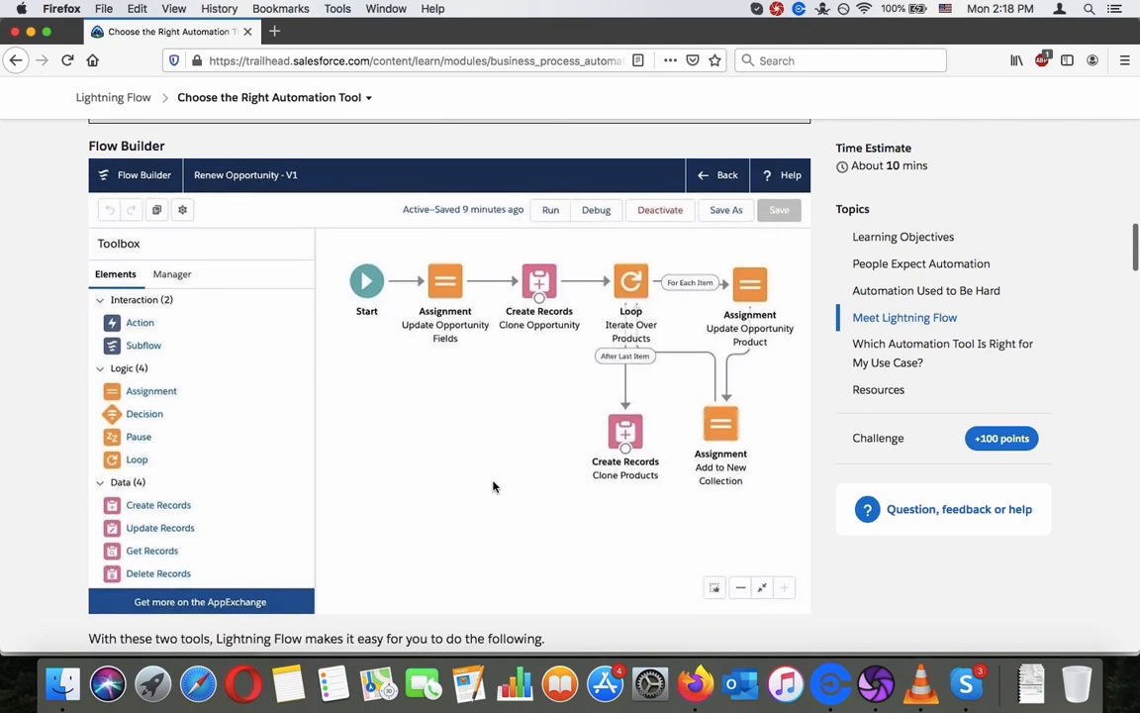
{"action": "scroll", "scroll_direction": "down", "scroll_amount": 3}
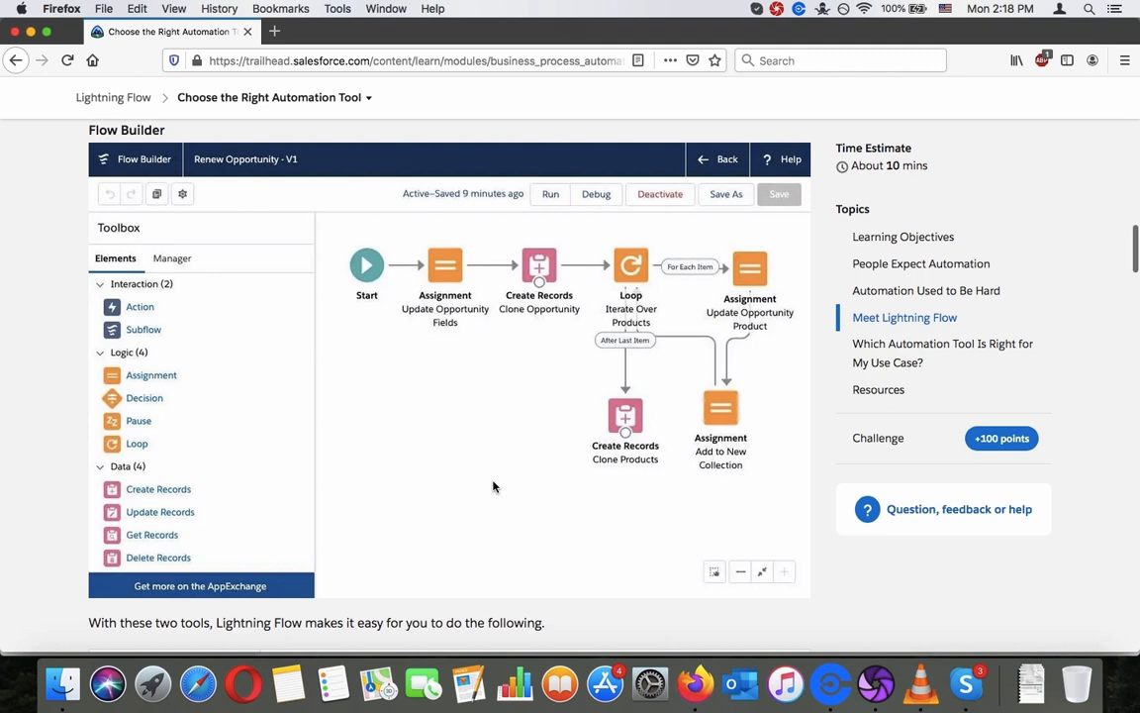
{"action": "mouse_move", "coordinate": [614, 313]}
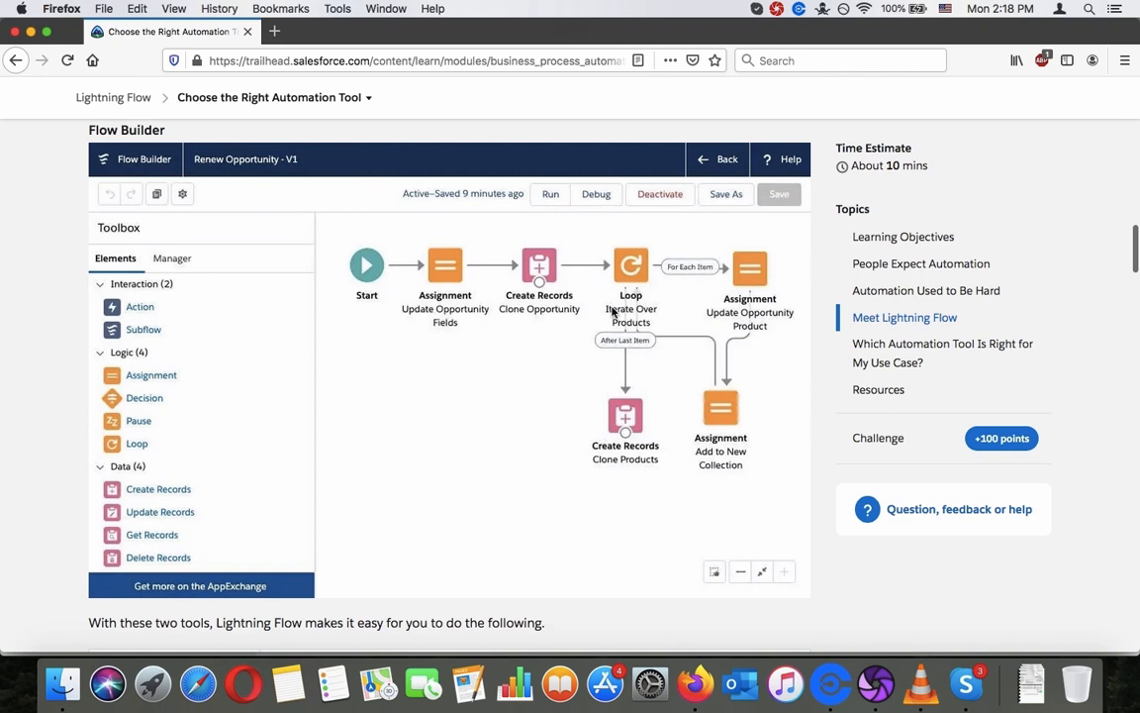
{"action": "mouse_move", "coordinate": [564, 410]}
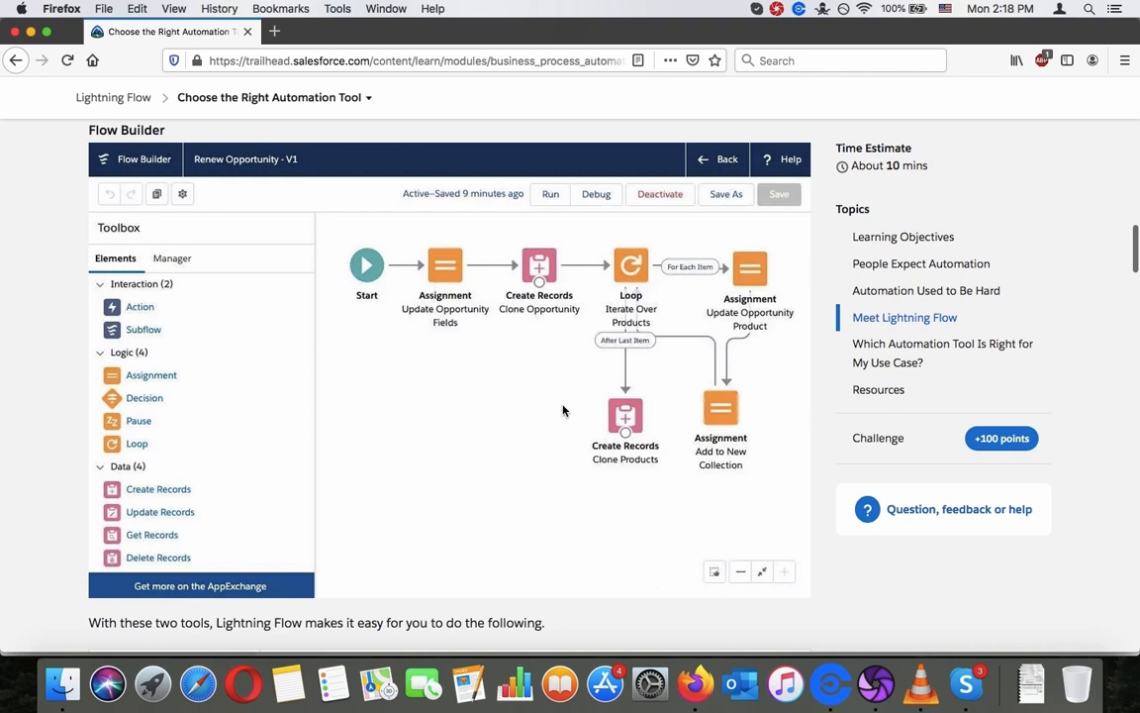
Step: Scroll into the Use Case / Lightning Flow Functionality table and read its first four use cases
{"action": "scroll", "scroll_direction": "down", "scroll_amount": 3}
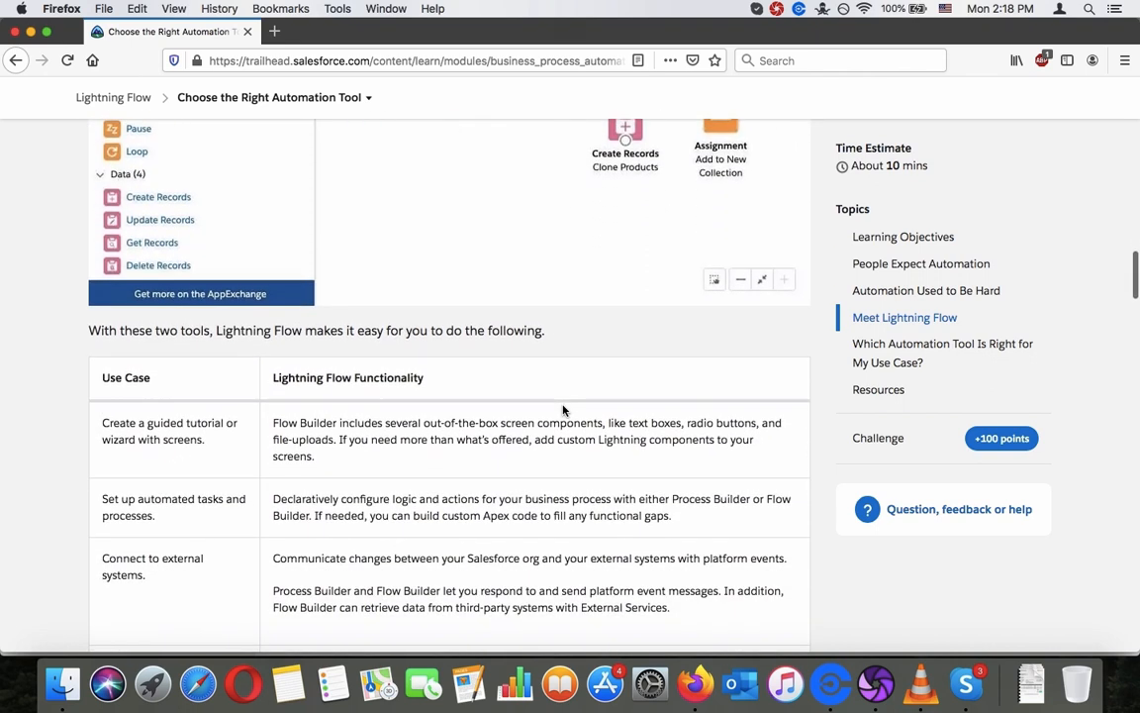
{"action": "scroll", "scroll_direction": "down", "scroll_amount": 3}
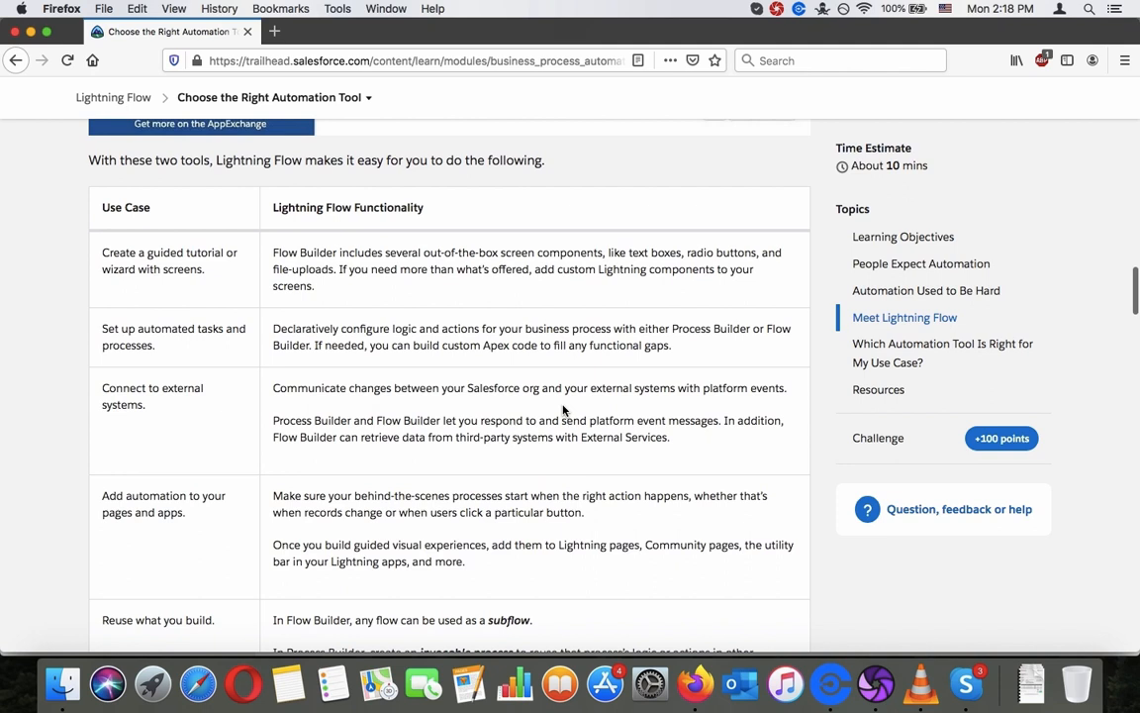
{"action": "scroll", "scroll_direction": "down", "scroll_amount": 3}
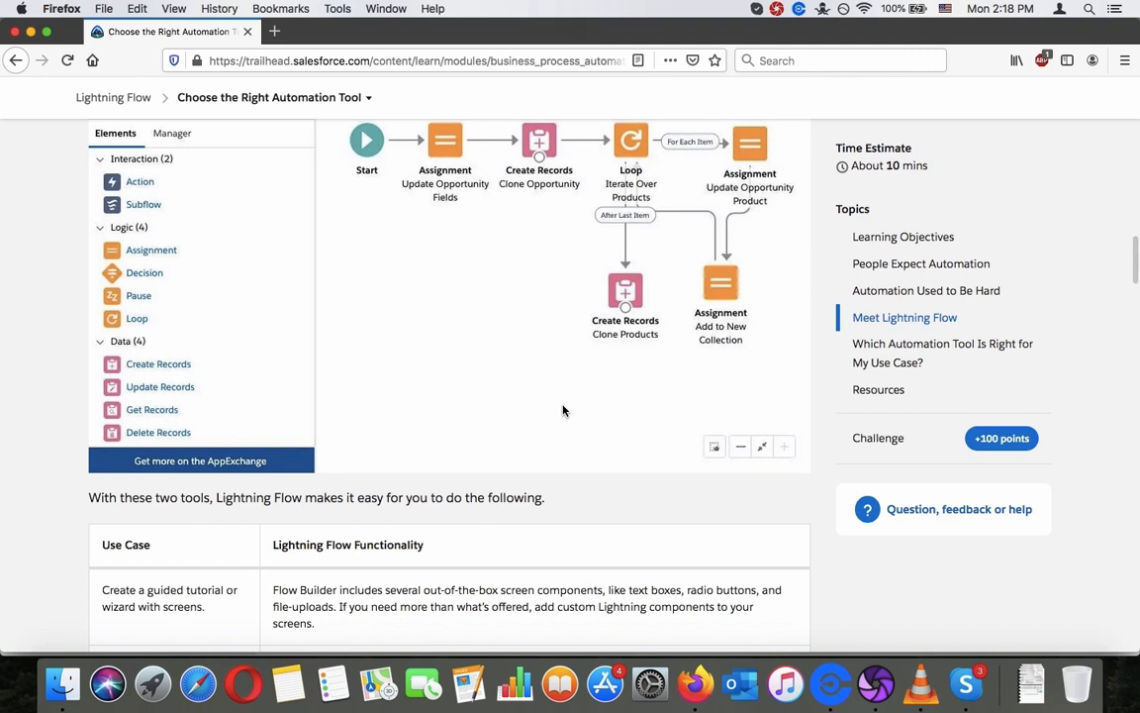
{"action": "scroll", "scroll_direction": "down", "scroll_amount": 3}
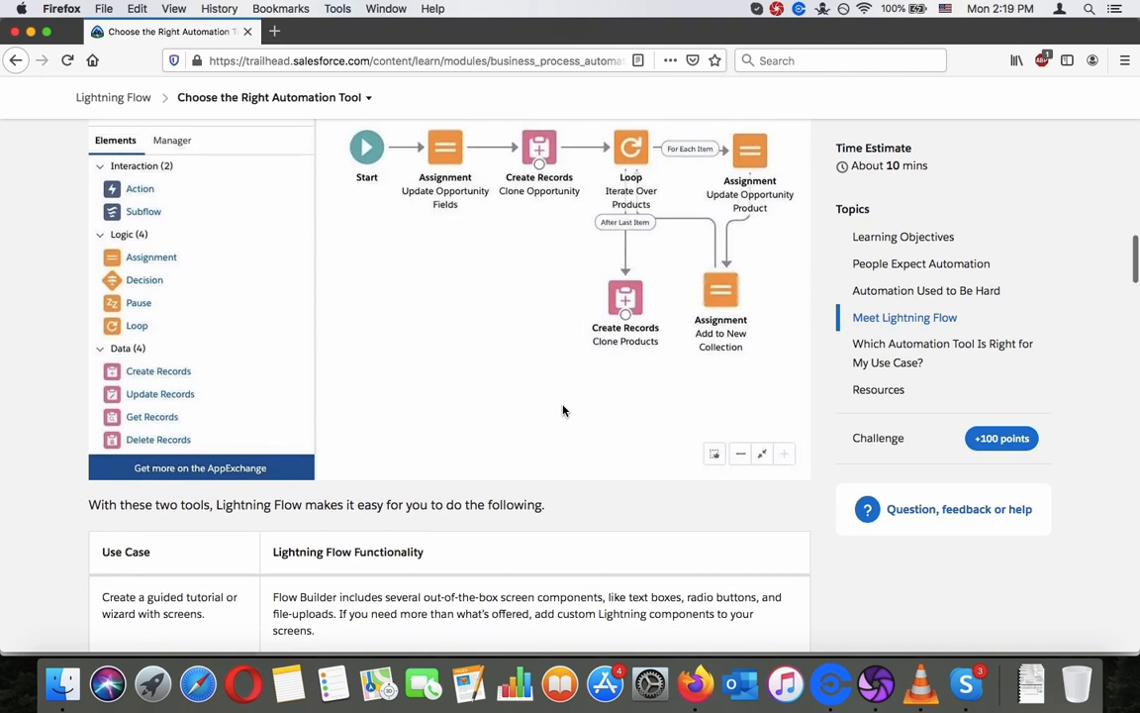
{"action": "scroll", "scroll_direction": "down", "scroll_amount": 3}
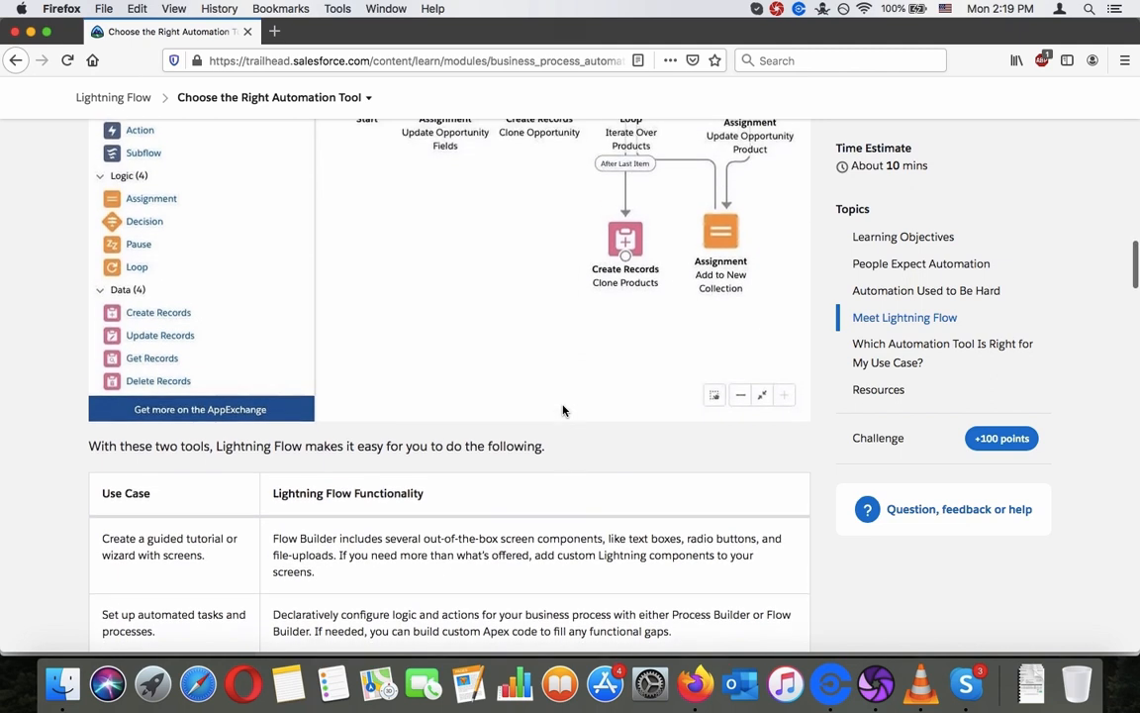
{"action": "scroll", "scroll_direction": "down", "scroll_amount": 3}
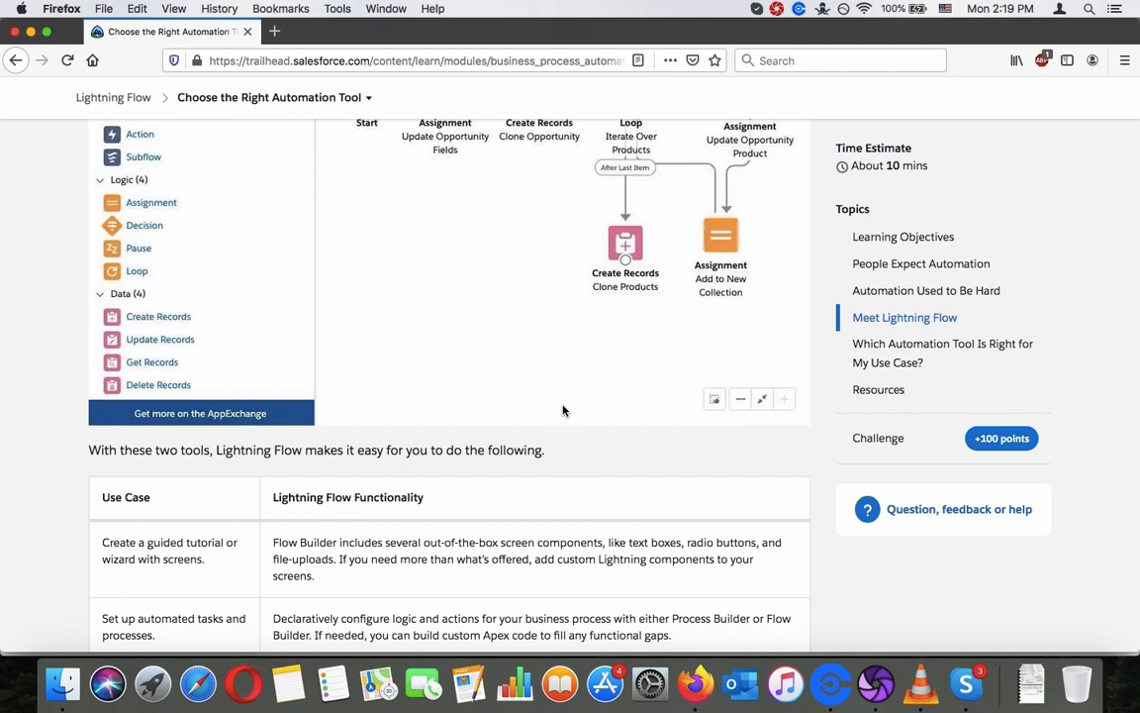
{"action": "scroll", "scroll_direction": "down", "scroll_amount": 3}
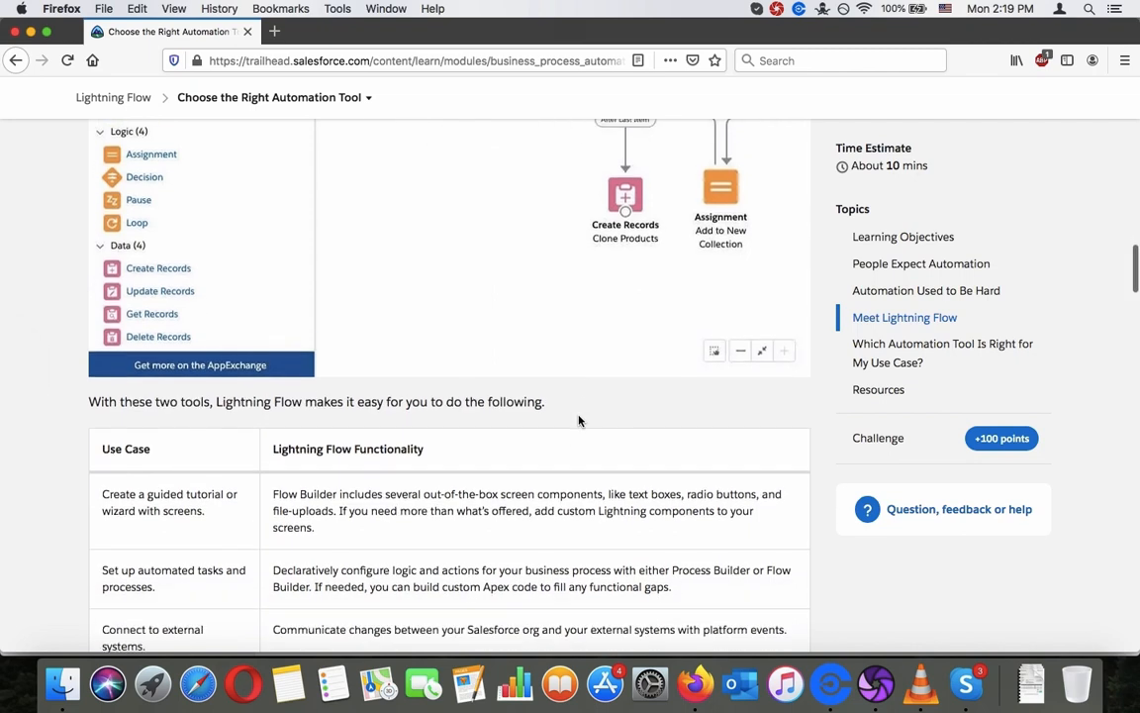
{"action": "scroll", "scroll_direction": "down", "scroll_amount": 3}
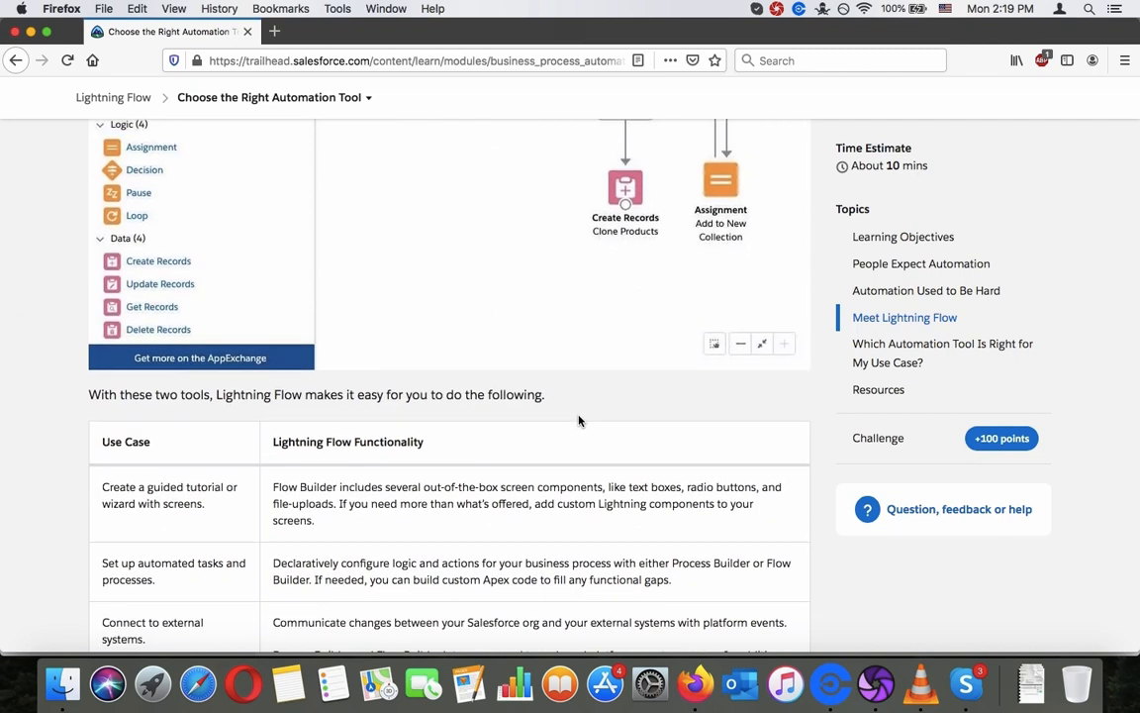
{"action": "scroll", "scroll_direction": "down", "scroll_amount": 3}
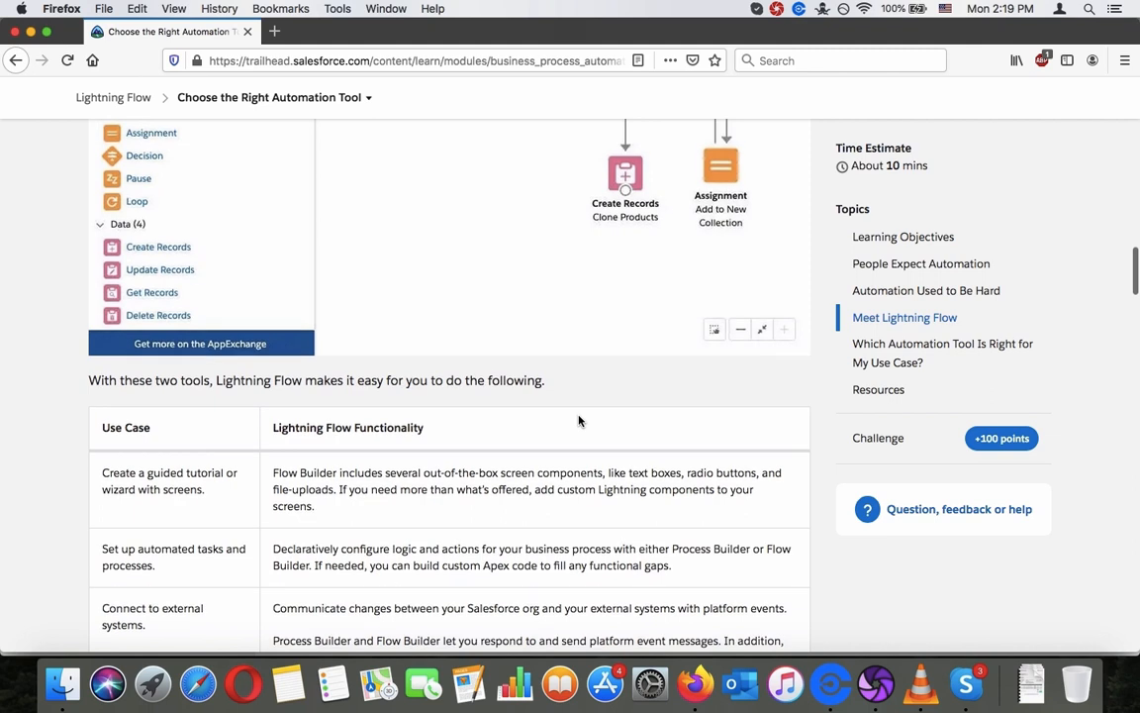
{"action": "scroll", "scroll_direction": "down", "scroll_amount": 3}
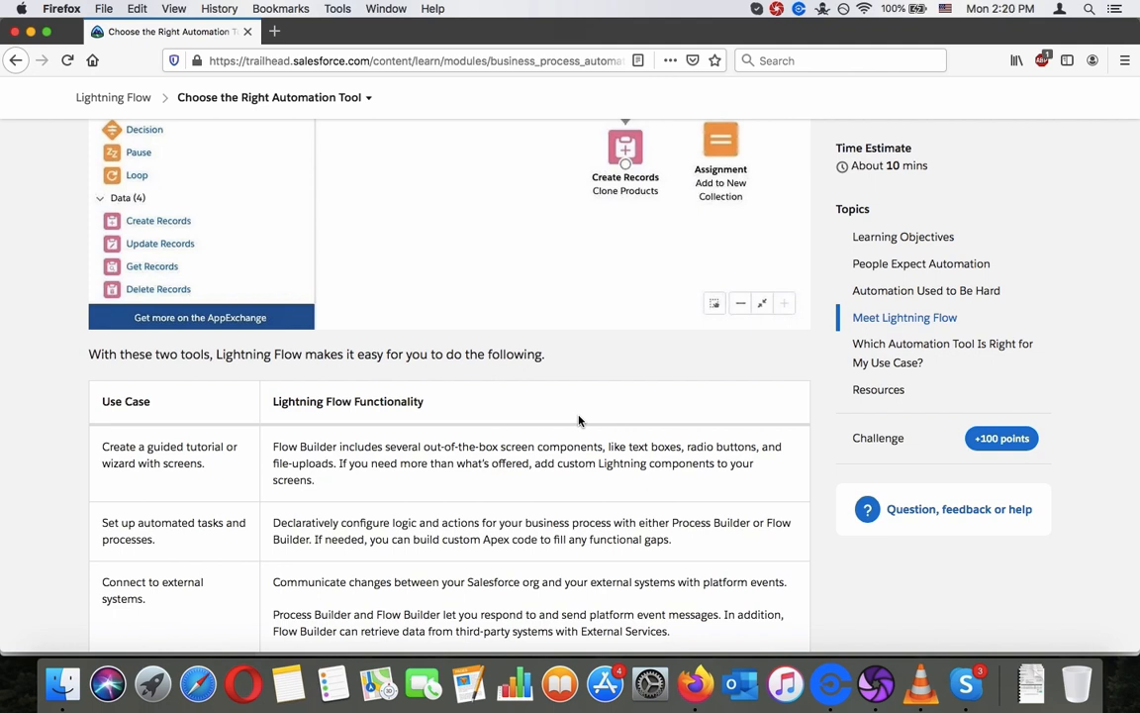
{"action": "scroll", "scroll_direction": "down", "scroll_amount": 3}
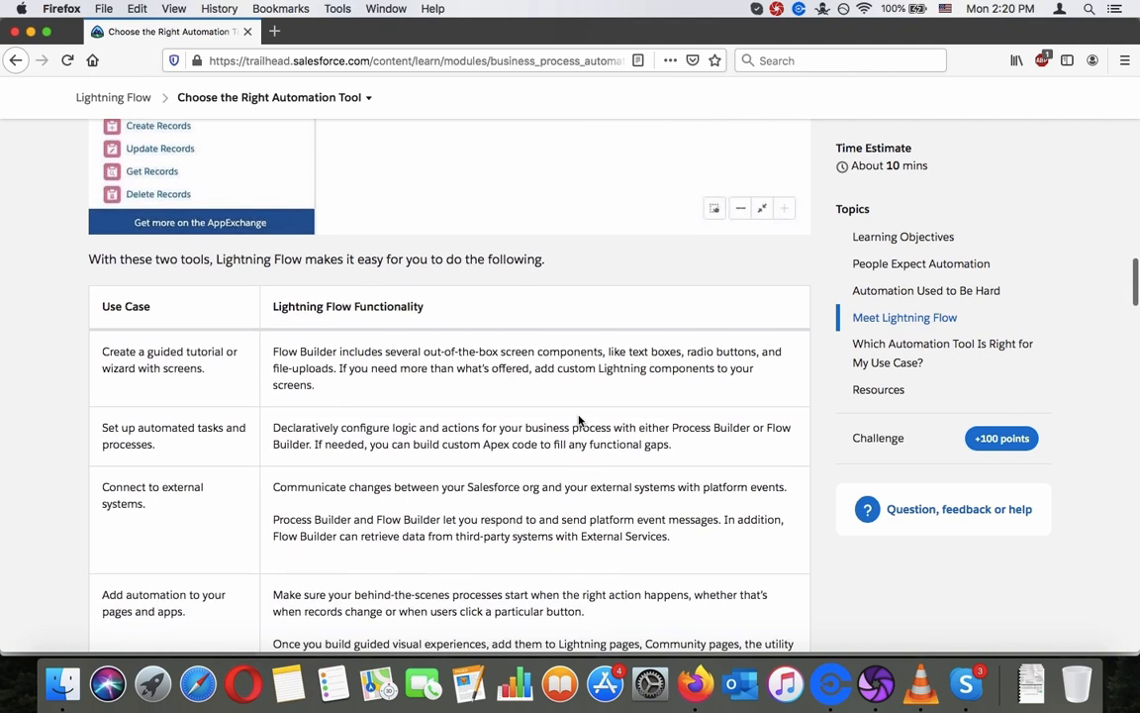
{"action": "scroll", "scroll_direction": "down", "scroll_amount": 3}
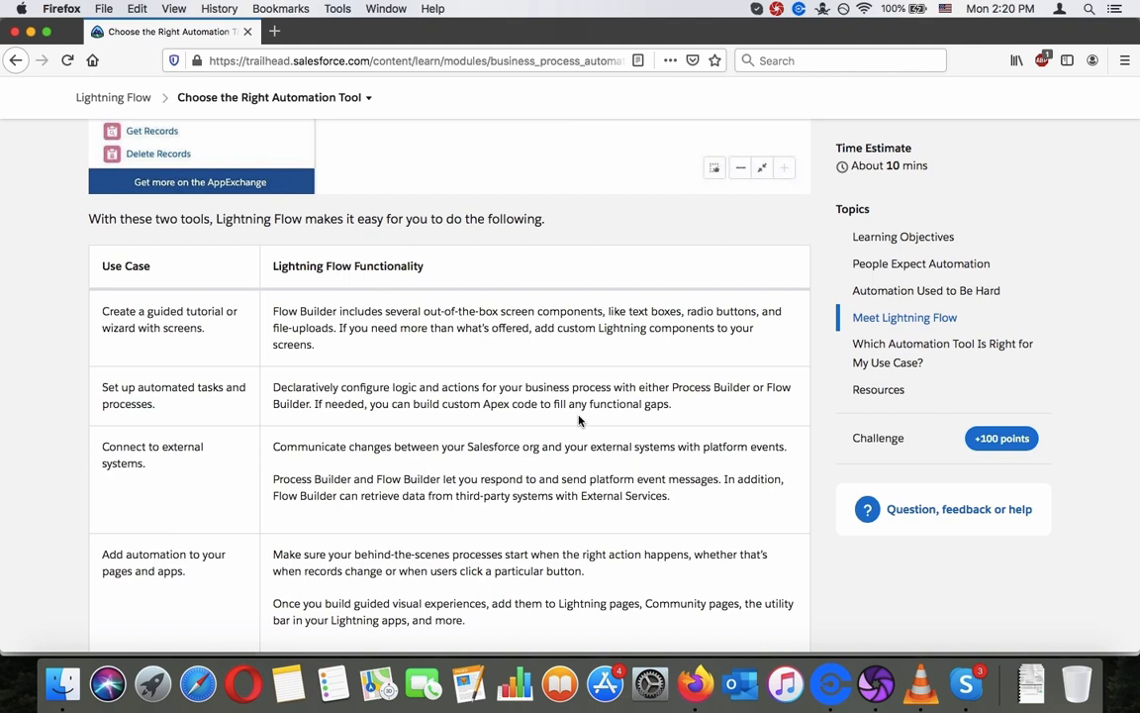
Step: Read the table's last row and reach the 'Which Automation Tool Is Right for My Use Case?' heading
{"action": "scroll", "scroll_direction": "down", "scroll_amount": 3}
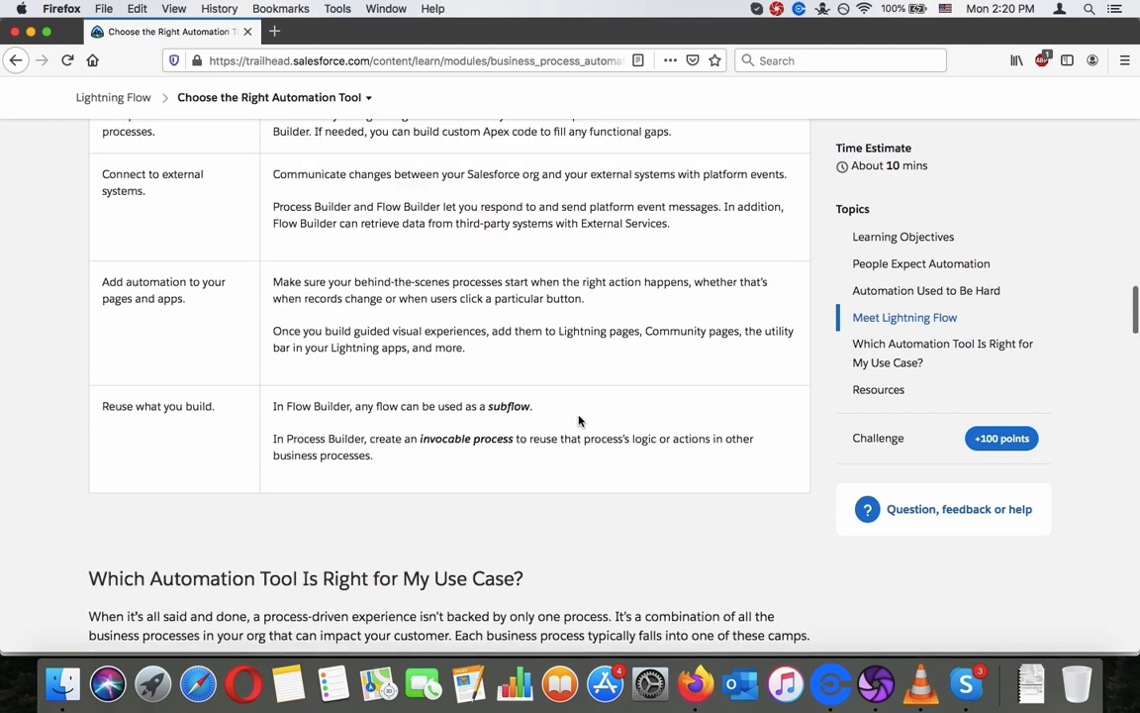
{"action": "scroll", "scroll_direction": "up", "scroll_amount": 3}
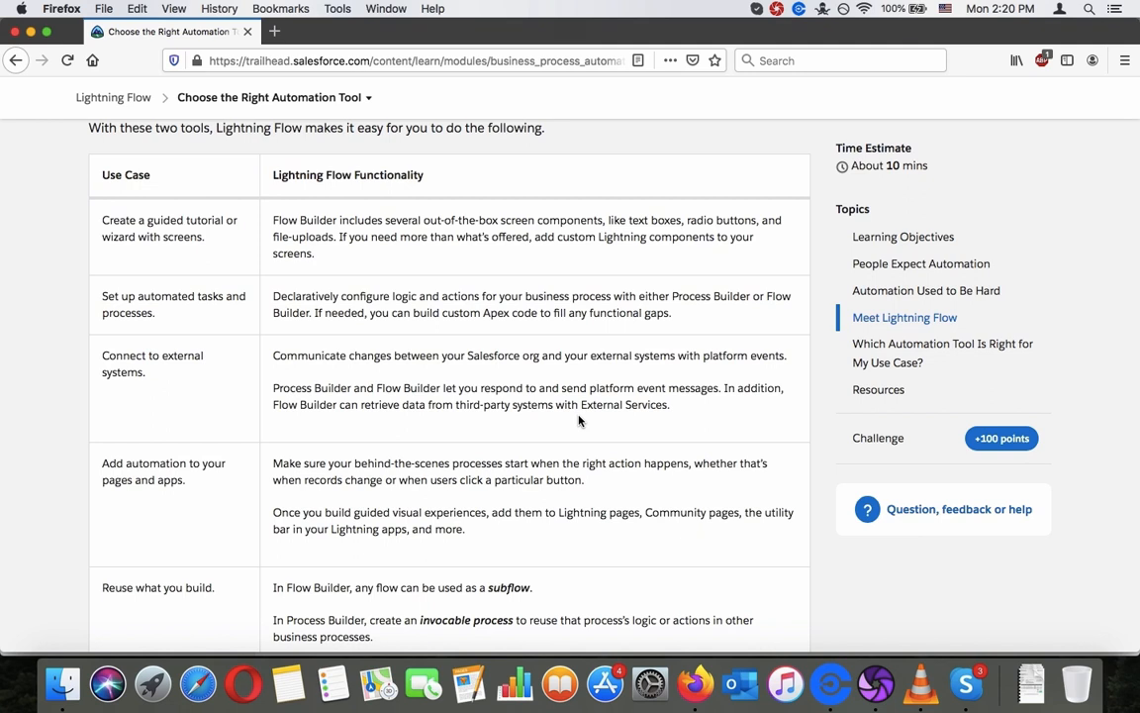
{"action": "scroll", "scroll_direction": "down", "scroll_amount": 3}
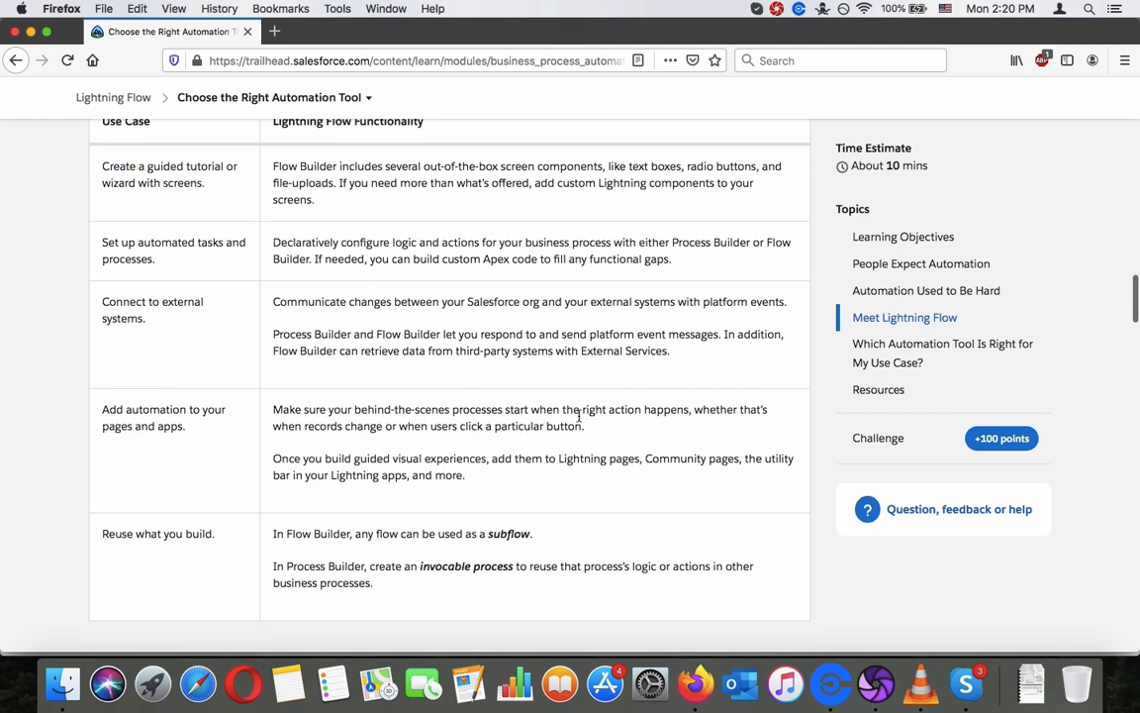
{"action": "scroll", "scroll_direction": "down", "scroll_amount": 3}
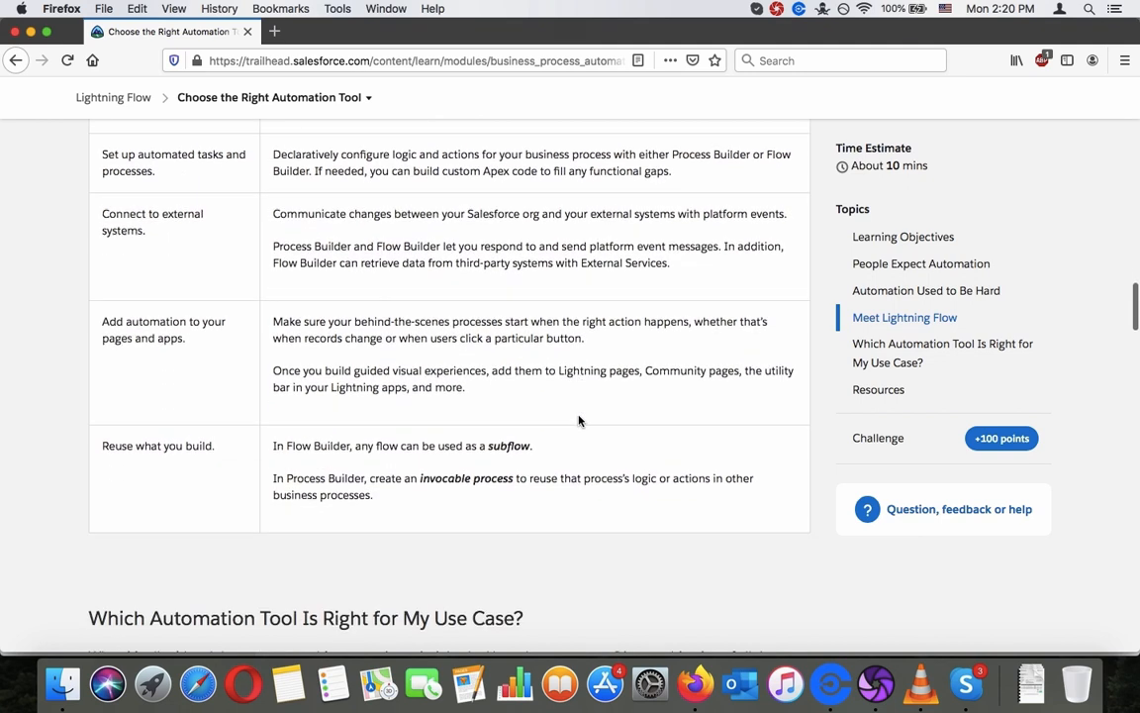
{"action": "scroll", "scroll_direction": "down", "scroll_amount": 3}
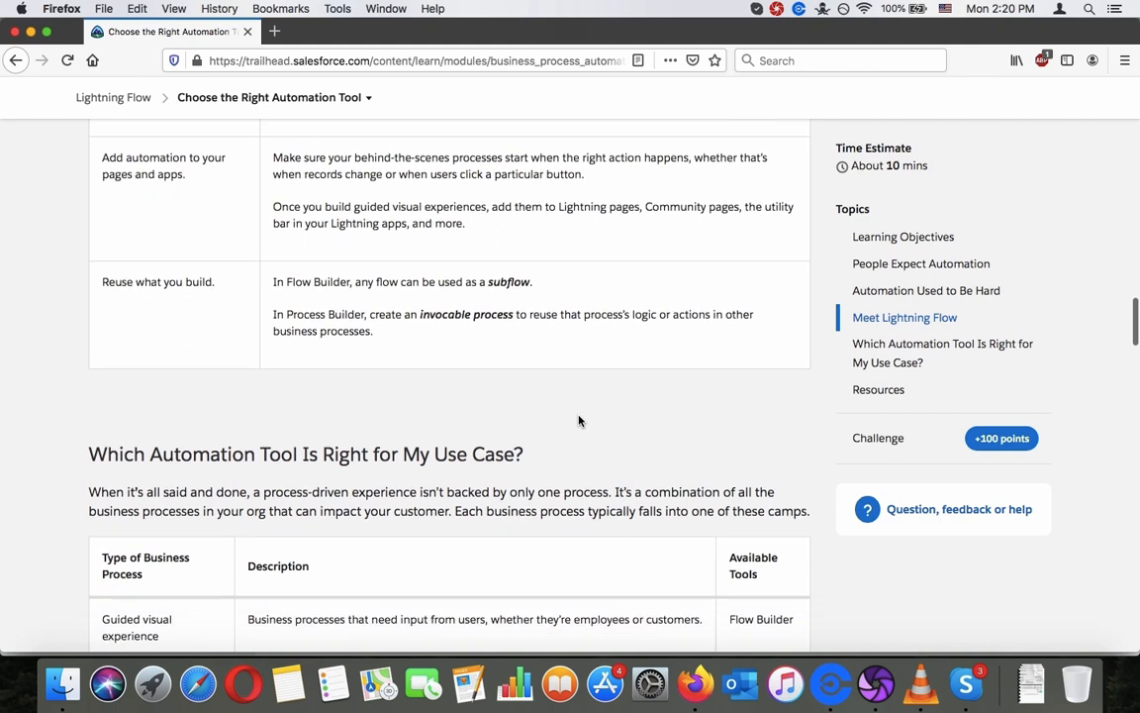
{"action": "scroll", "scroll_direction": "down", "scroll_amount": 3}
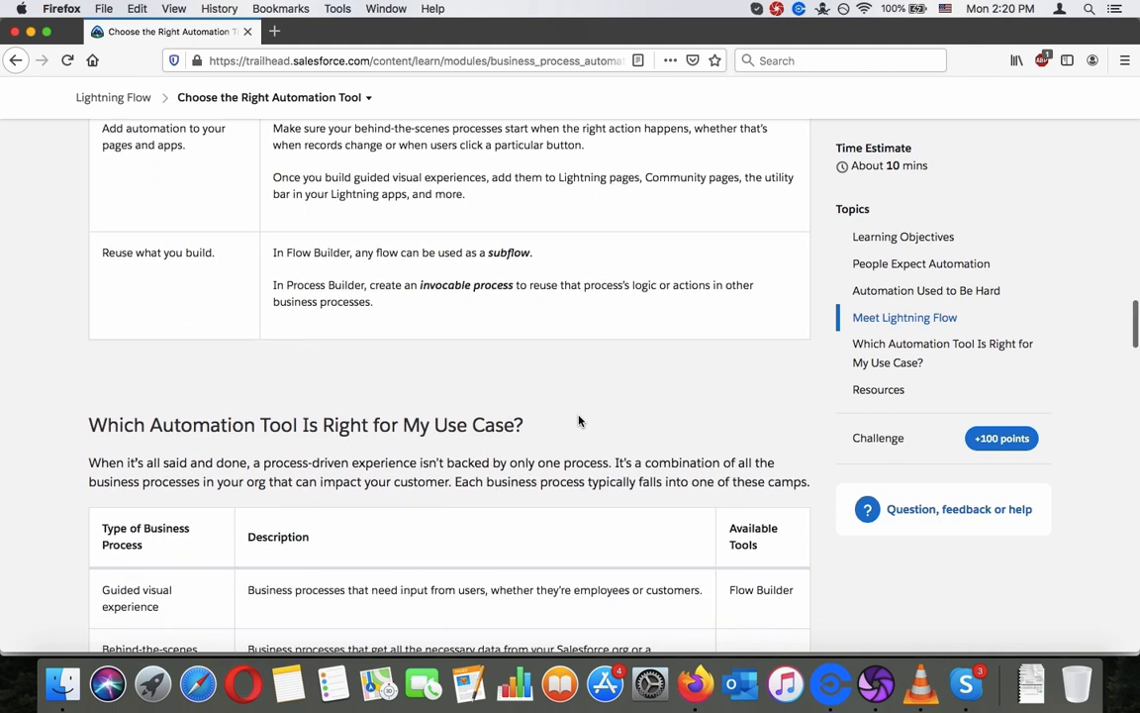
{"action": "scroll", "scroll_direction": "down", "scroll_amount": 3}
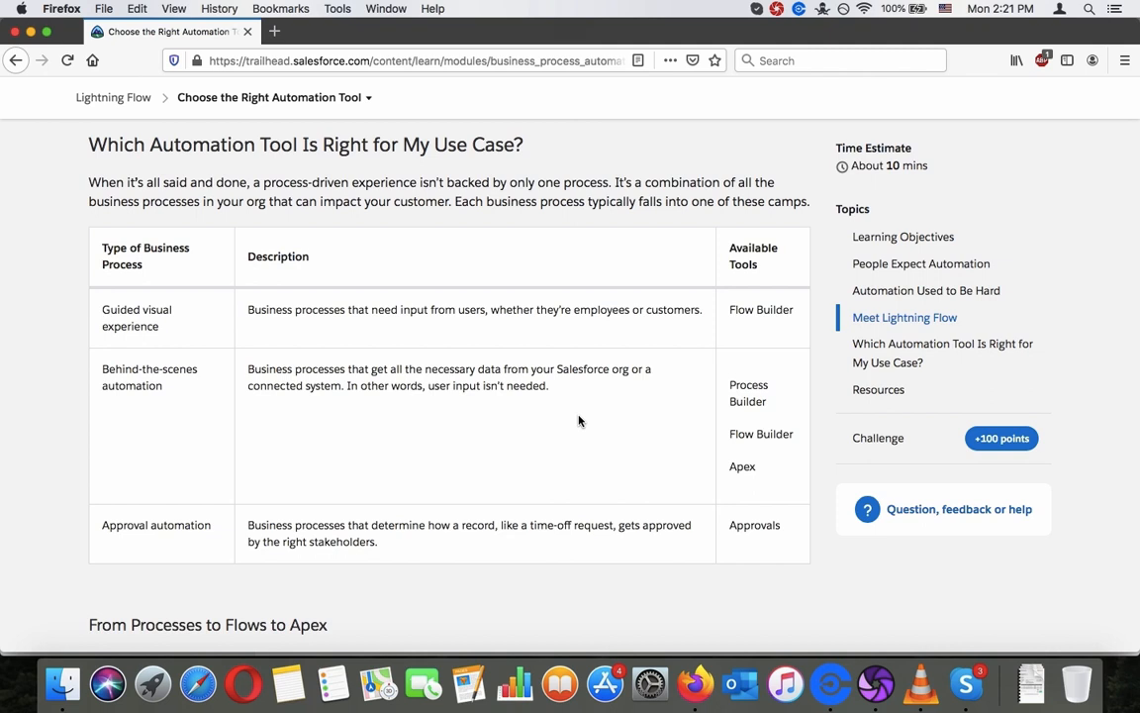
{"action": "mouse_move", "coordinate": [576, 415]}
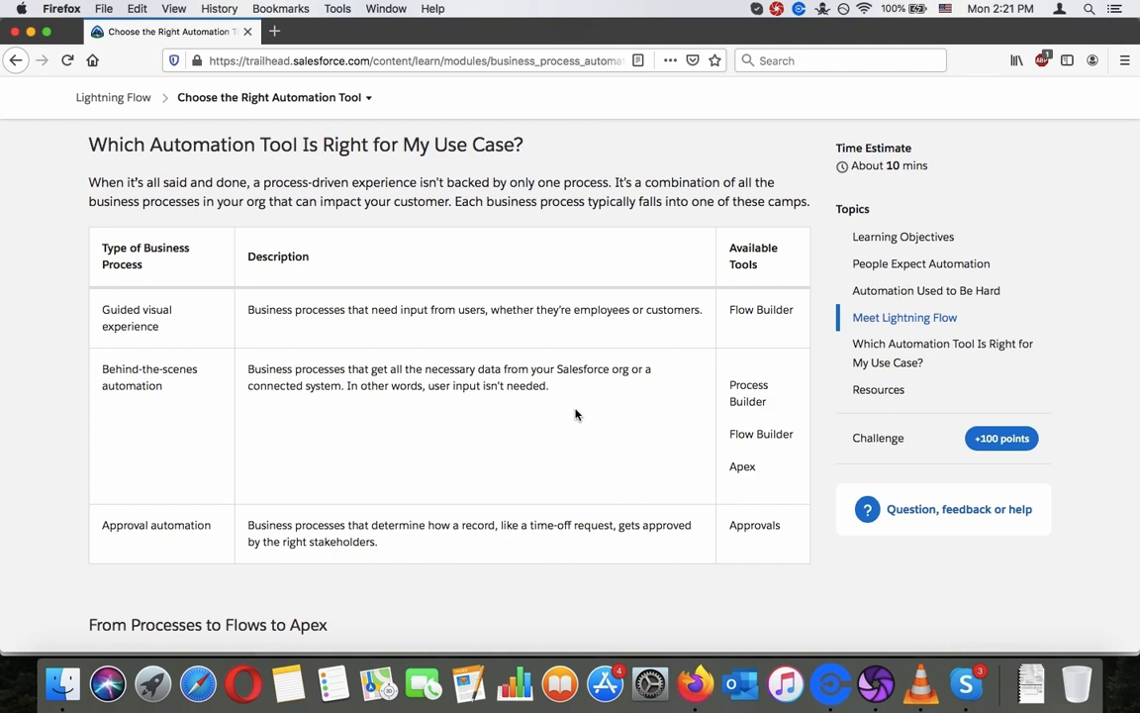
{"action": "mouse_move", "coordinate": [748, 388]}
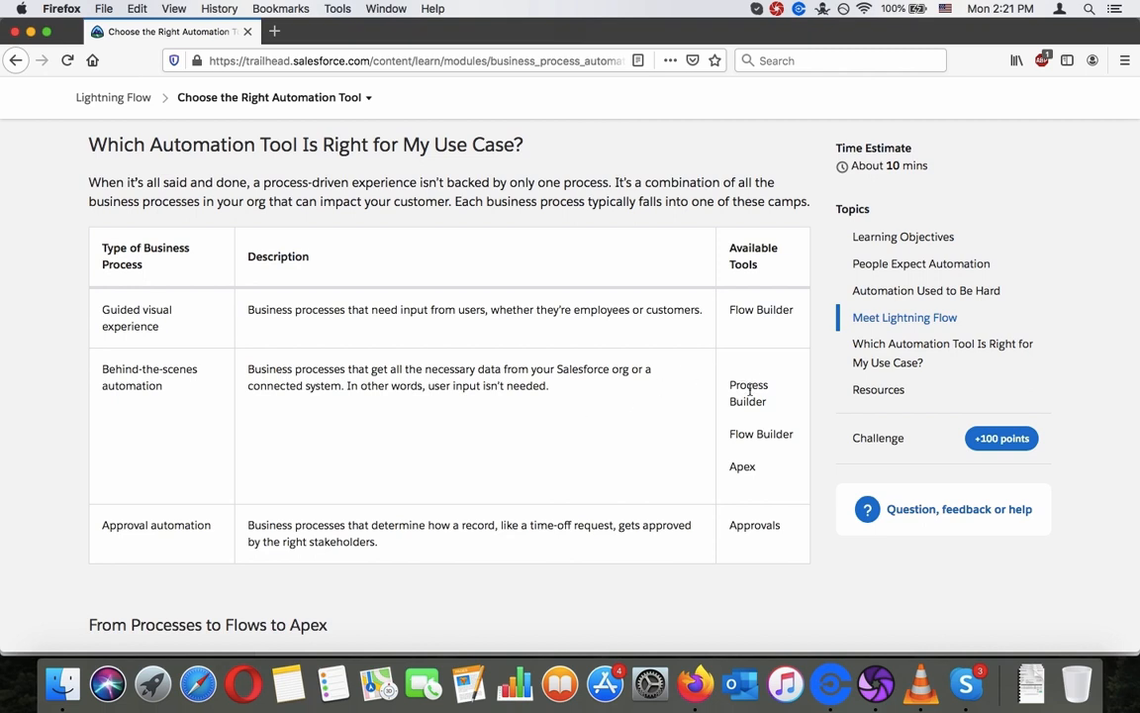
{"action": "mouse_move", "coordinate": [738, 468]}
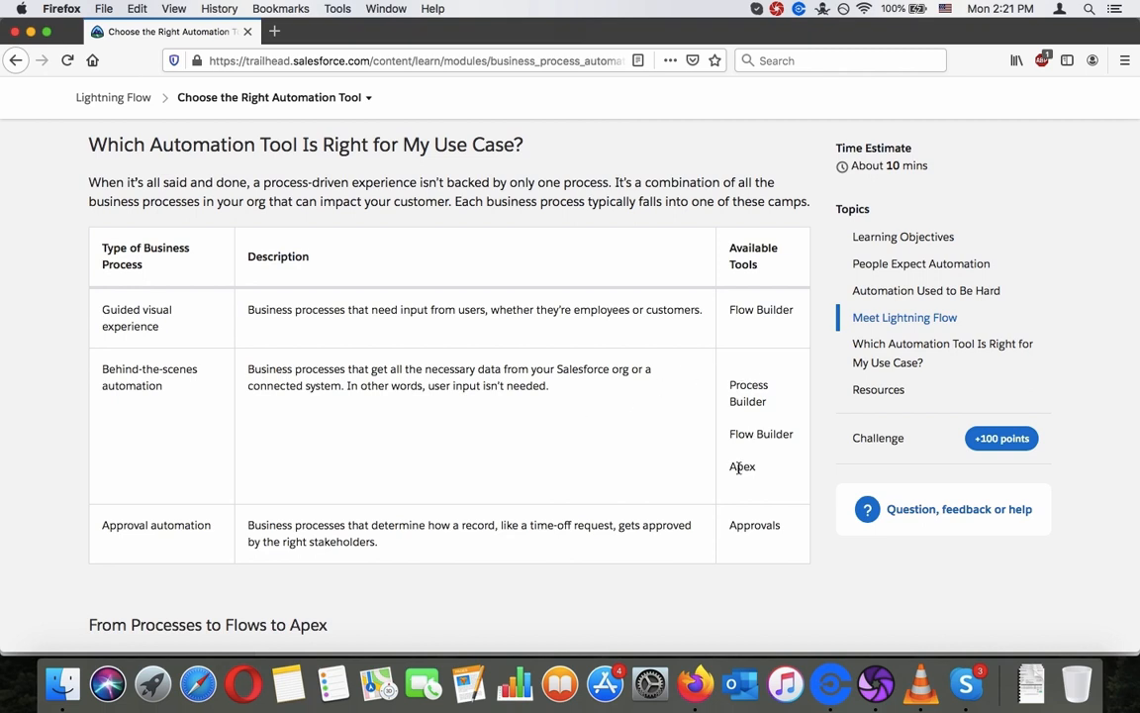
{"action": "mouse_move", "coordinate": [649, 453]}
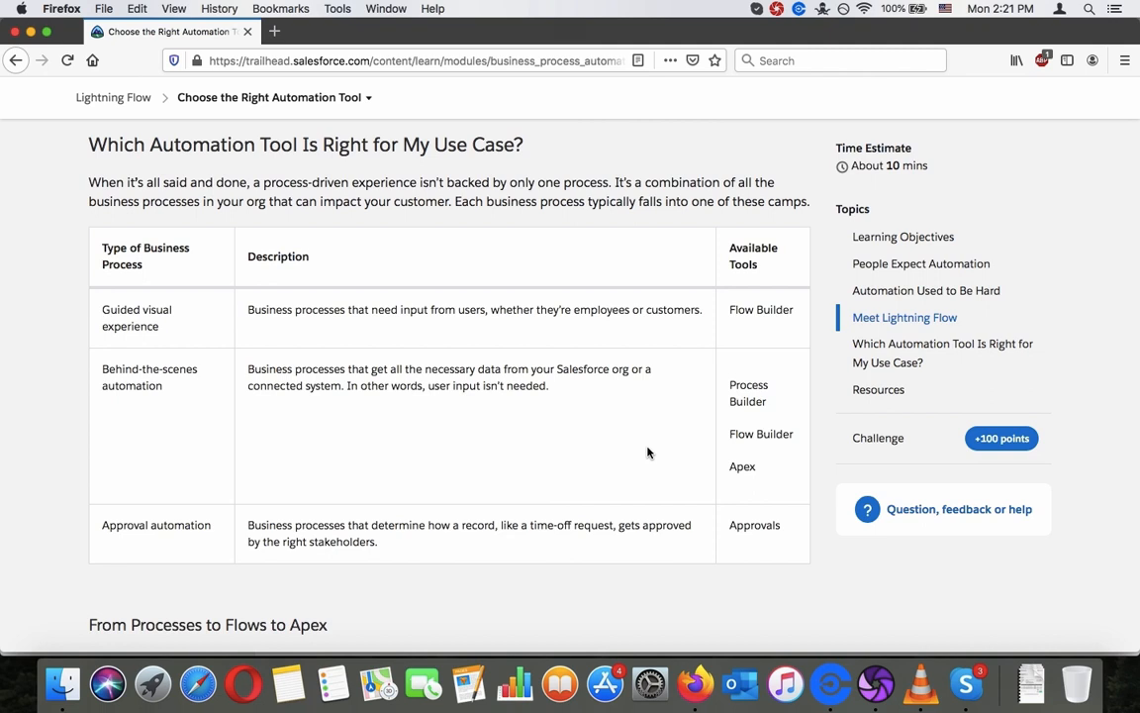
Step: Read the From Processes to Flows to Apex guidance until the Sample Scenarios table begins to appear
{"action": "scroll", "scroll_direction": "down", "scroll_amount": 3}
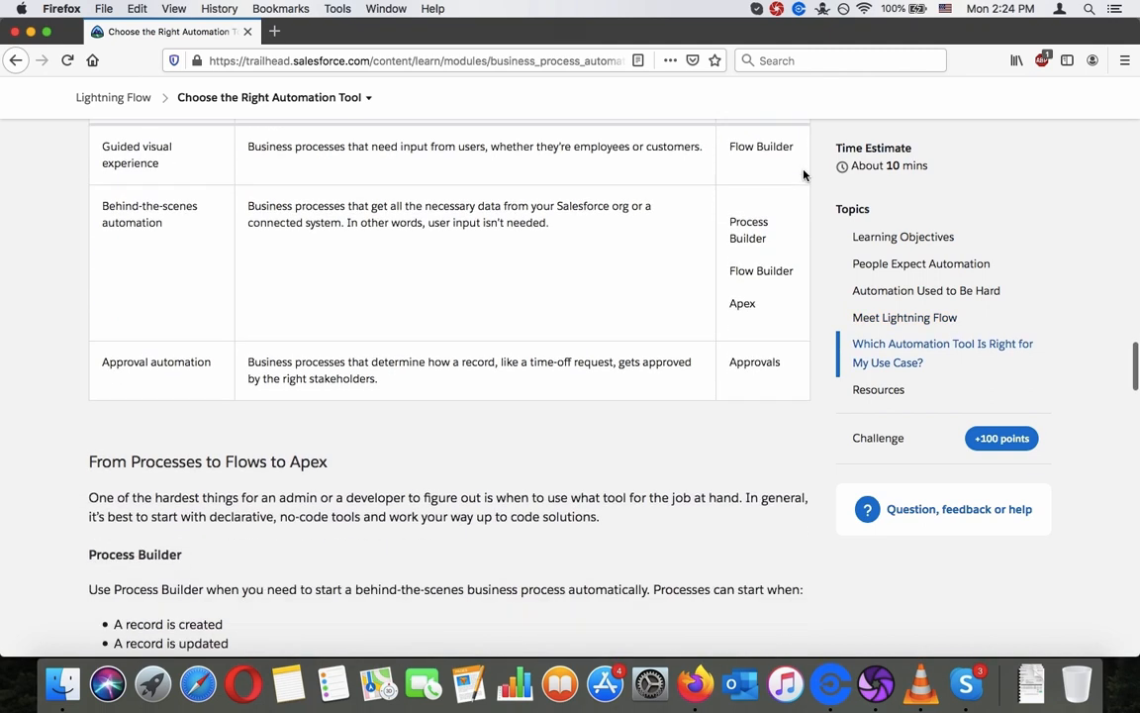
{"action": "scroll", "scroll_direction": "down", "scroll_amount": 3}
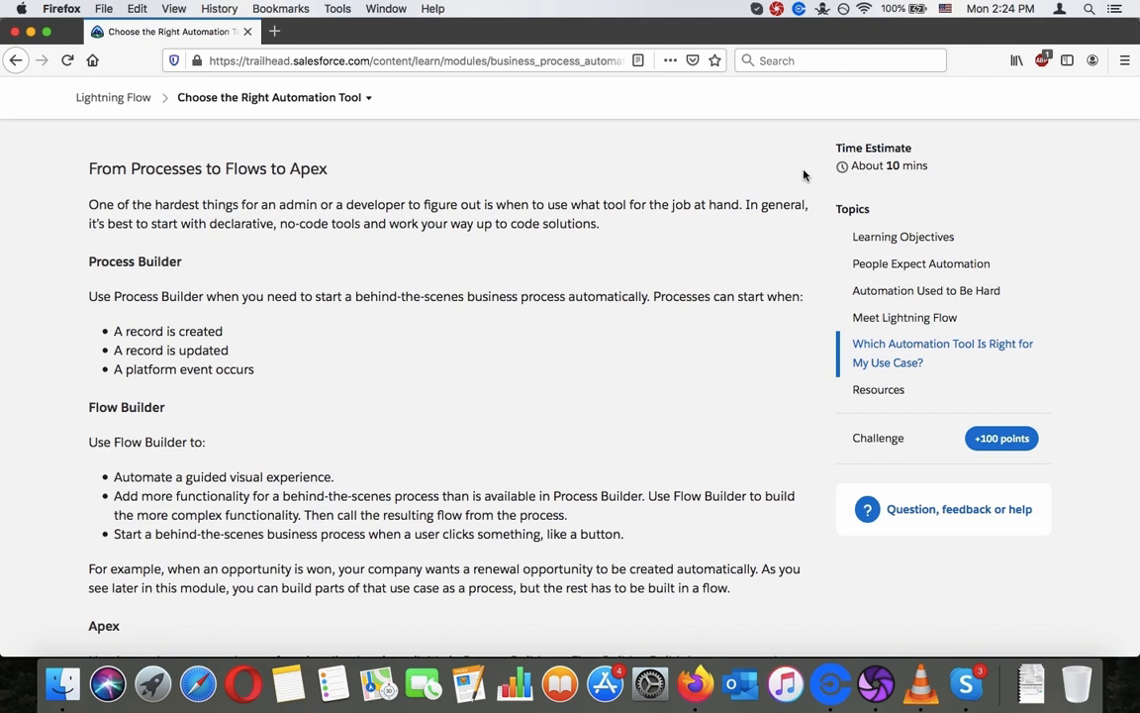
{"action": "scroll", "scroll_direction": "down", "scroll_amount": 3}
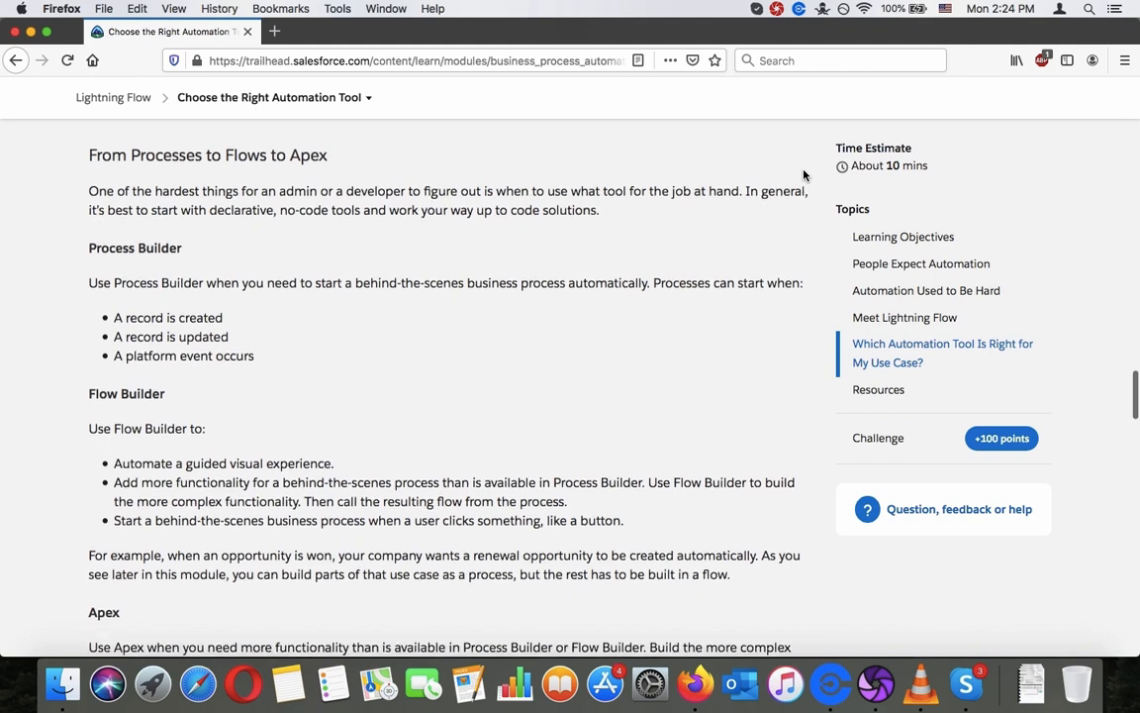
{"action": "scroll", "scroll_direction": "down", "scroll_amount": 3}
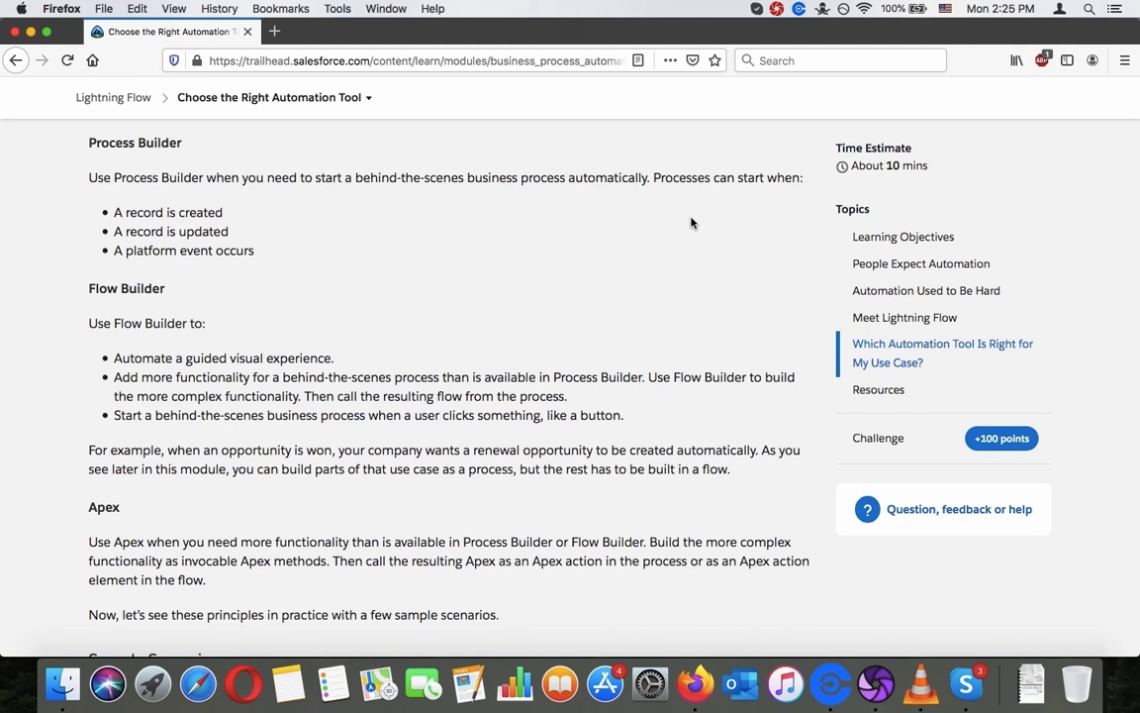
{"action": "scroll", "scroll_direction": "down", "scroll_amount": 3}
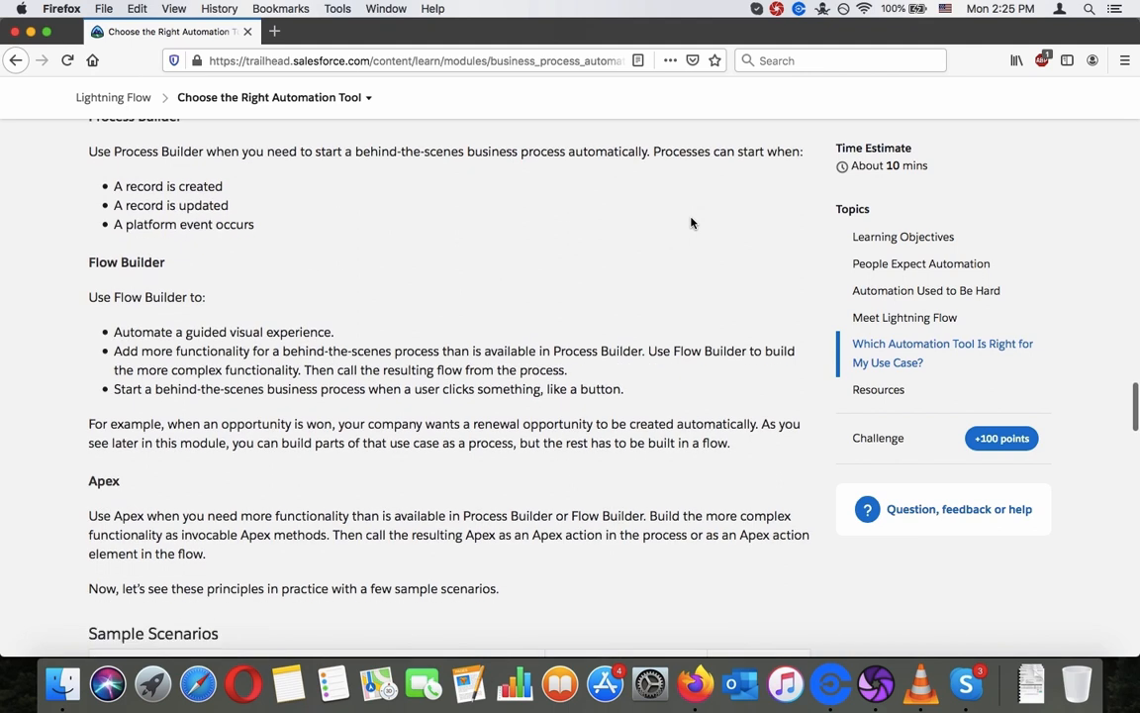
{"action": "scroll", "scroll_direction": "down", "scroll_amount": 3}
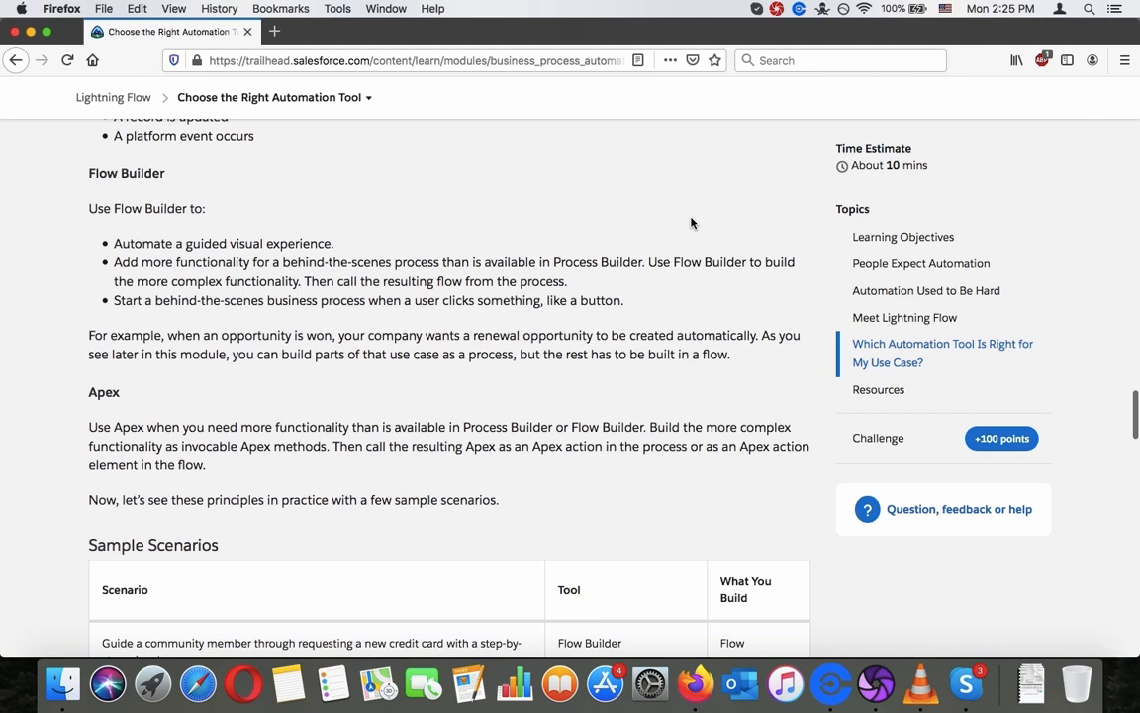
{"action": "scroll", "scroll_direction": "down", "scroll_amount": 3}
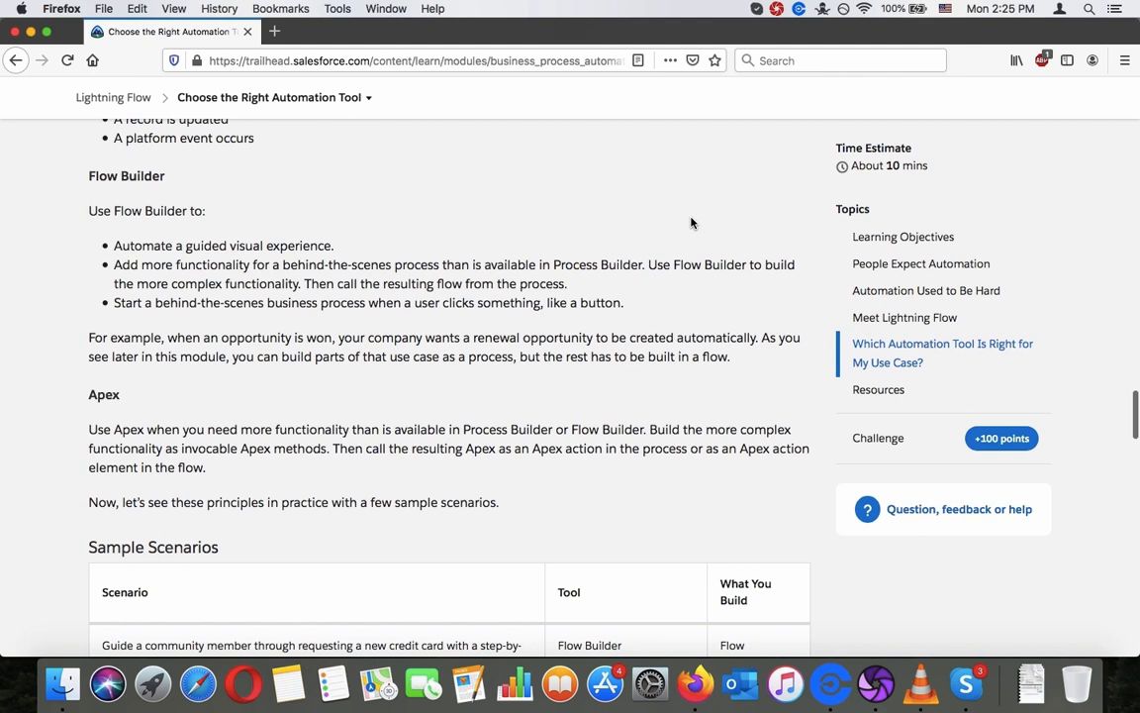
{"action": "scroll", "scroll_direction": "down", "scroll_amount": 3}
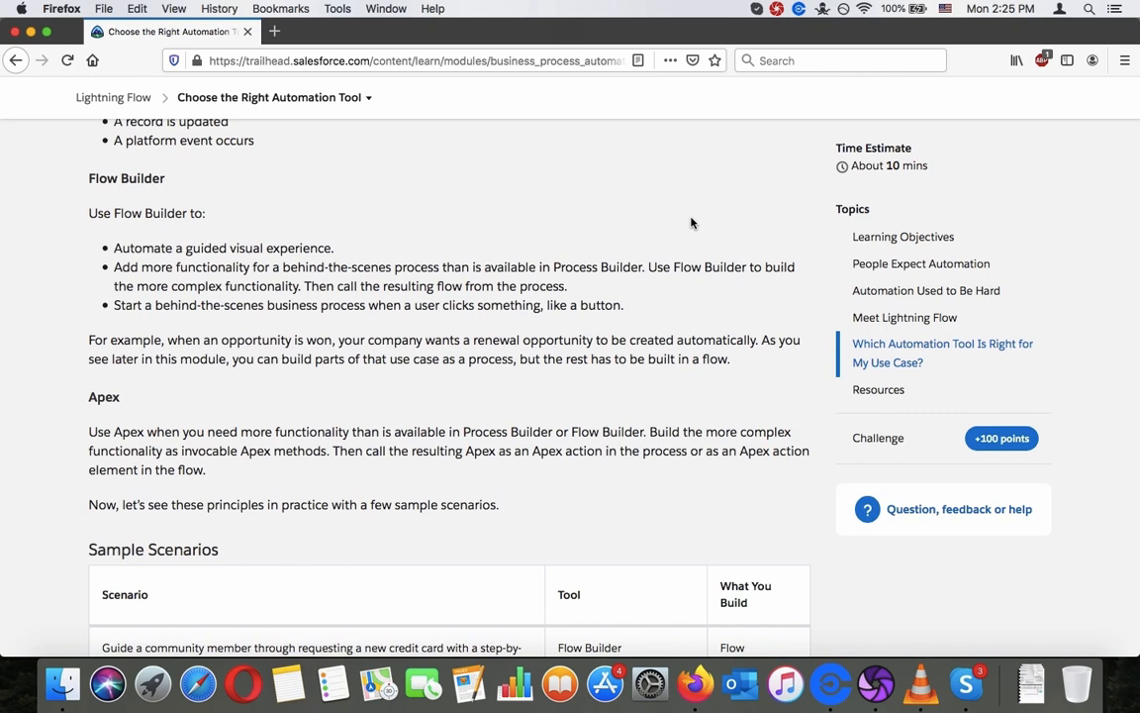
{"action": "scroll", "scroll_direction": "down", "scroll_amount": 3}
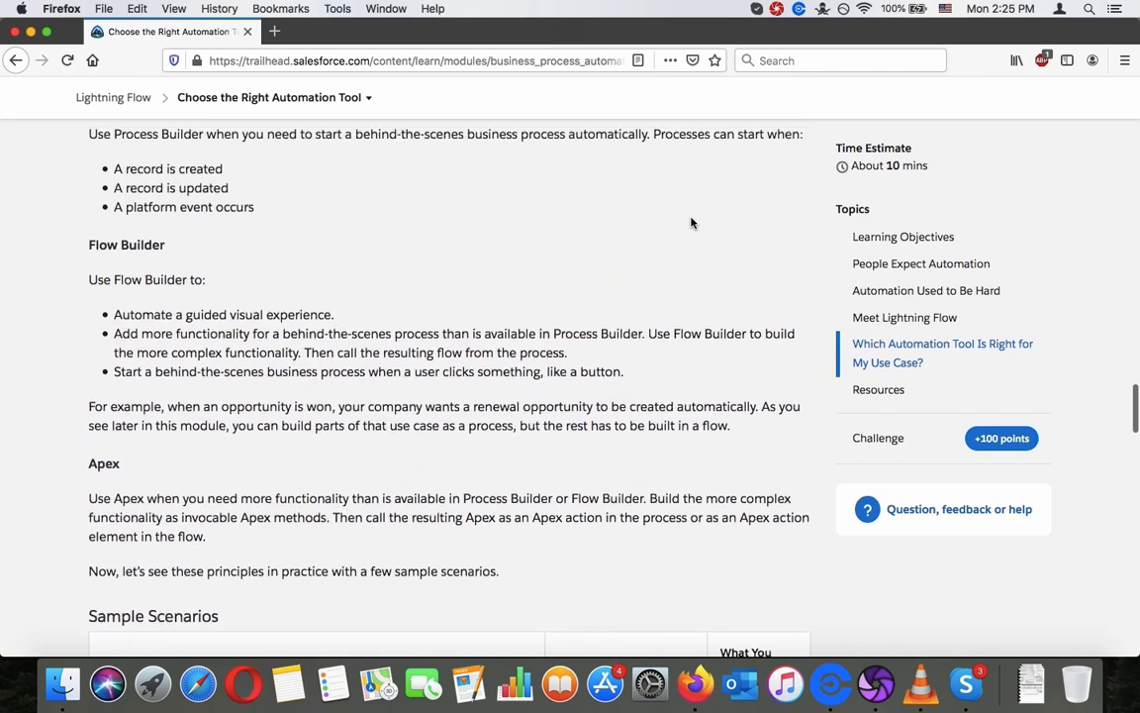
{"action": "scroll", "scroll_direction": "down", "scroll_amount": 3}
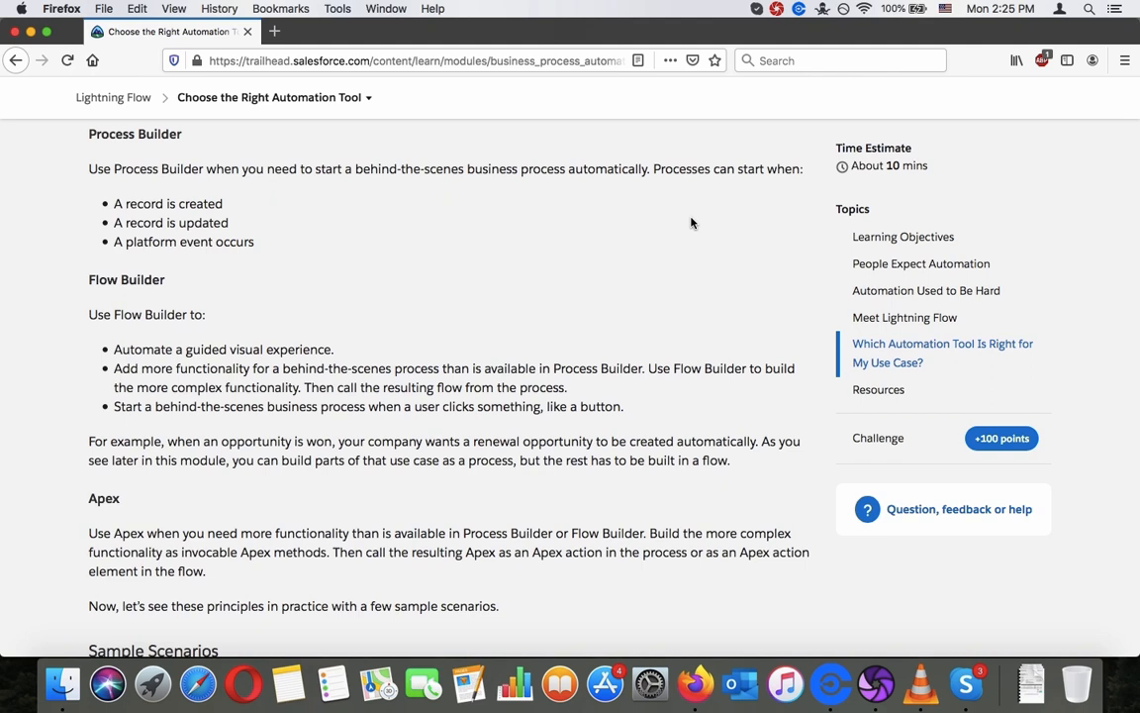
{"action": "scroll", "scroll_direction": "down", "scroll_amount": 3}
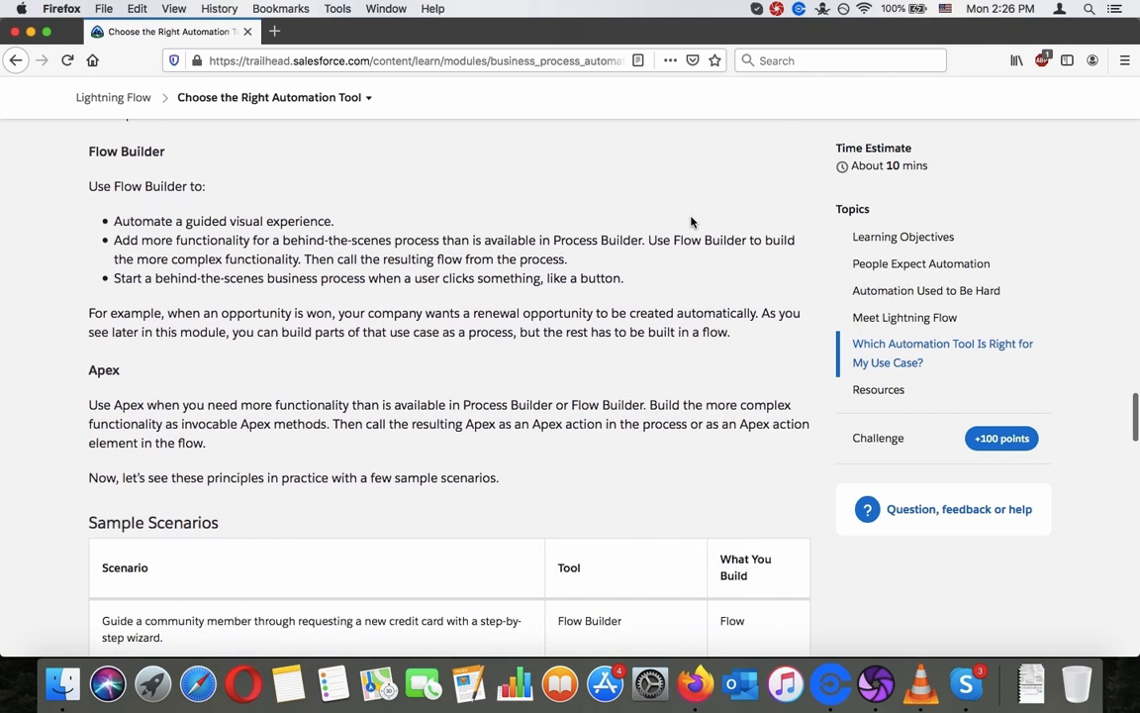
Step: Read the Sample Scenarios rows through the approval-process row, reaching 'Wait. What's an Approval Process?'
{"action": "scroll", "scroll_direction": "down", "scroll_amount": 3}
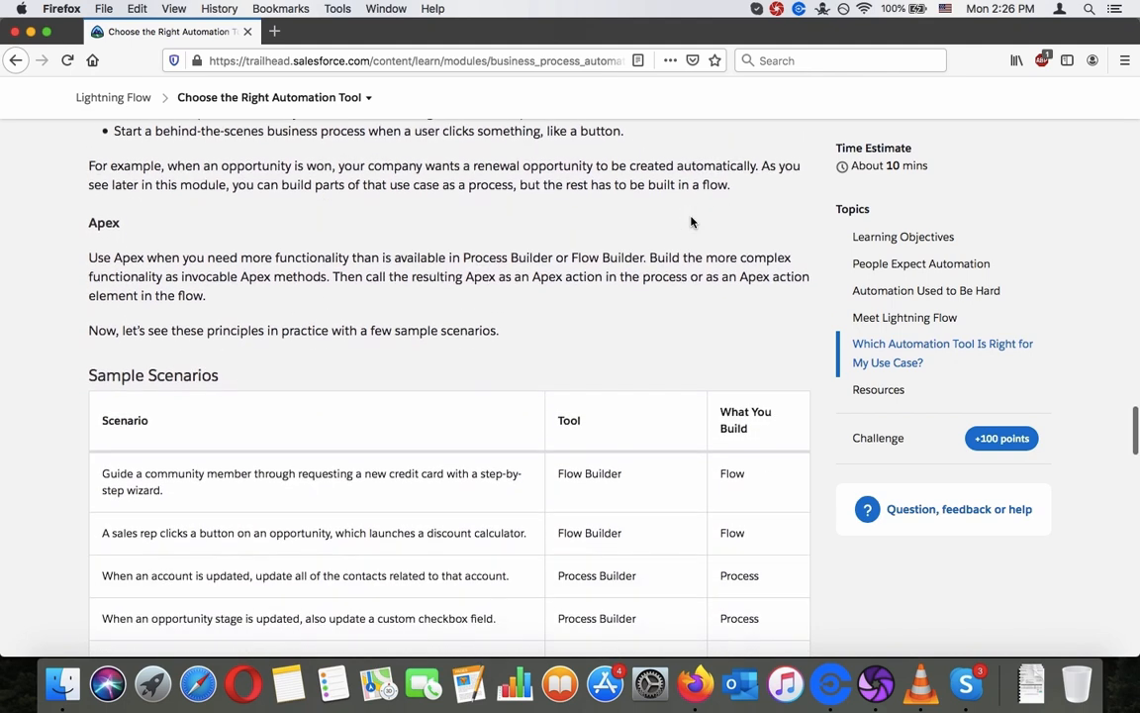
{"action": "scroll", "scroll_direction": "down", "scroll_amount": 3}
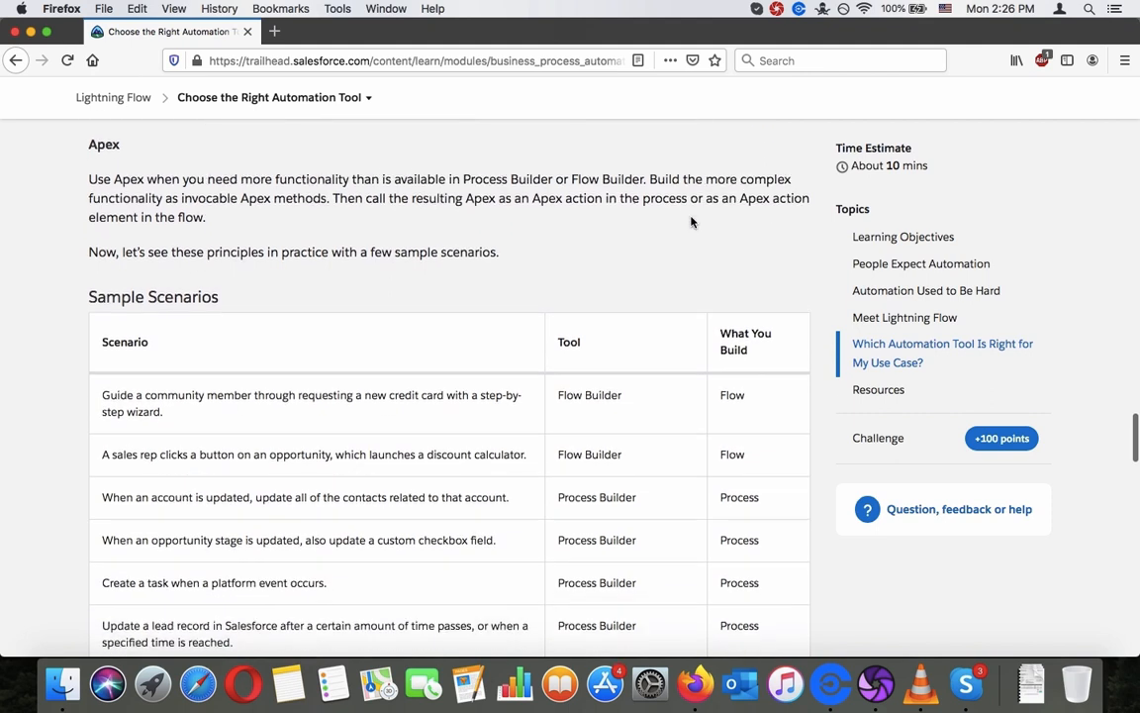
{"action": "scroll", "scroll_direction": "down", "scroll_amount": 3}
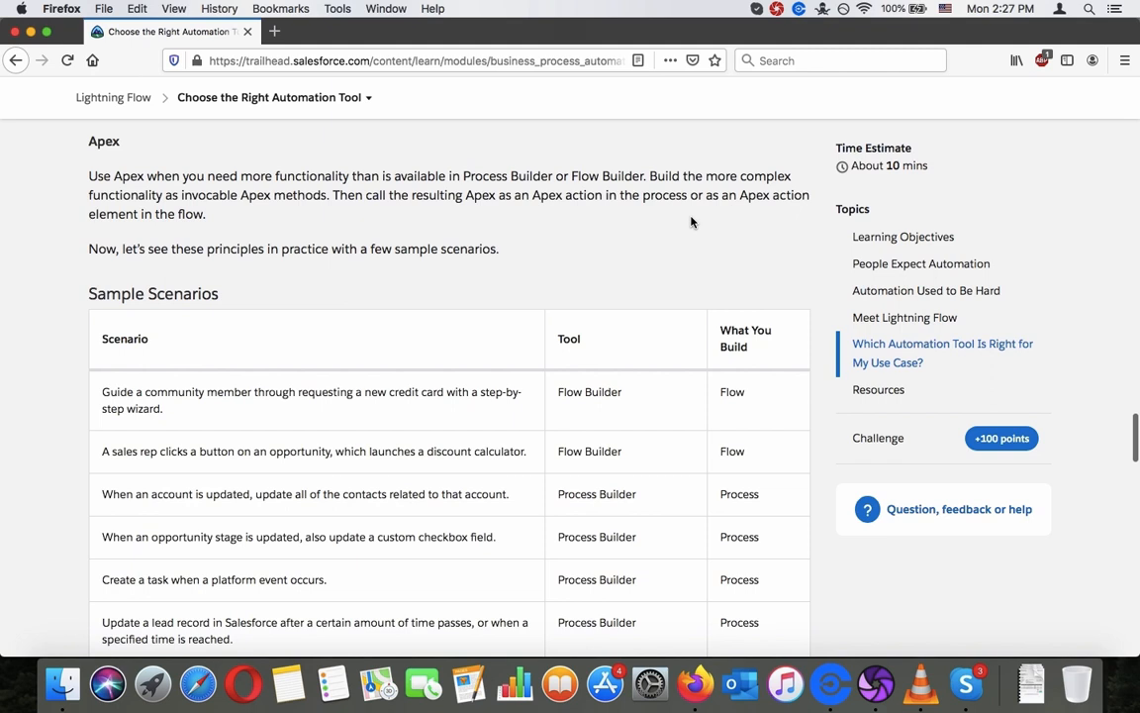
{"action": "scroll", "scroll_direction": "down", "scroll_amount": 3}
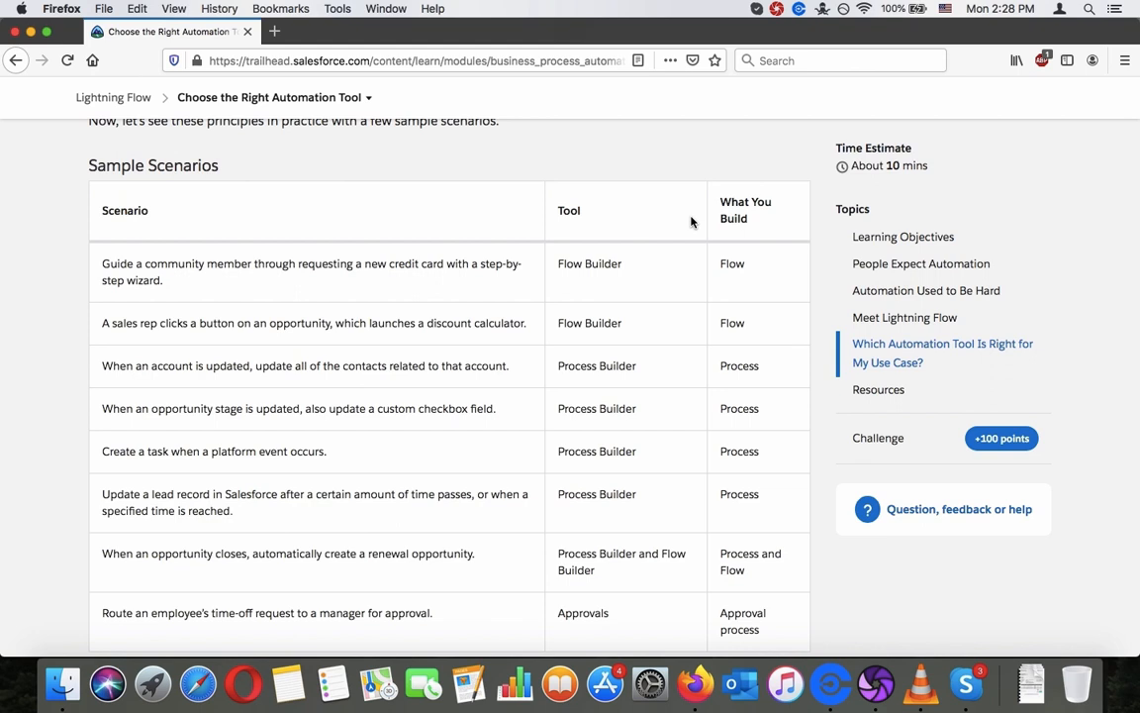
{"action": "mouse_move", "coordinate": [245, 443]}
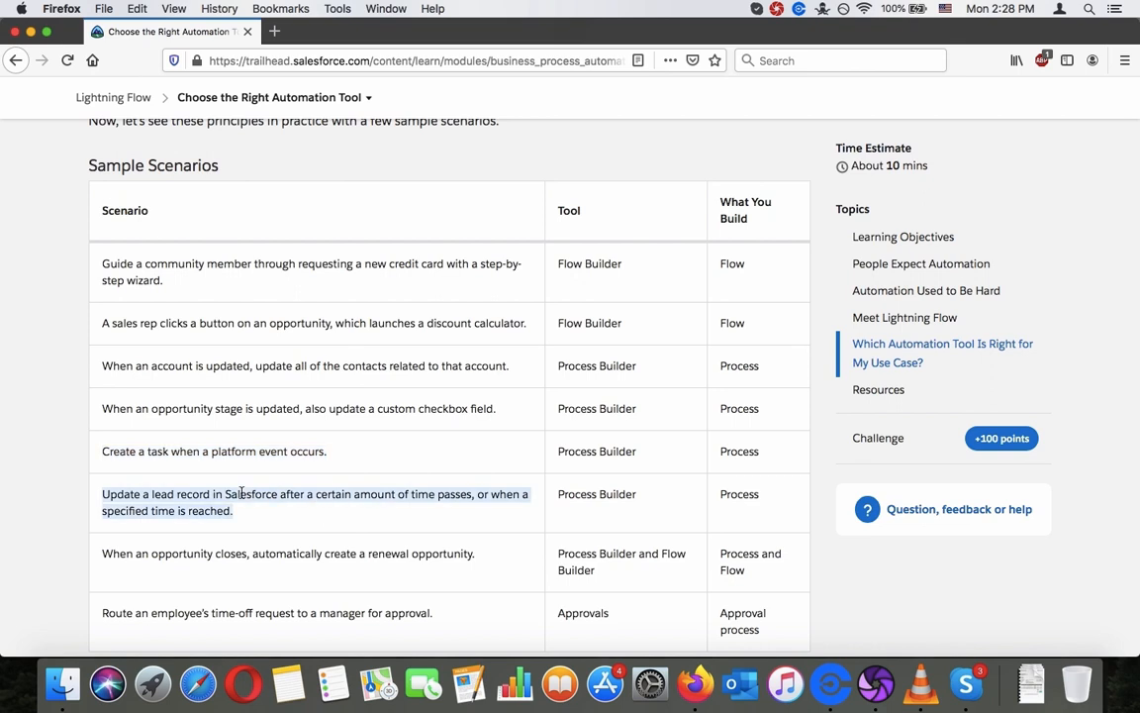
{"action": "scroll", "scroll_direction": "down", "scroll_amount": 3}
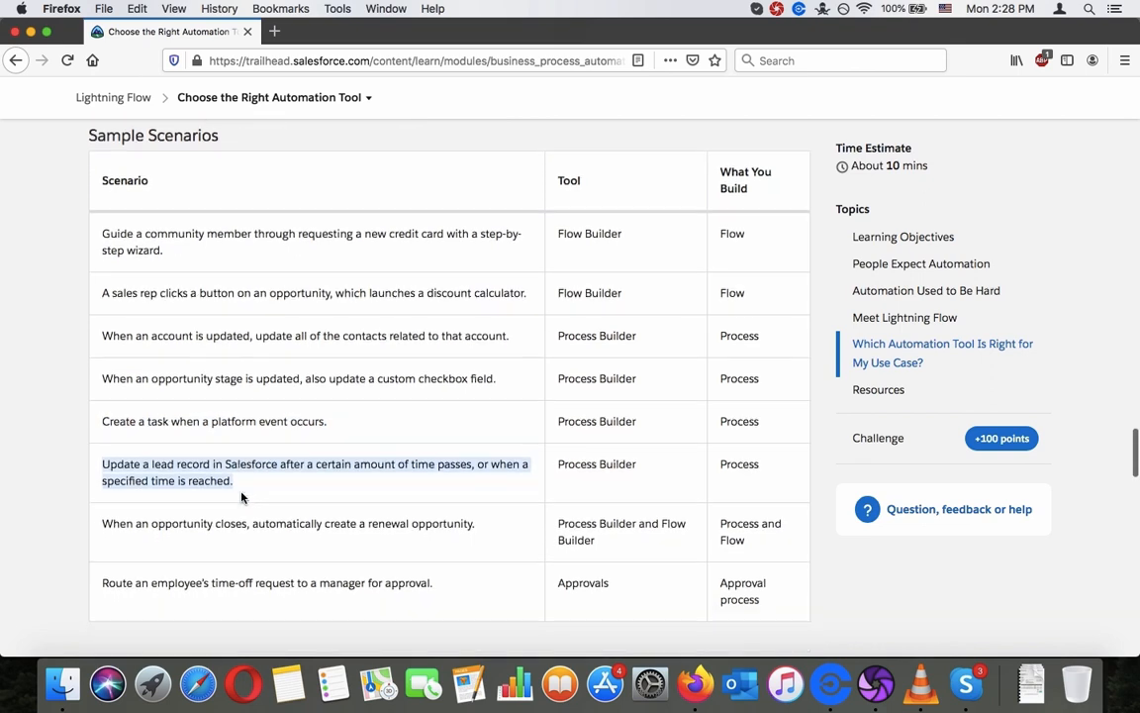
{"action": "scroll", "scroll_direction": "down", "scroll_amount": 3}
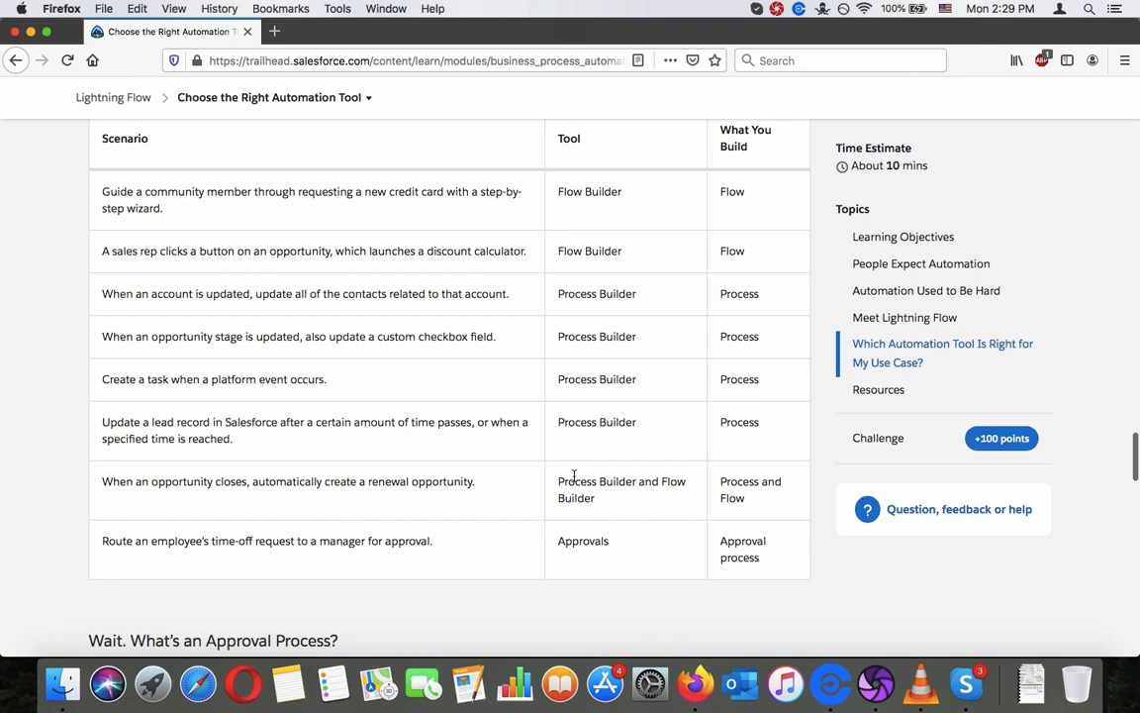
Step: Read the approval-process and Workflow Rules notes and Resources until the Quiz comes into view
{"action": "scroll", "scroll_direction": "down", "scroll_amount": 3}
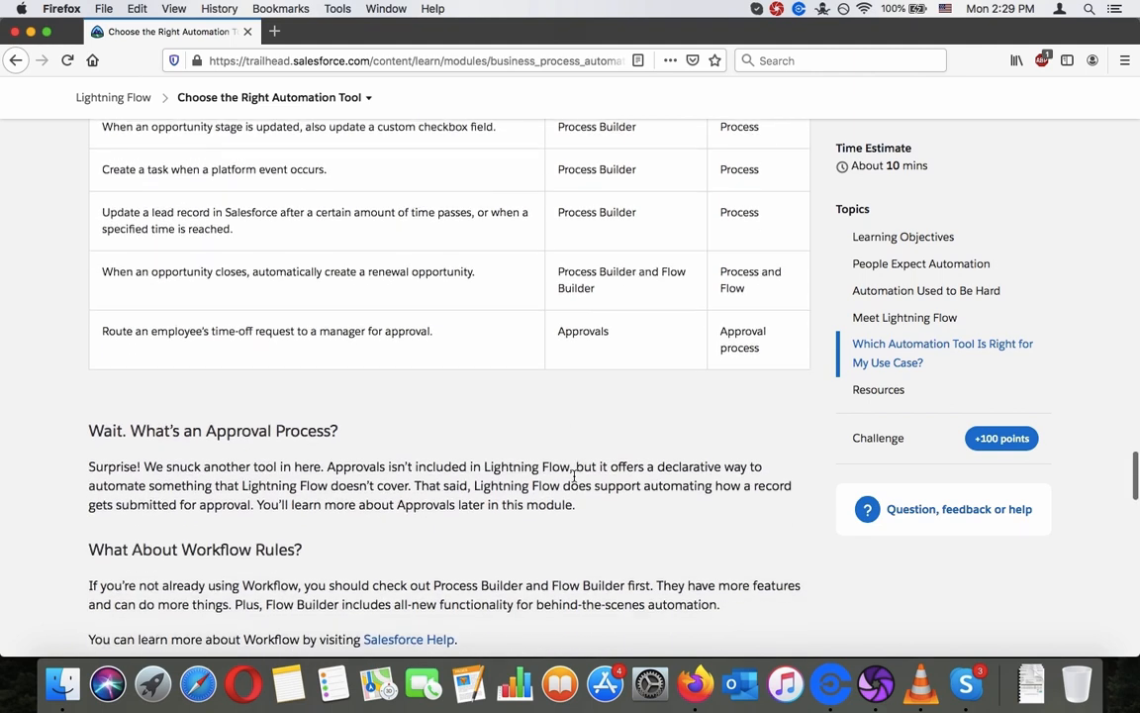
{"action": "scroll", "scroll_direction": "down", "scroll_amount": 3}
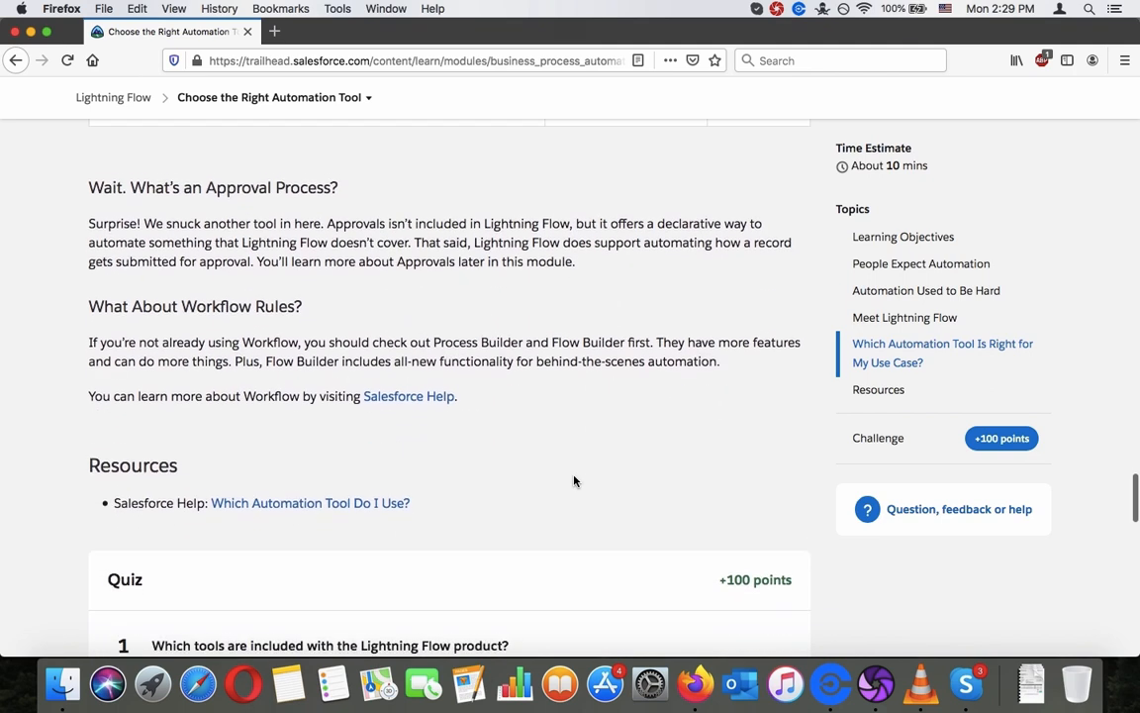
{"action": "scroll", "scroll_direction": "down", "scroll_amount": 3}
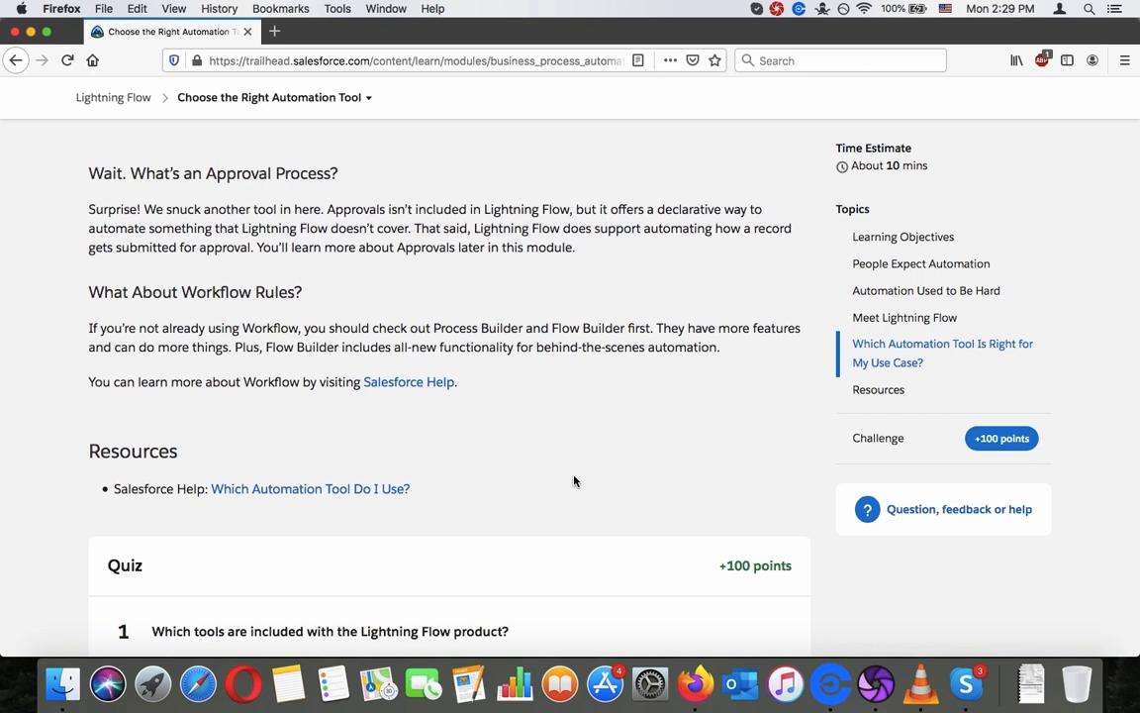
{"action": "scroll", "scroll_direction": "down", "scroll_amount": 3}
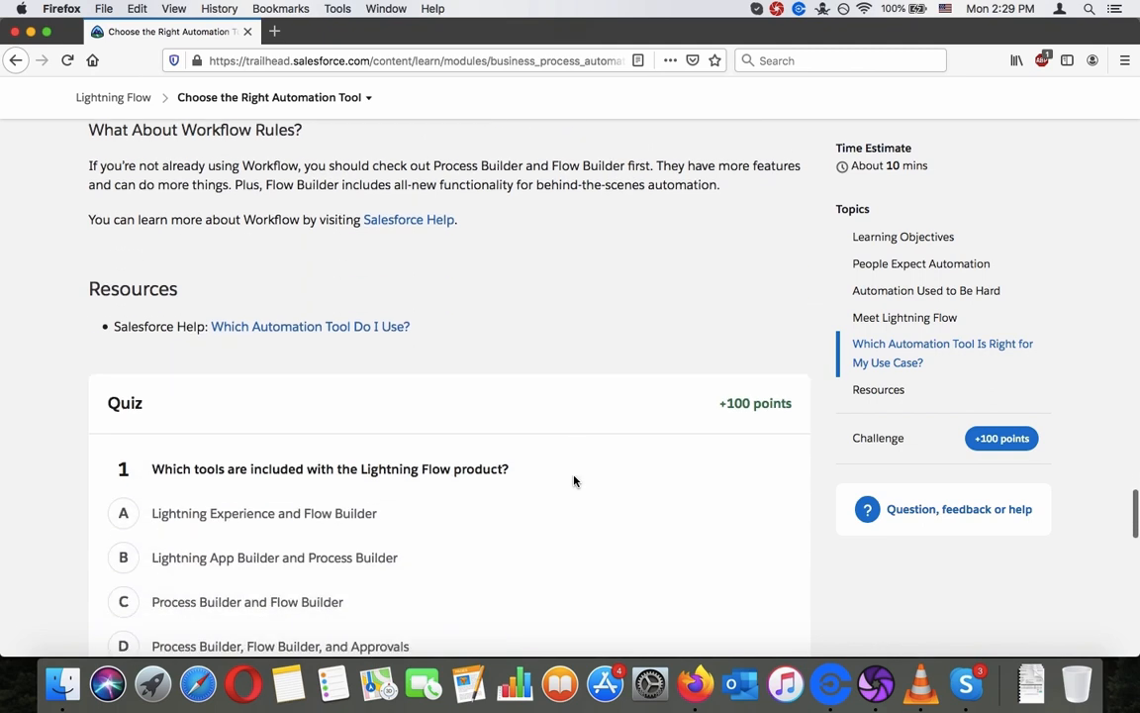
Step: Answer question 1 with option D, 'Process Builder, Flow Builder, and Approvals'
{"action": "scroll", "scroll_direction": "down", "scroll_amount": 3}
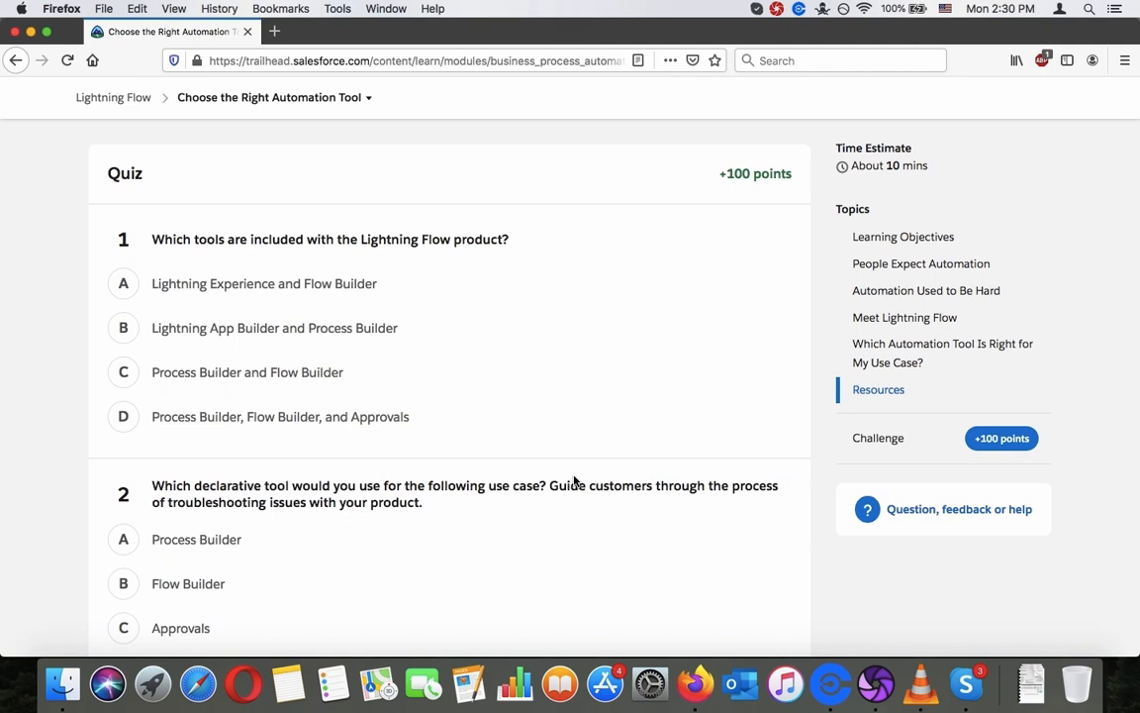
{"action": "left_click", "coordinate": [123, 415]}
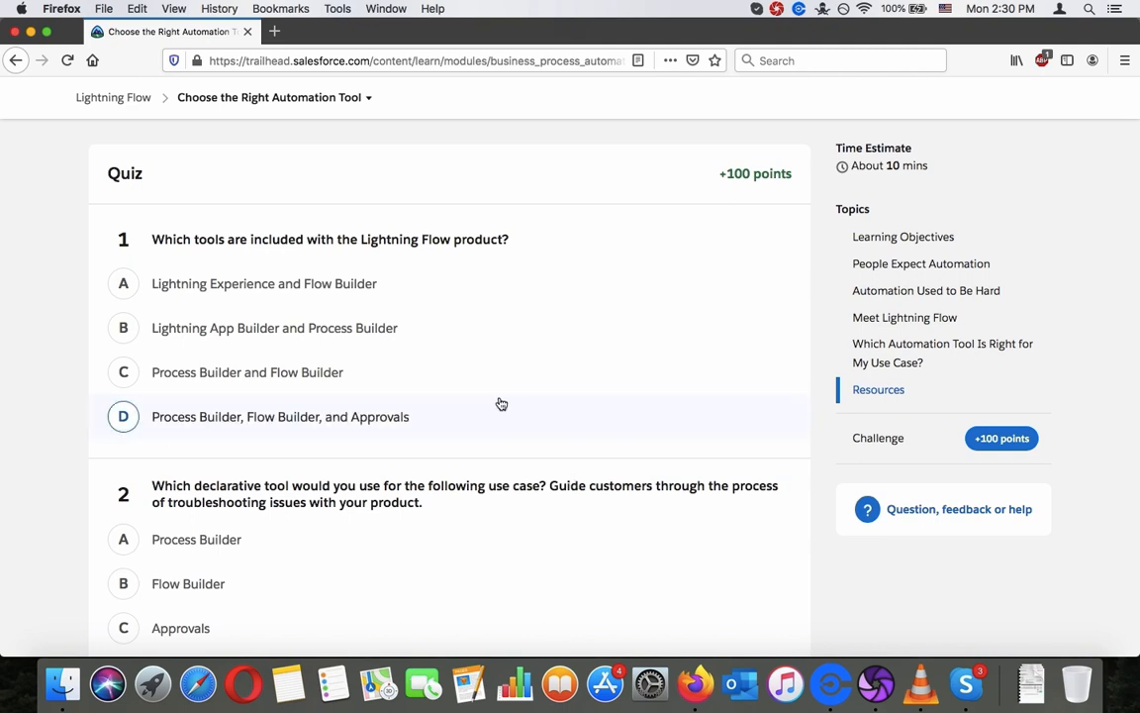
{"action": "left_click", "coordinate": [123, 416]}
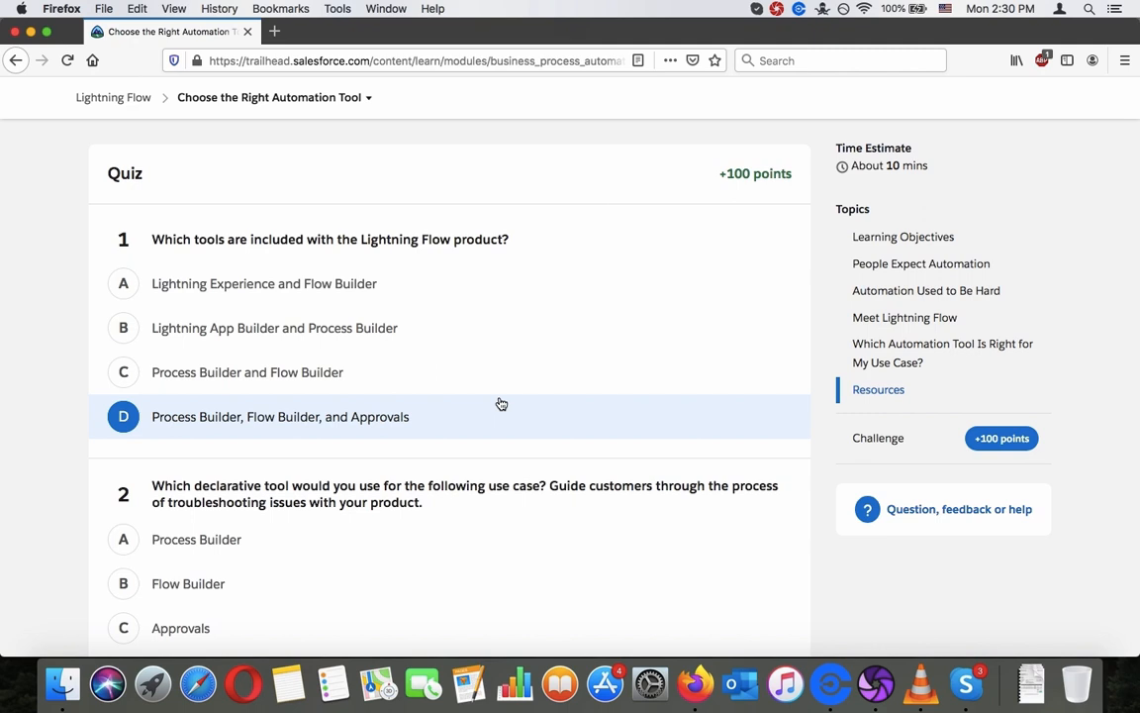
Step: Search the page for 'lightning', recheck Meet Lightning Flow, and change question 1 to 'Process Builder and Flow Builder'
{"action": "key", "text": "cmd+f"}
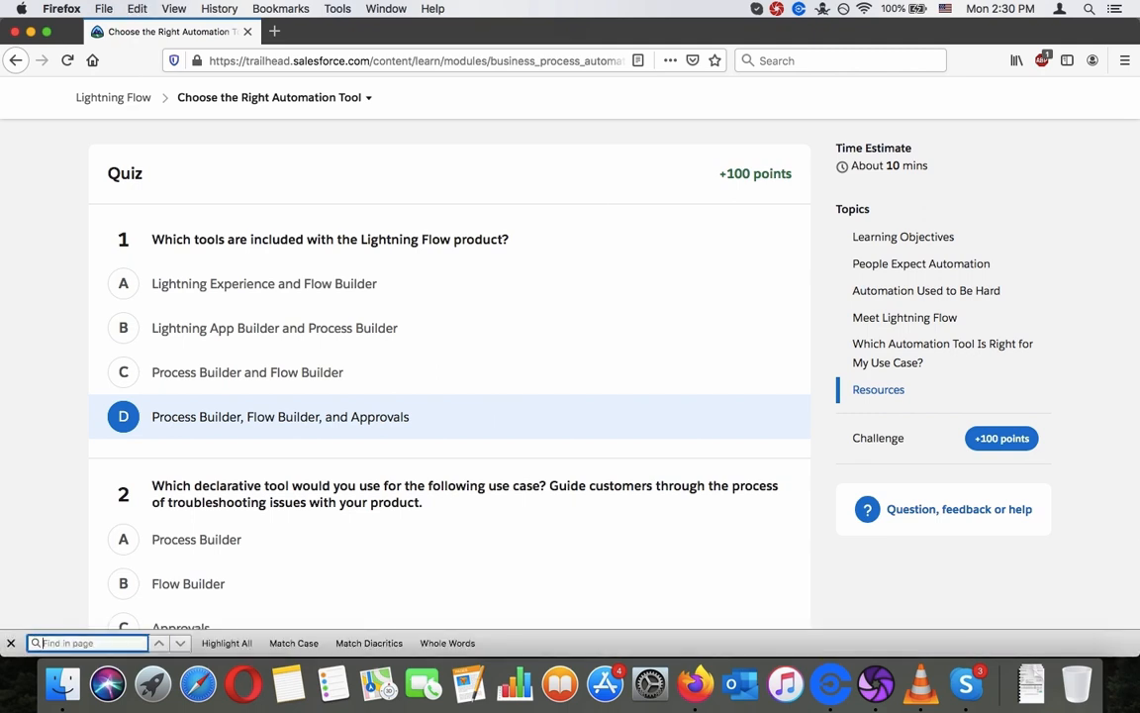
{"action": "type", "text": "lightning flo"}
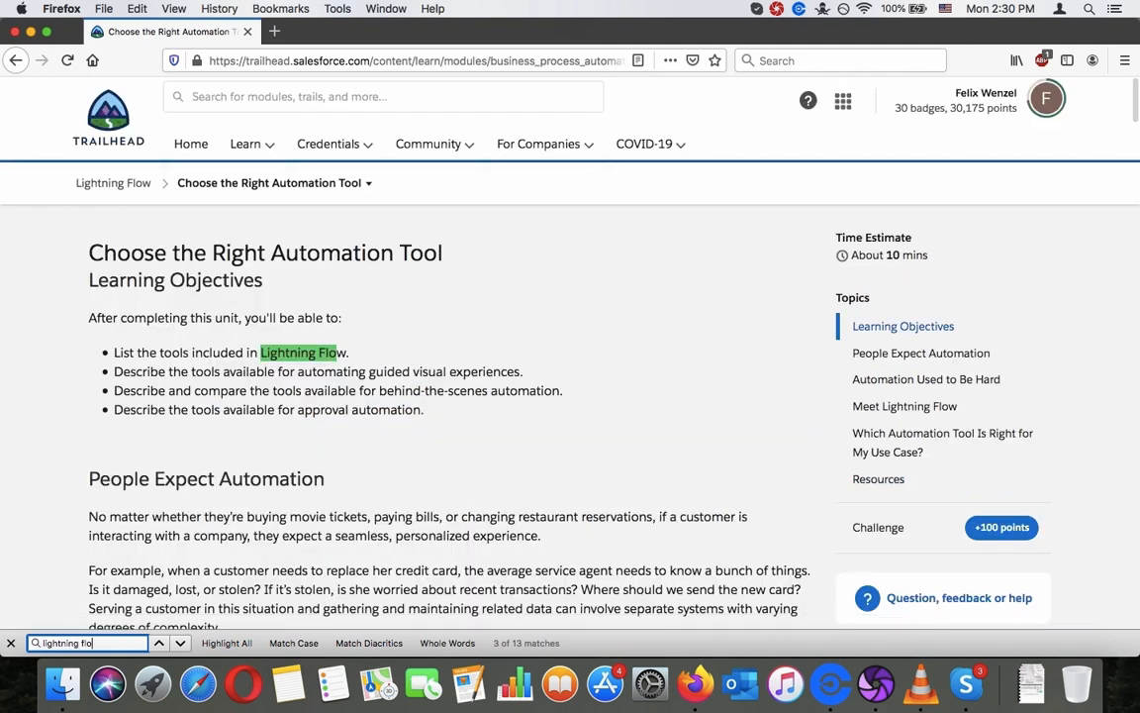
{"action": "left_click", "coordinate": [178, 642]}
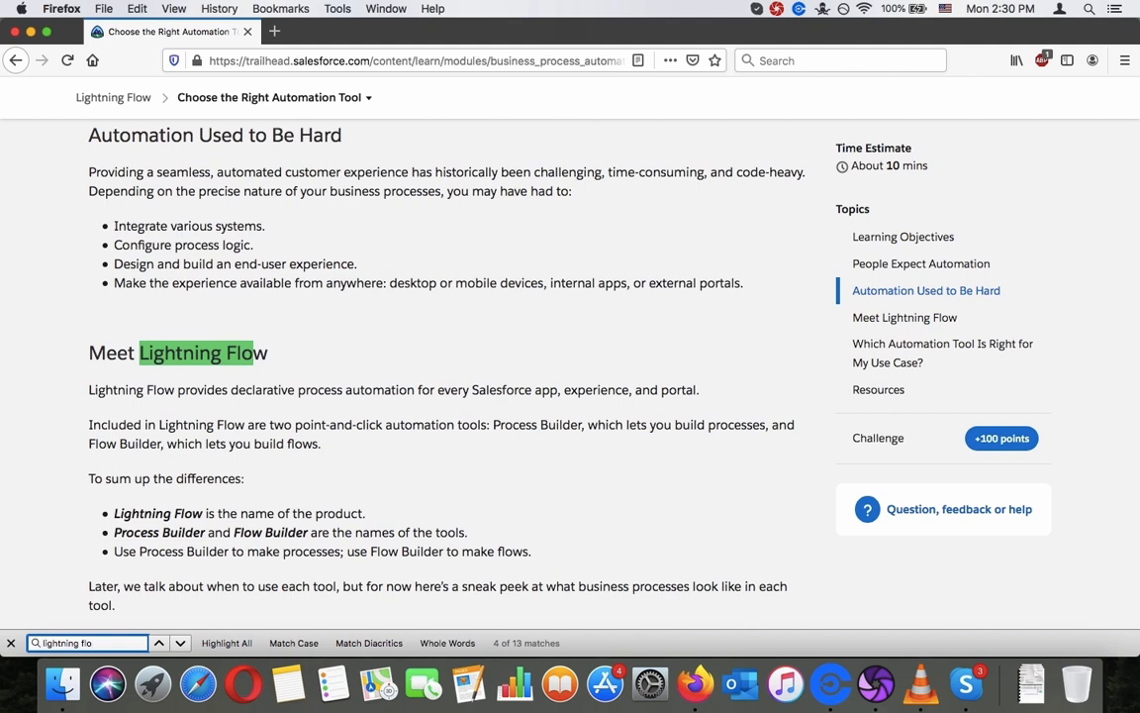
{"action": "scroll", "scroll_direction": "down", "scroll_amount": 3}
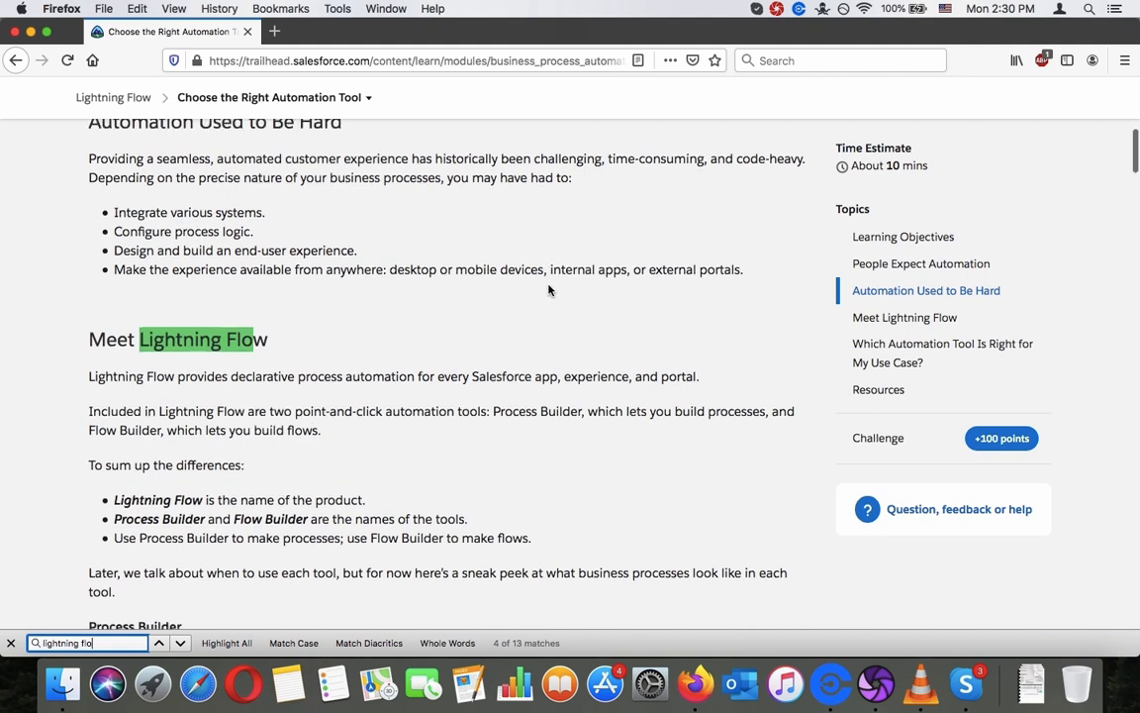
{"action": "scroll", "scroll_direction": "down", "scroll_amount": 3}
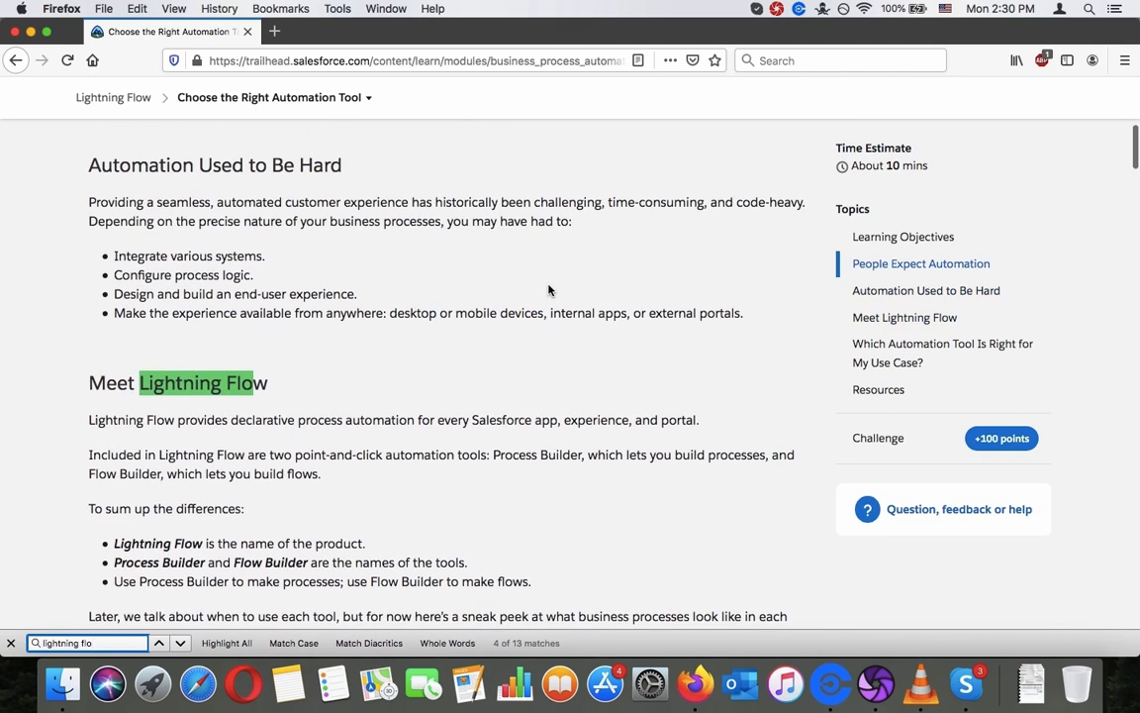
{"action": "mouse_move", "coordinate": [317, 420]}
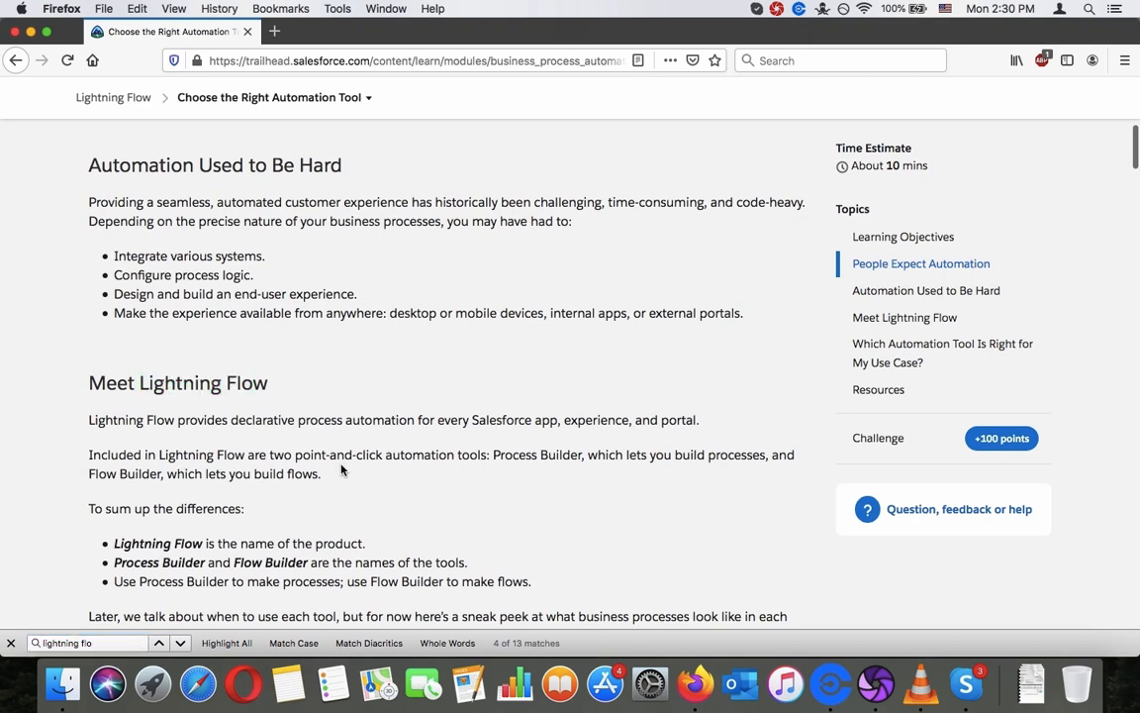
{"action": "scroll", "scroll_direction": "down", "scroll_amount": 3}
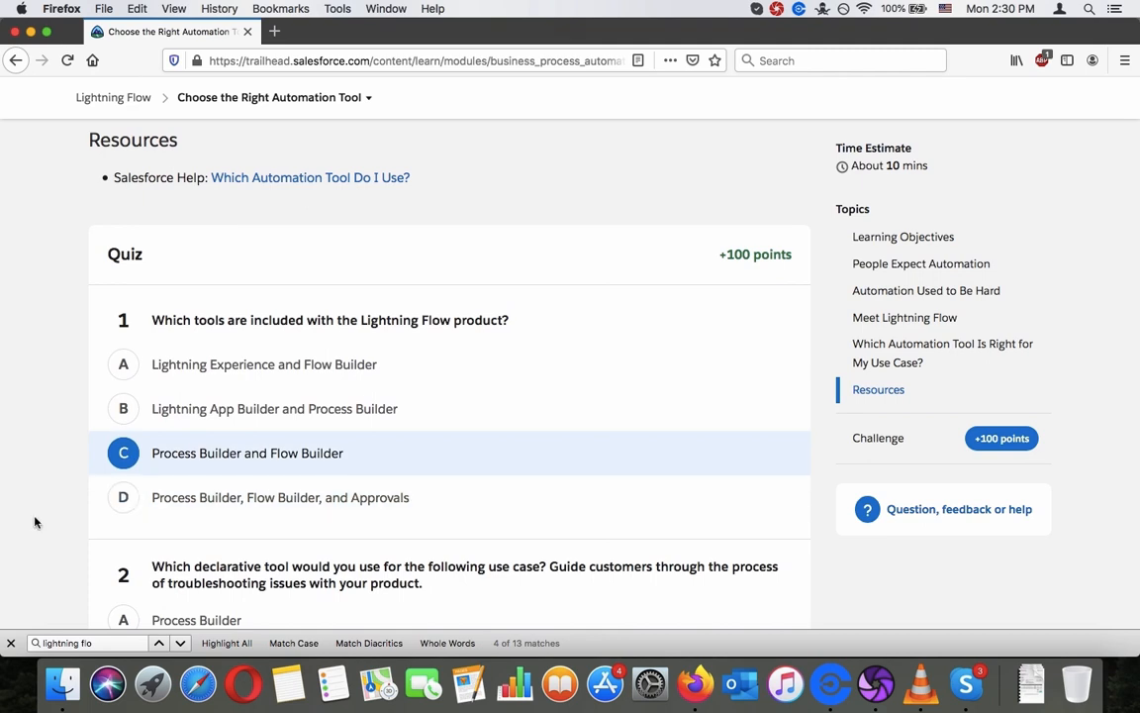
Step: Review the Process Builder and Flow Builder screenshots, then answer question 2 with Flow Builder
{"action": "scroll", "scroll_direction": "down", "scroll_amount": 3}
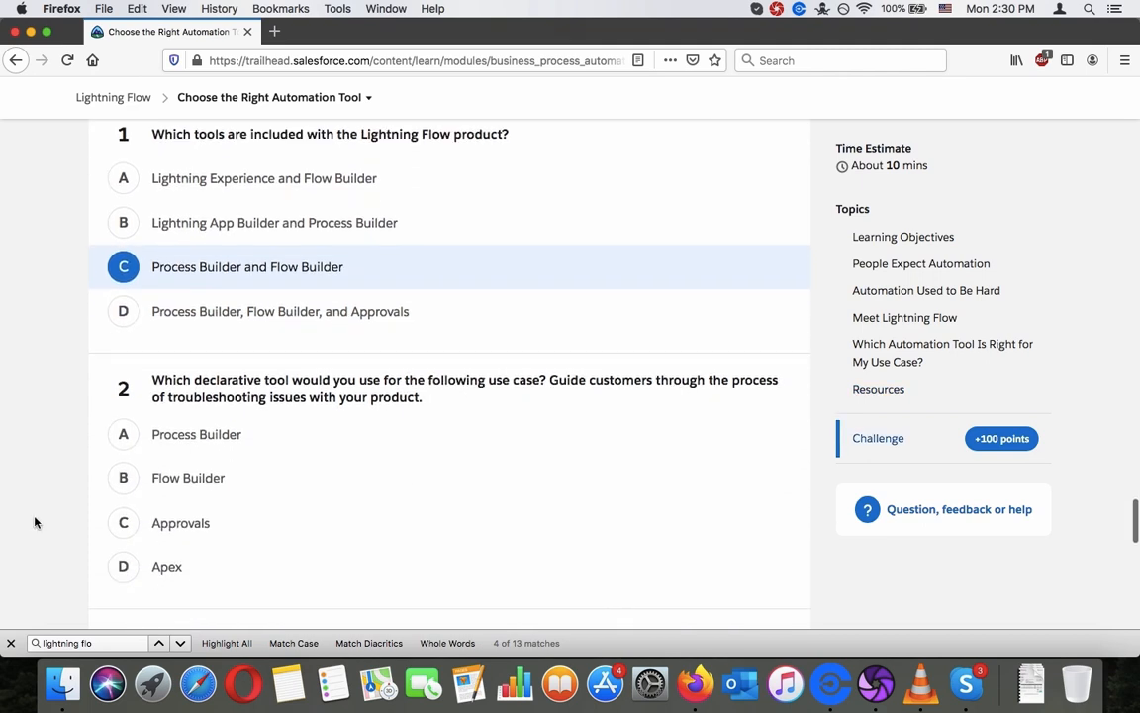
{"action": "scroll", "scroll_direction": "down", "scroll_amount": 3}
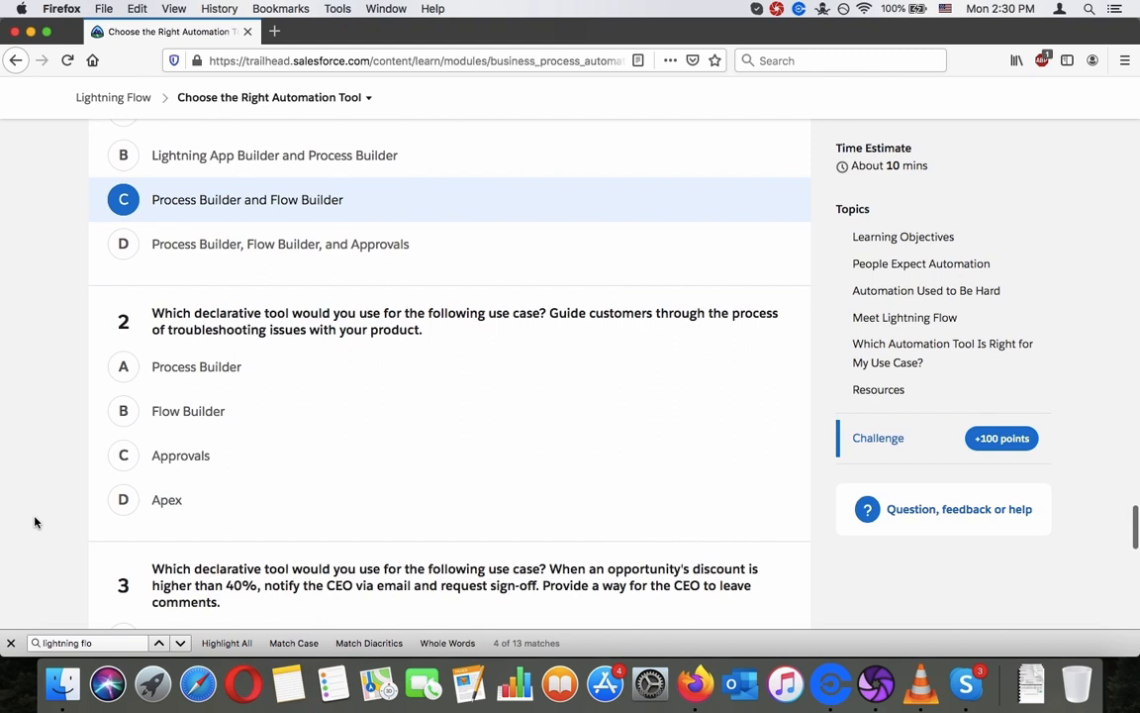
{"action": "scroll", "scroll_direction": "down", "scroll_amount": 3}
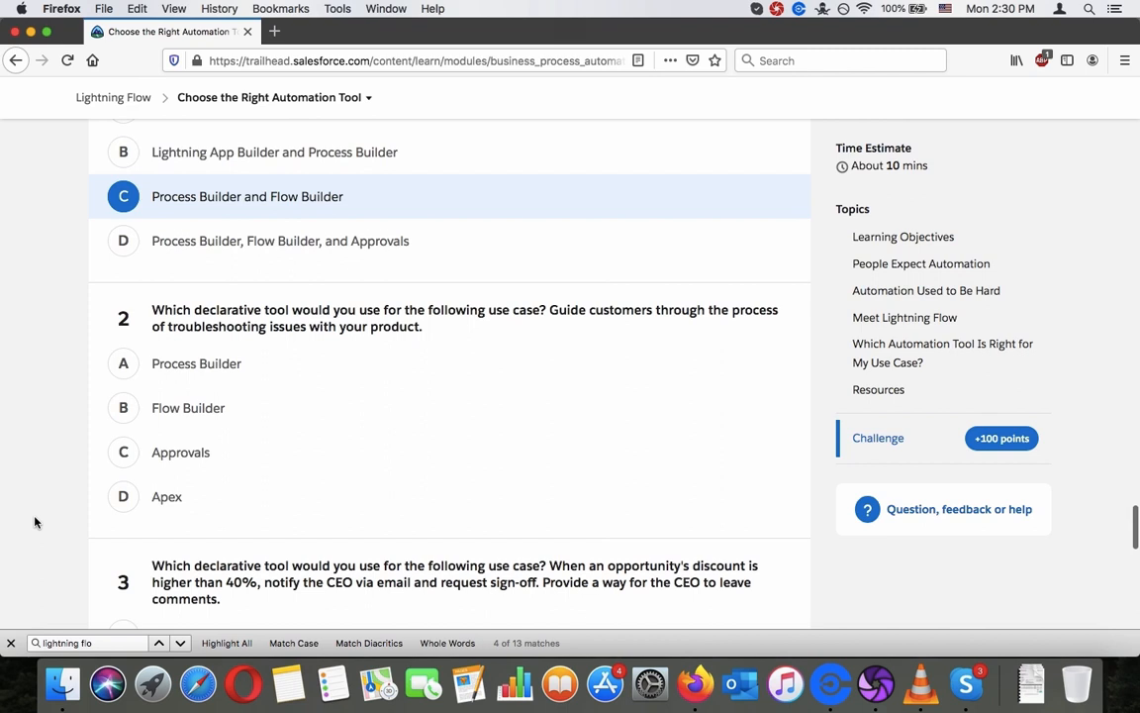
{"action": "mouse_move", "coordinate": [56, 505]}
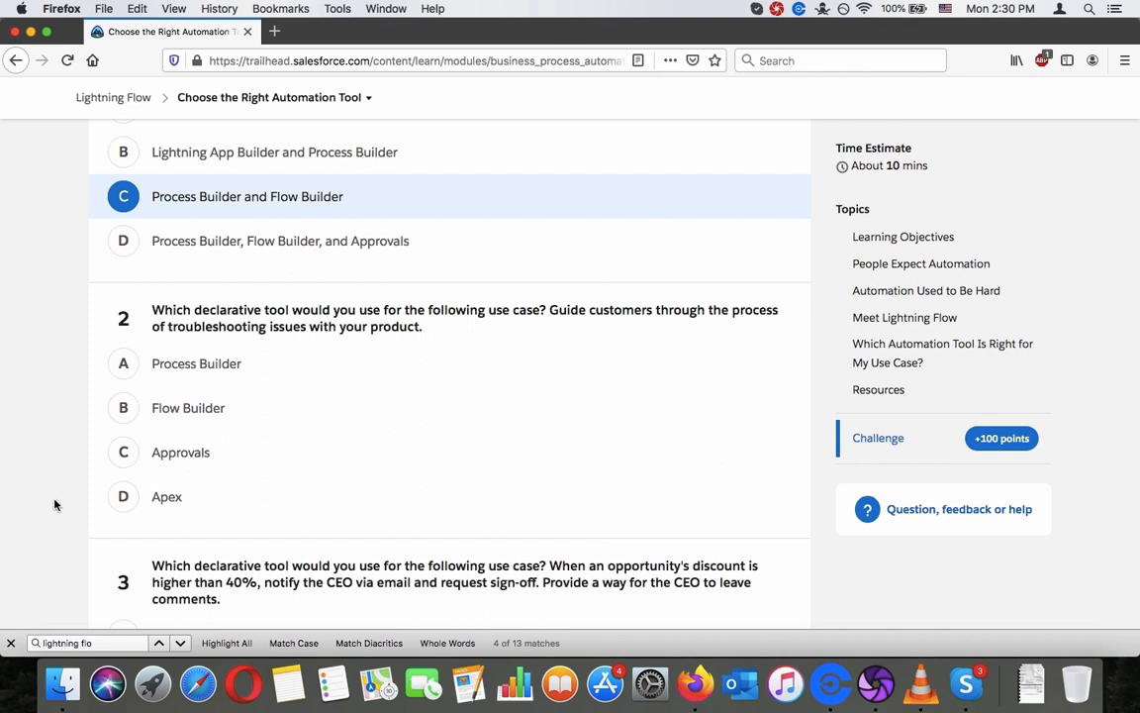
{"action": "left_click", "coordinate": [188, 408]}
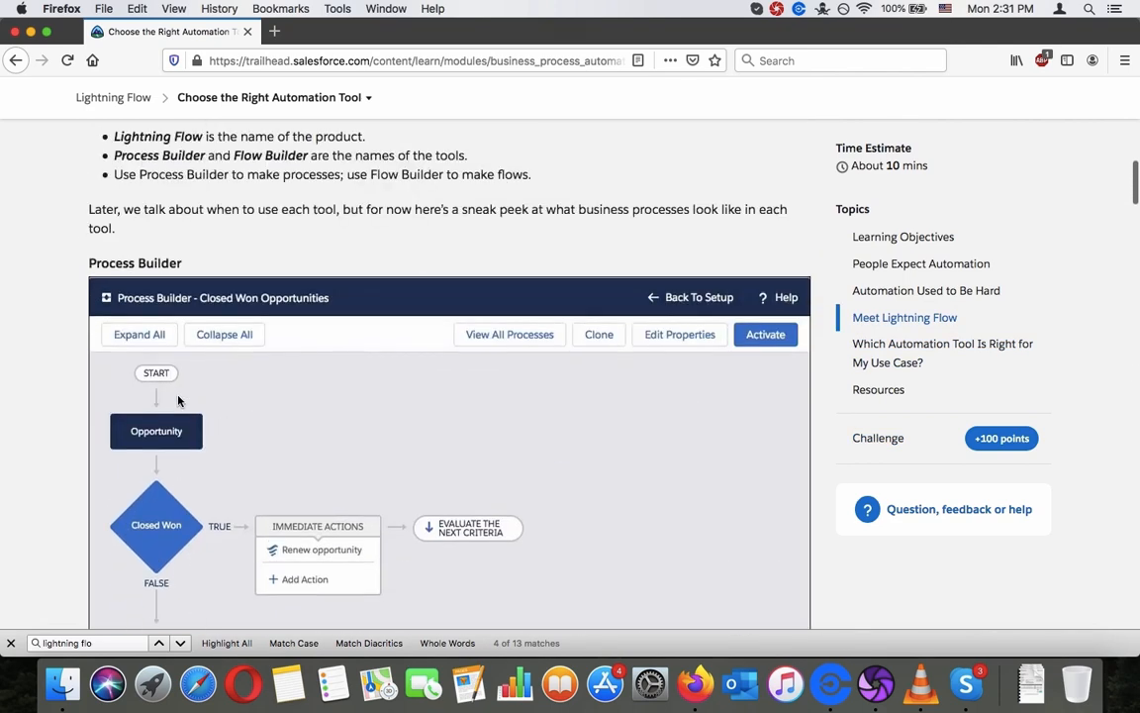
Step: Dismiss the find bar and move down to bring quiz question 3 into view
{"action": "scroll", "scroll_direction": "down", "scroll_amount": 3}
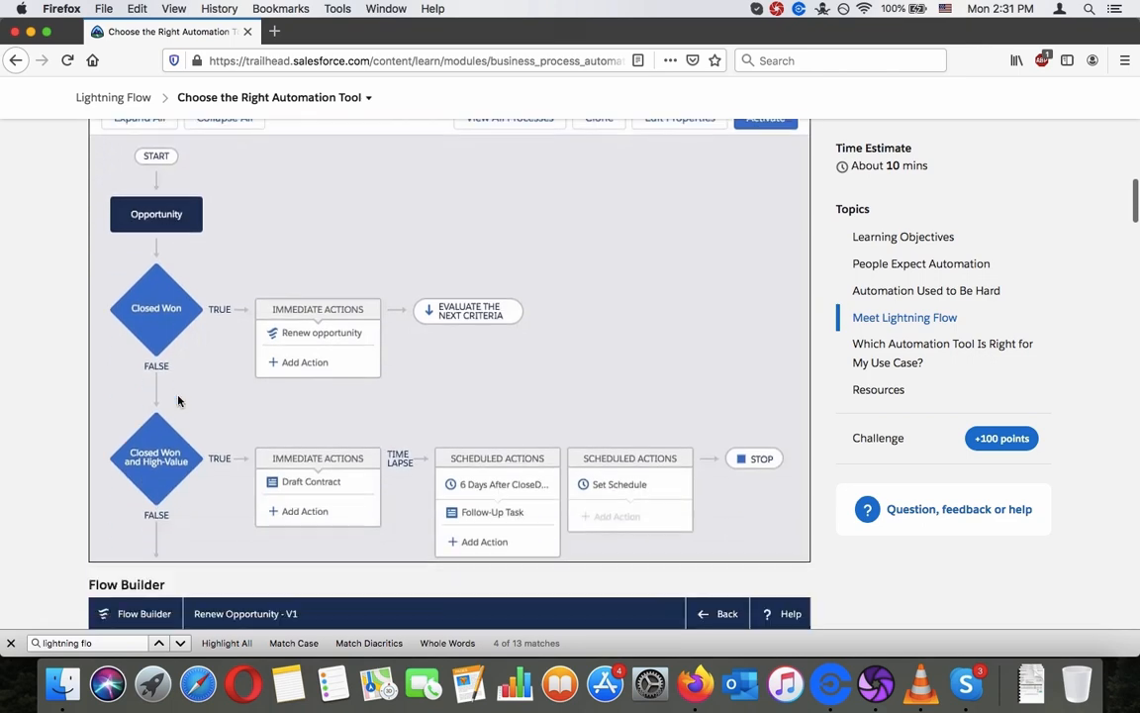
{"action": "scroll", "scroll_direction": "down", "scroll_amount": 3}
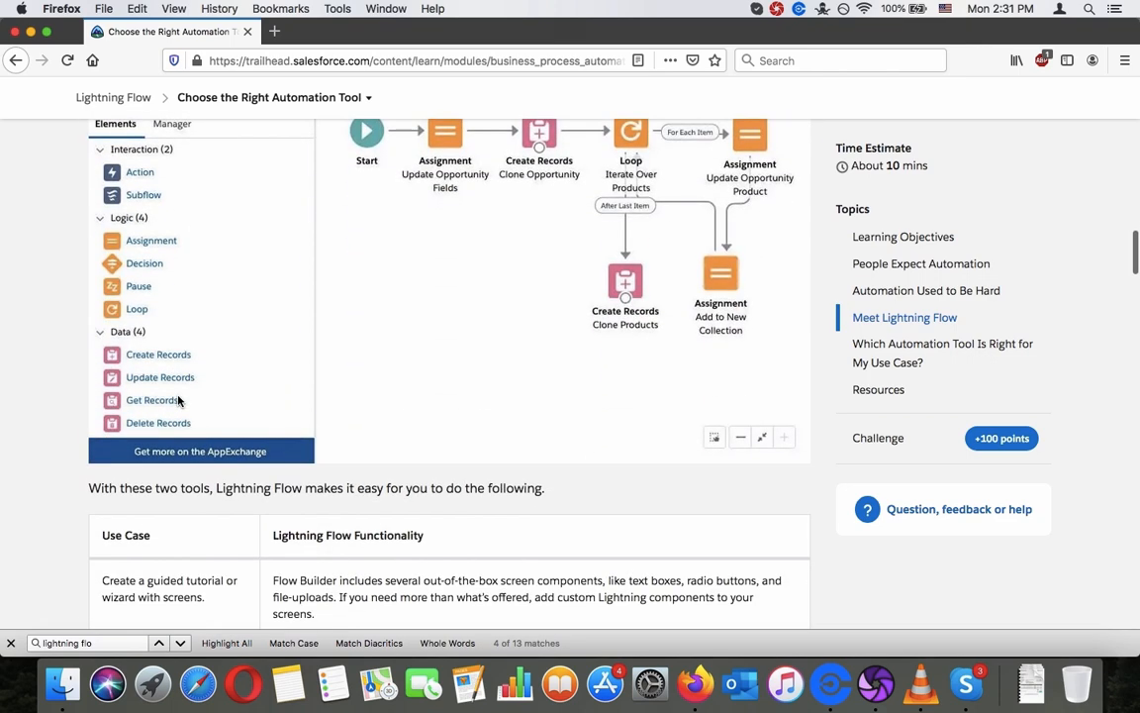
{"action": "scroll", "scroll_direction": "down", "scroll_amount": 3}
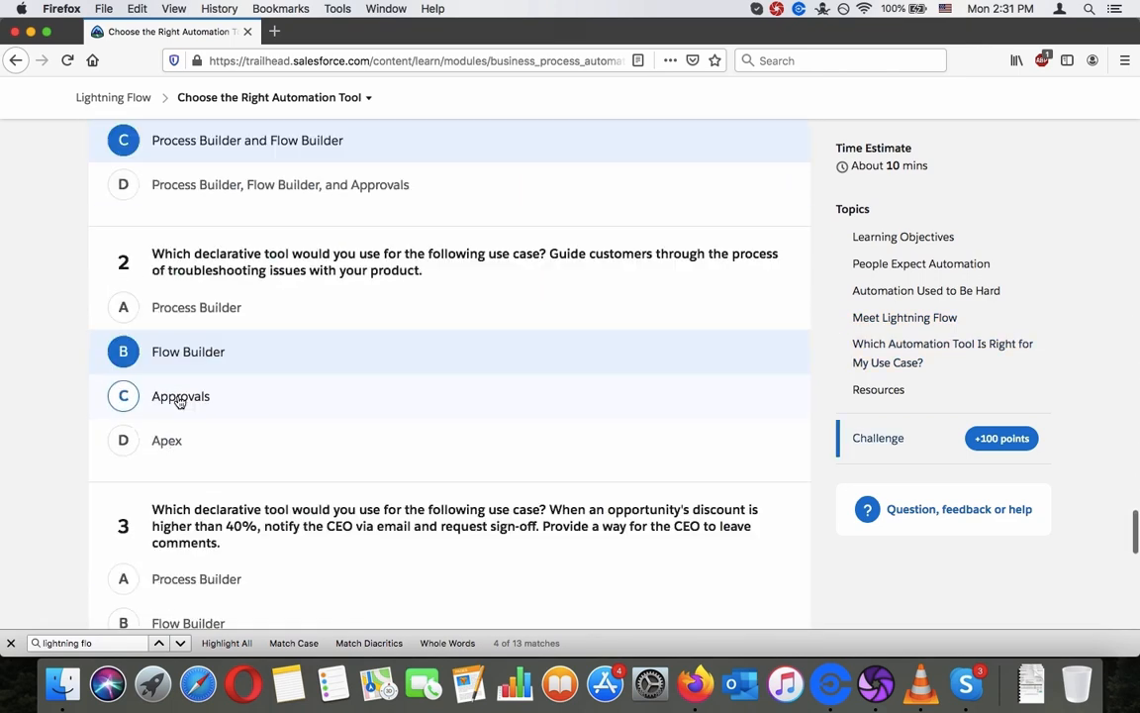
{"action": "scroll", "scroll_direction": "down", "scroll_amount": 3}
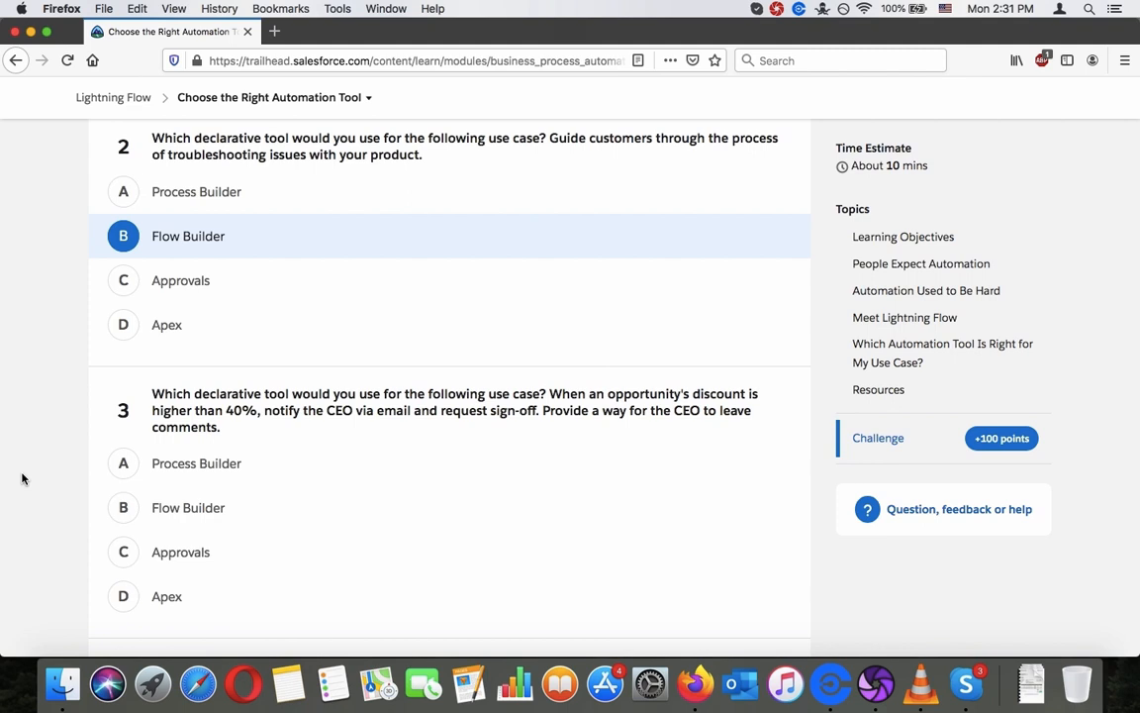
Step: Answer question 3 with Approvals and question 4 with Process Builder
{"action": "scroll", "scroll_direction": "down", "scroll_amount": 3}
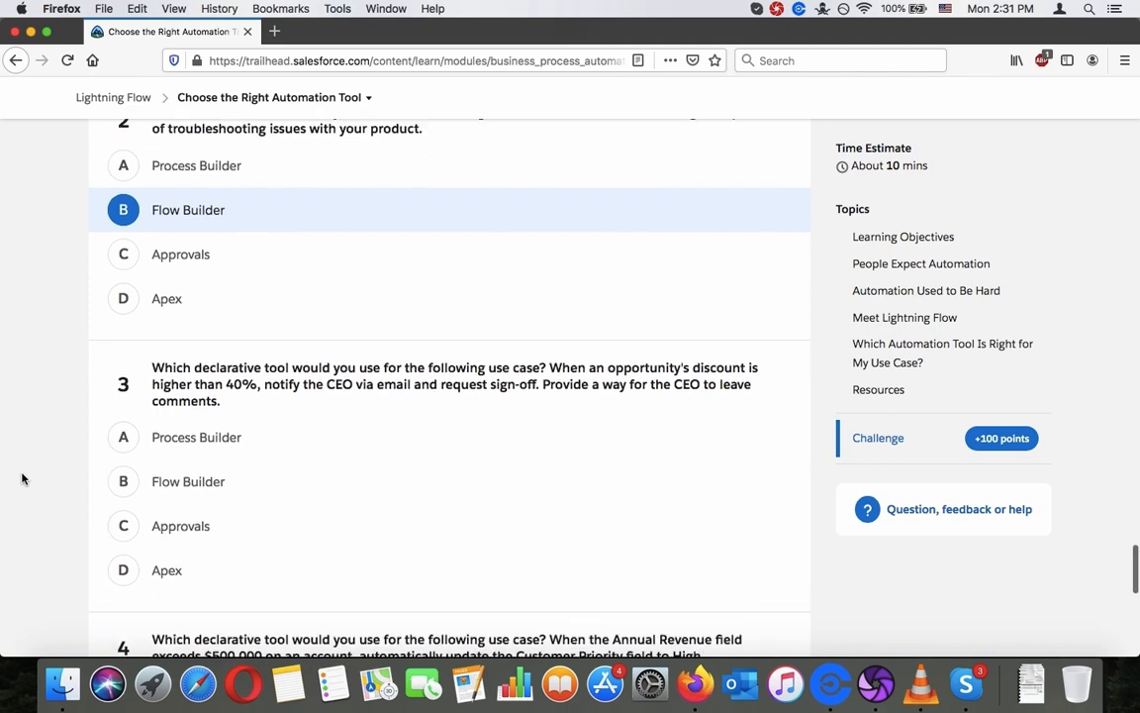
{"action": "scroll", "scroll_direction": "down", "scroll_amount": 3}
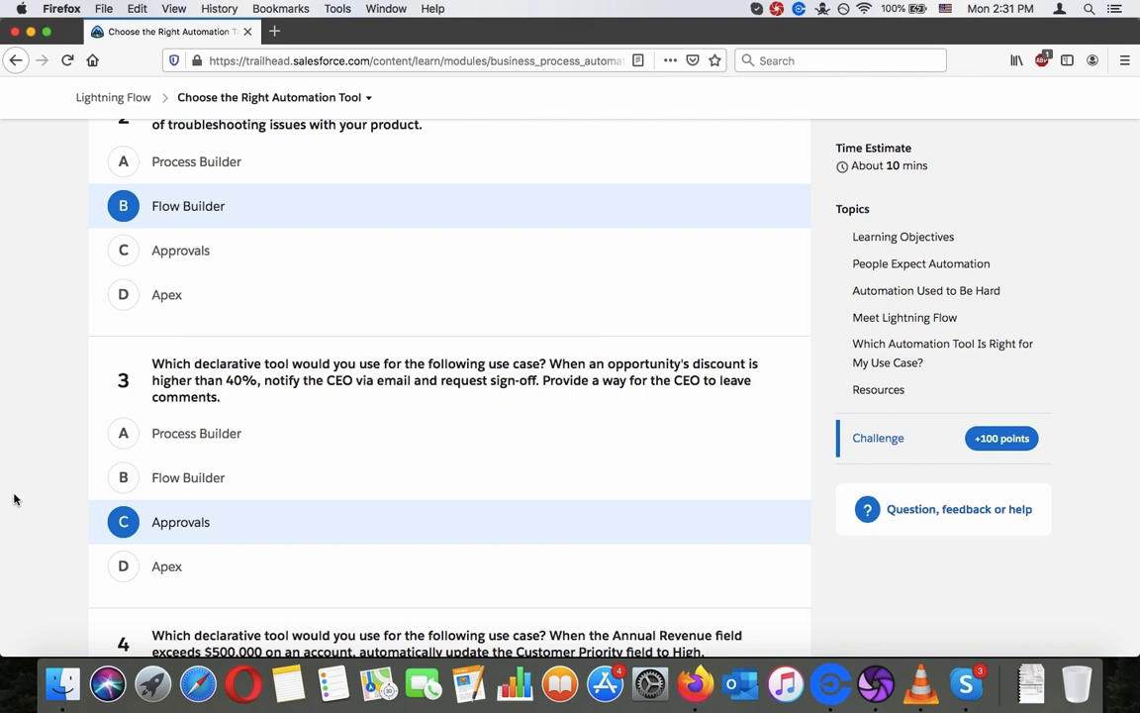
{"action": "scroll", "scroll_direction": "down", "scroll_amount": 3}
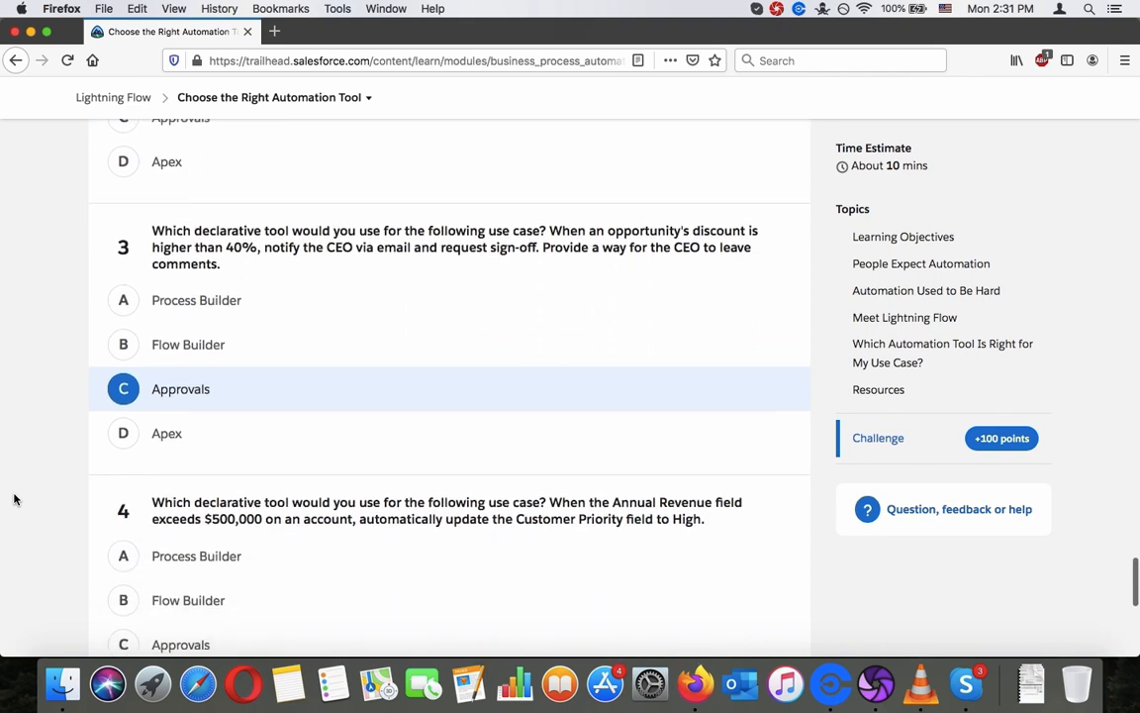
{"action": "scroll", "scroll_direction": "down", "scroll_amount": 3}
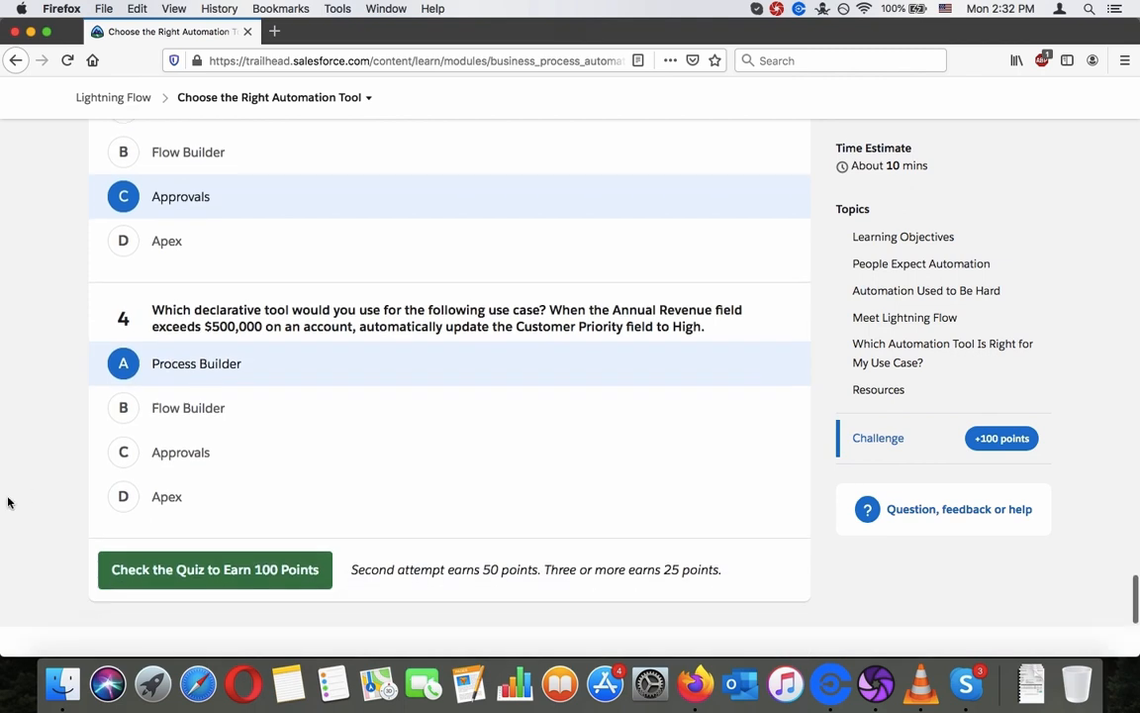
Step: Submit the quiz via 'Check the Quiz to Earn 100 Points' and get Quiz Complete
{"action": "left_click", "coordinate": [214, 570]}
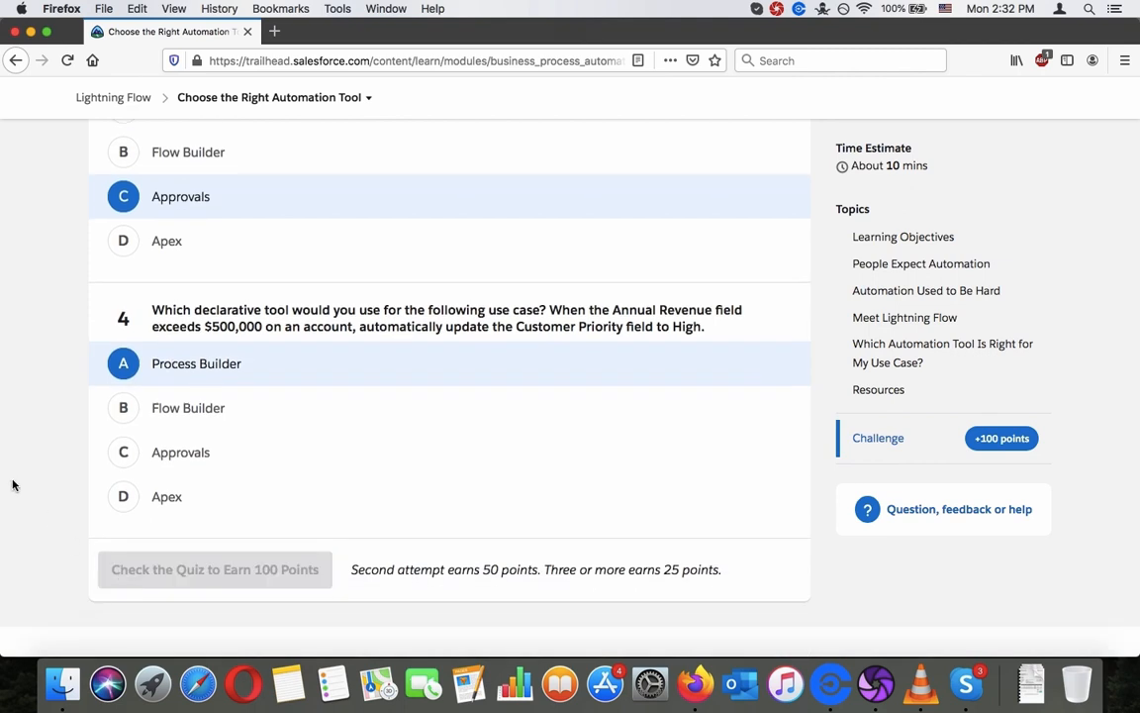
{"action": "left_click", "coordinate": [213, 570]}
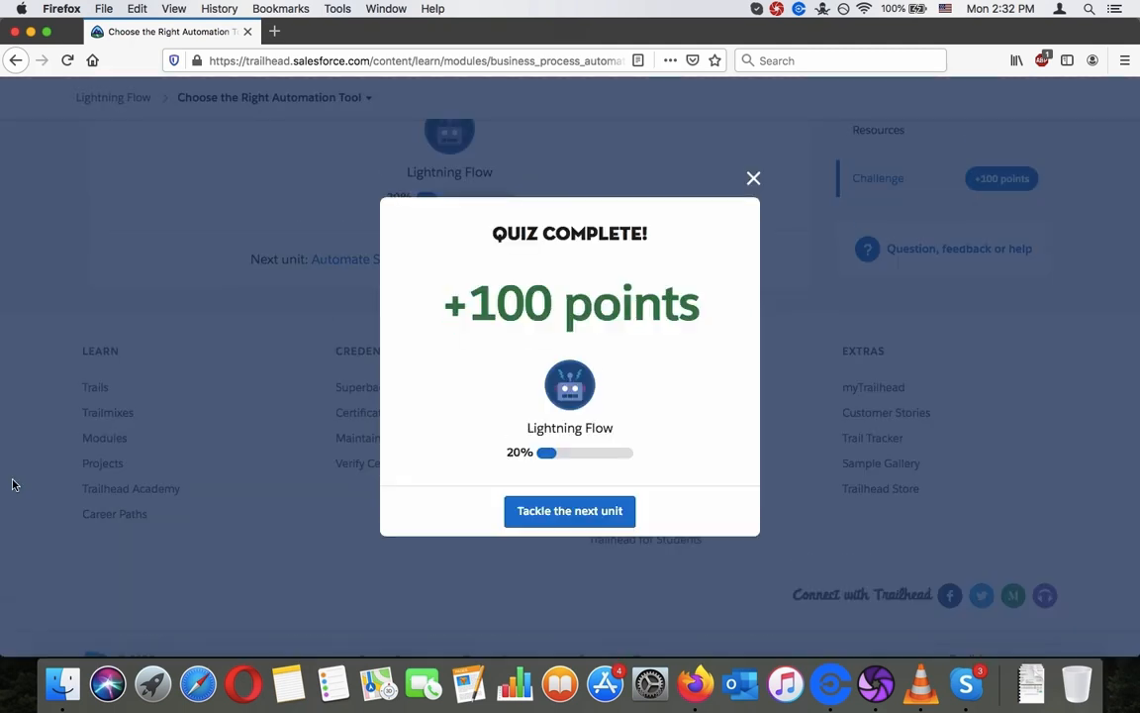